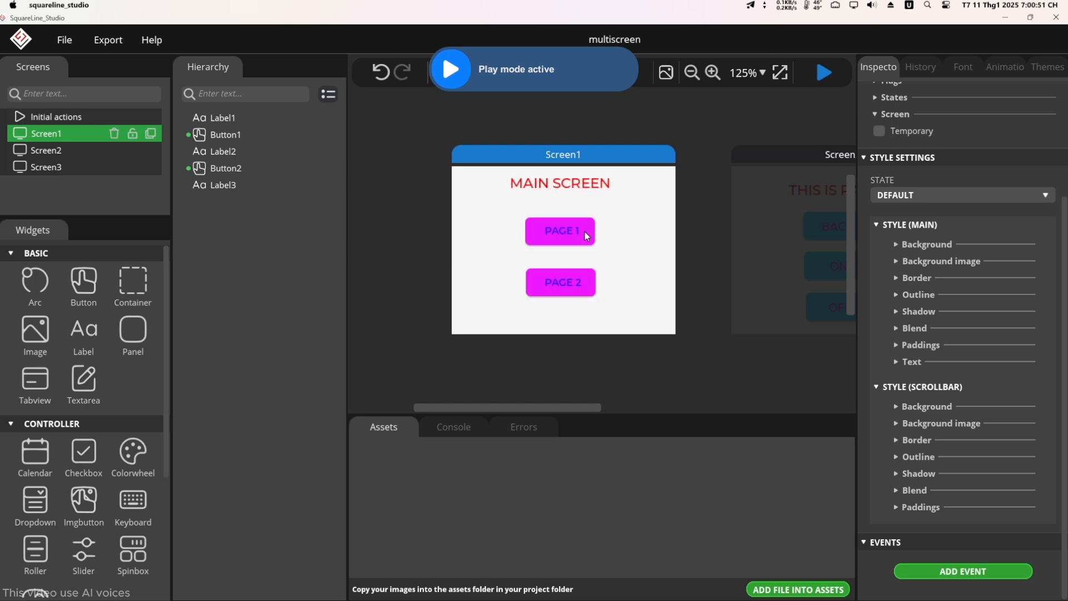
In play mode, navigate from the main screen to Page 1, Page 2 and back
left_click(559, 231)
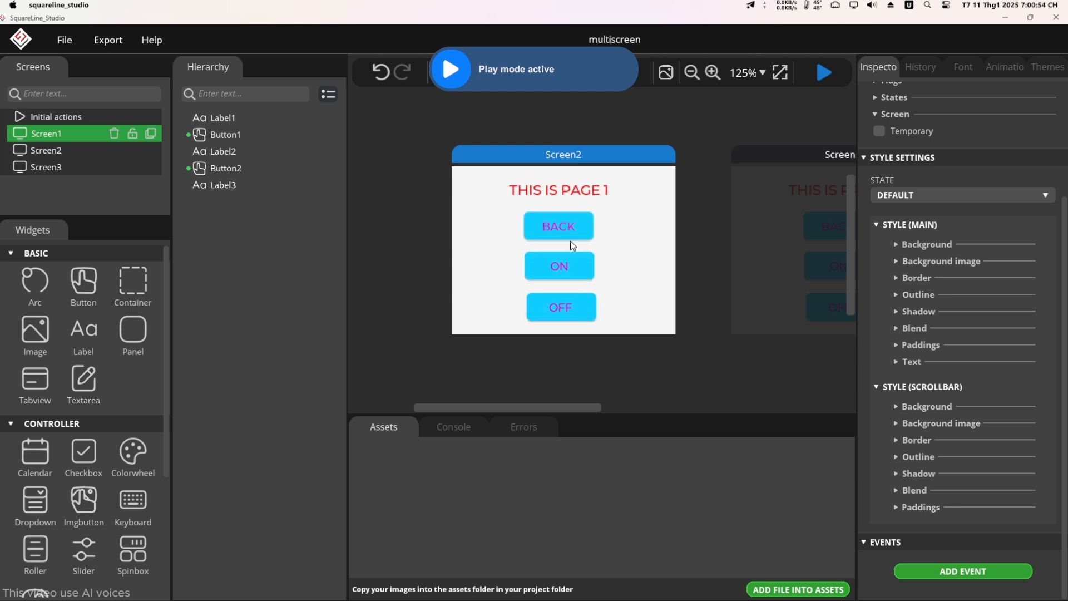
left_click(558, 266)
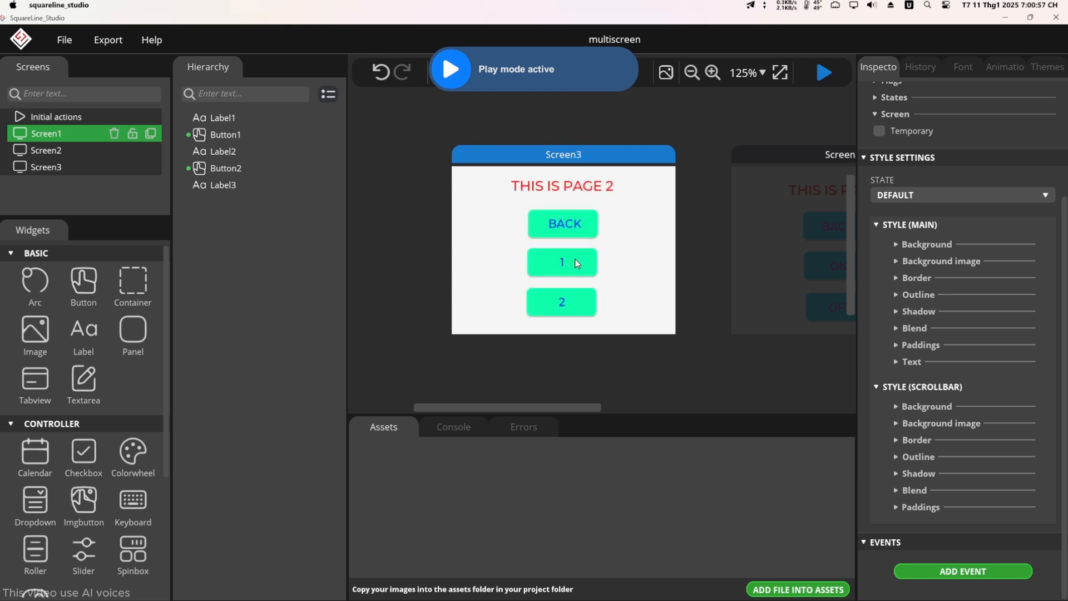
left_click(562, 223)
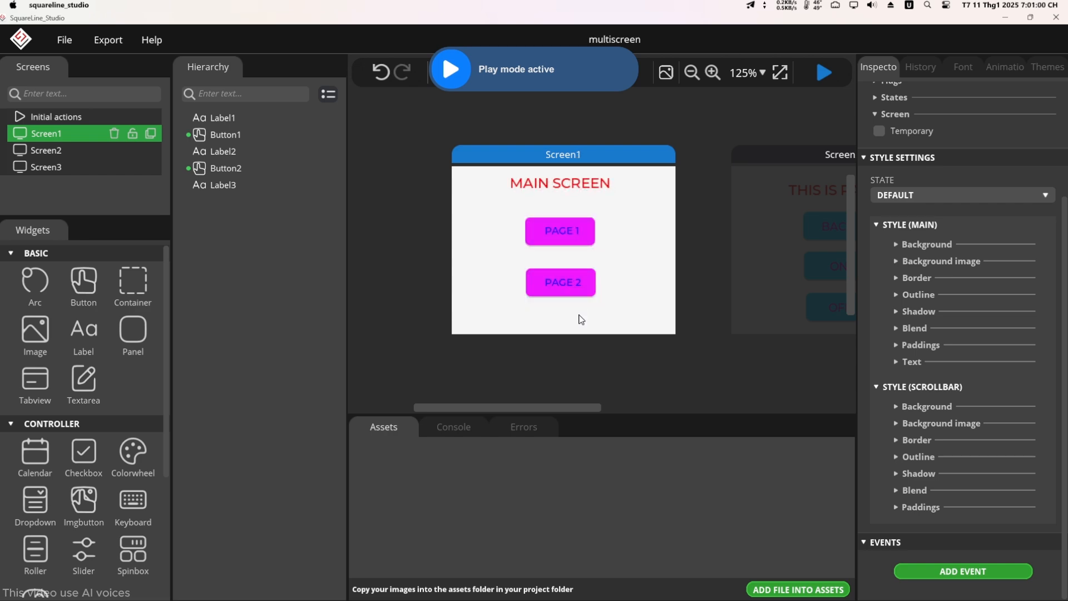
mouse_move(783, 104)
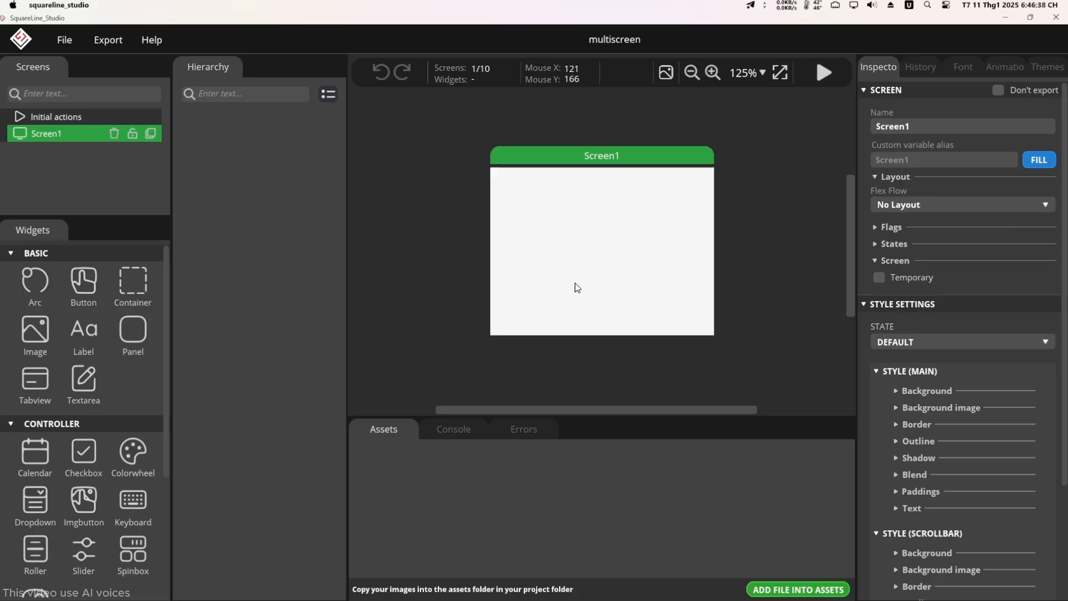
Add a 'MAIN SCREEN' label to Screen1 in red FF0000, montserrat 20
double_click(82, 334)
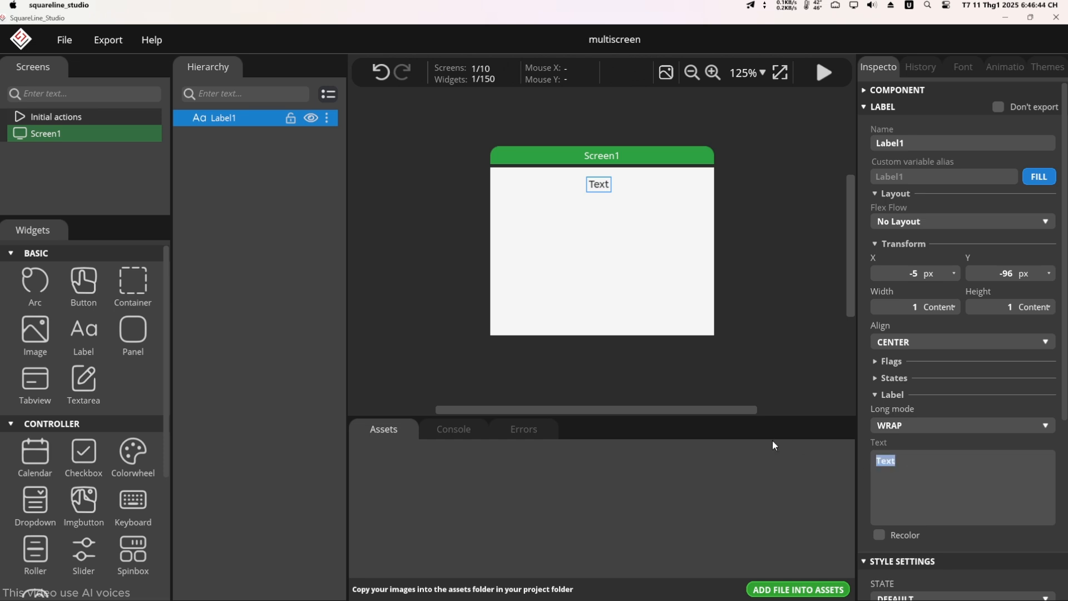
type("MAIN SCREEN")
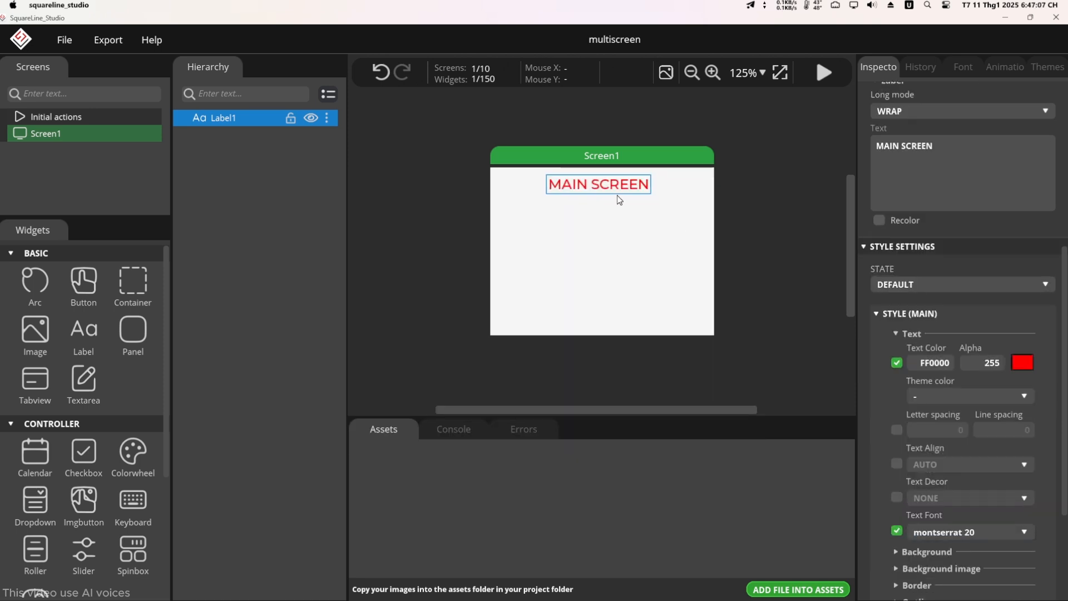
left_click(46, 133)
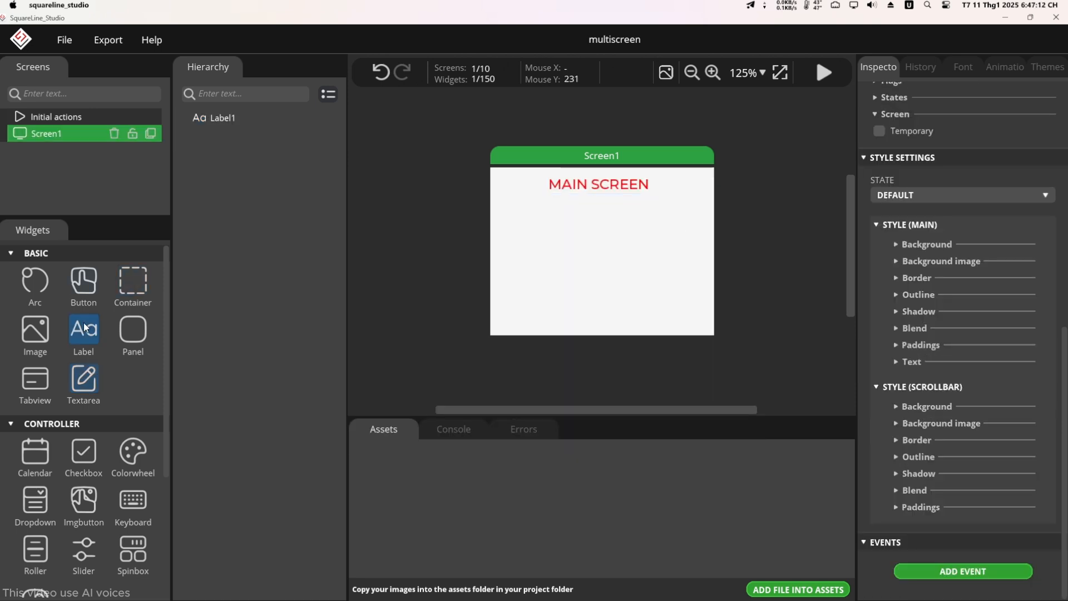
Add a 100×40 button below the title with an ED18FE pressed-state background
left_click(82, 281)
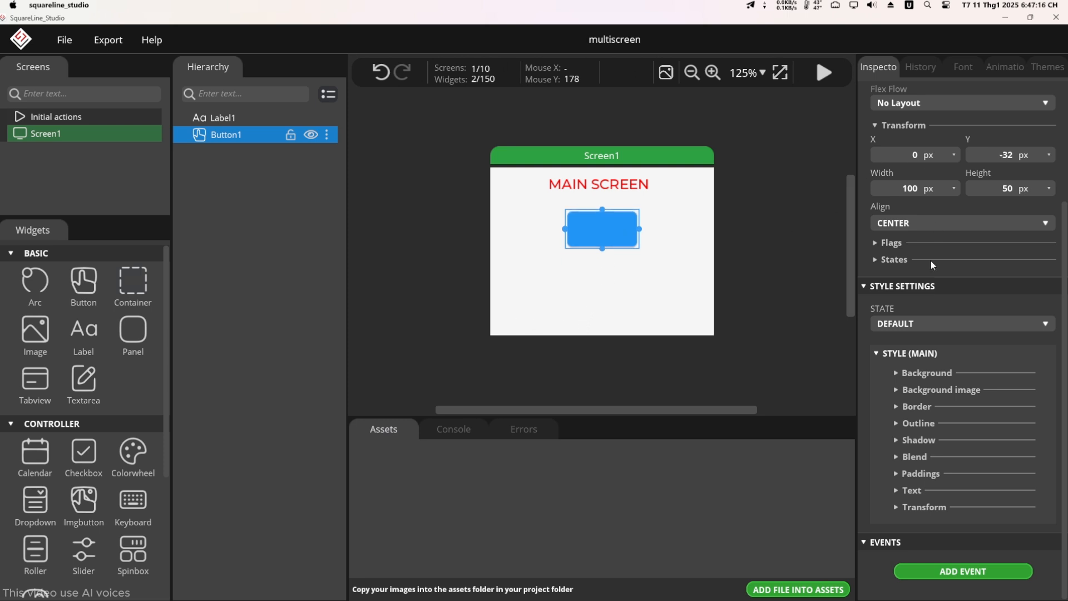
left_click(926, 373)
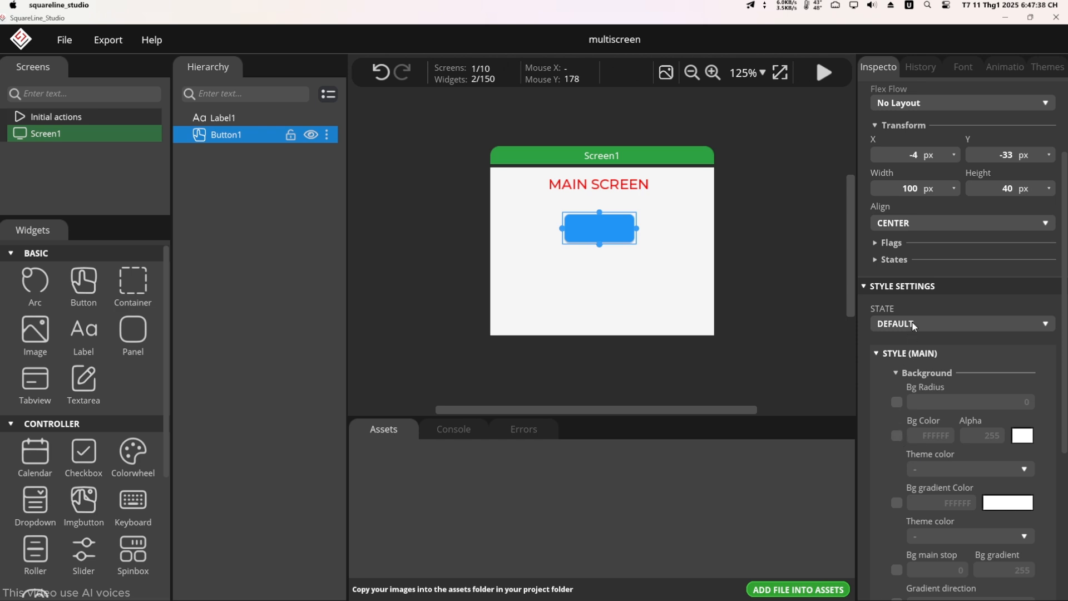
left_click(961, 324)
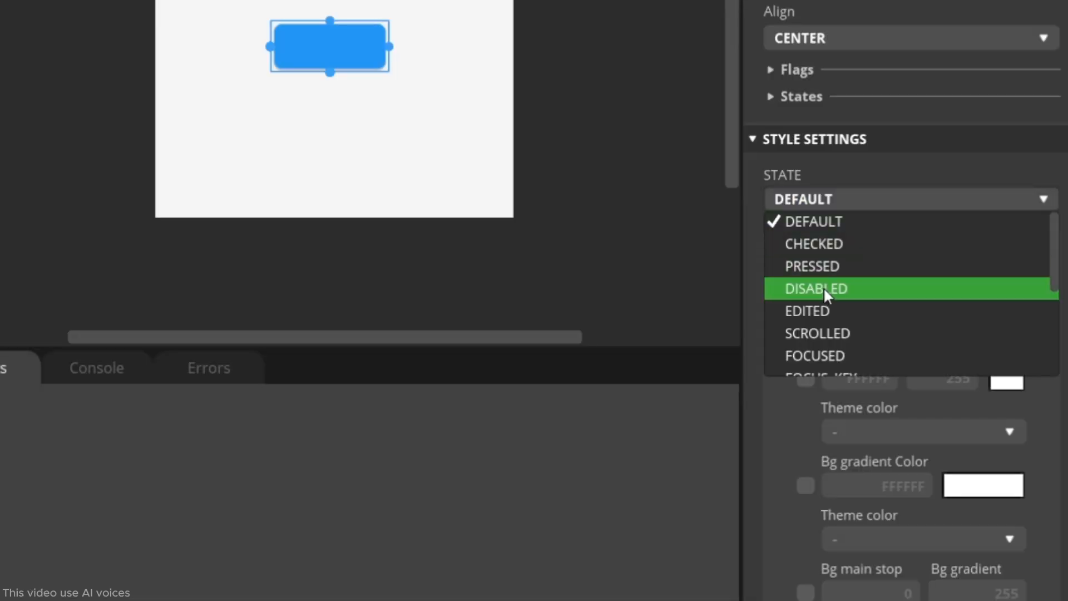
left_click(812, 266)
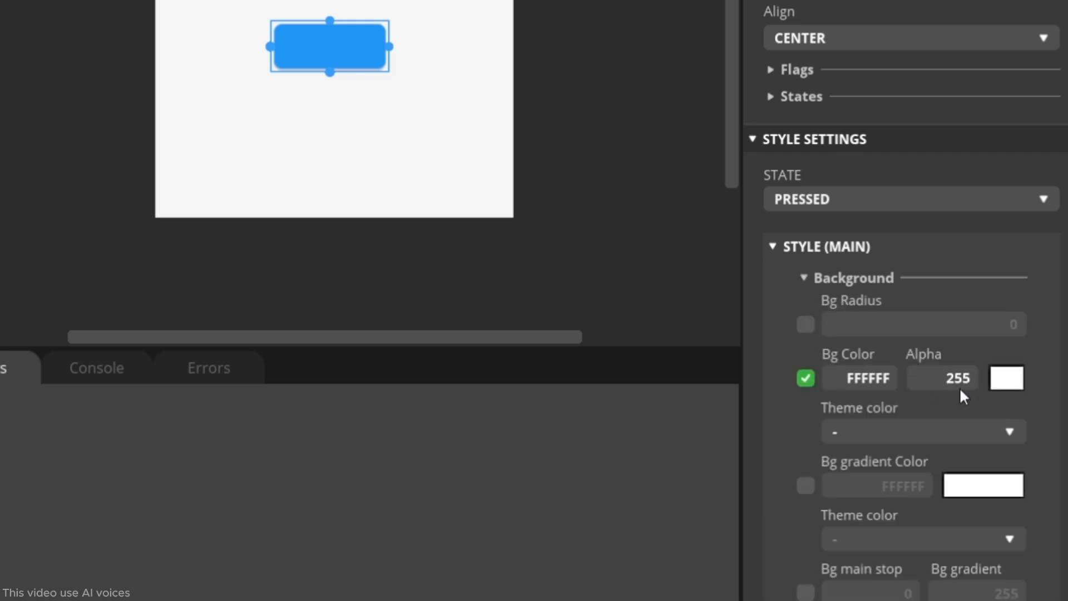
mouse_move(1006, 378)
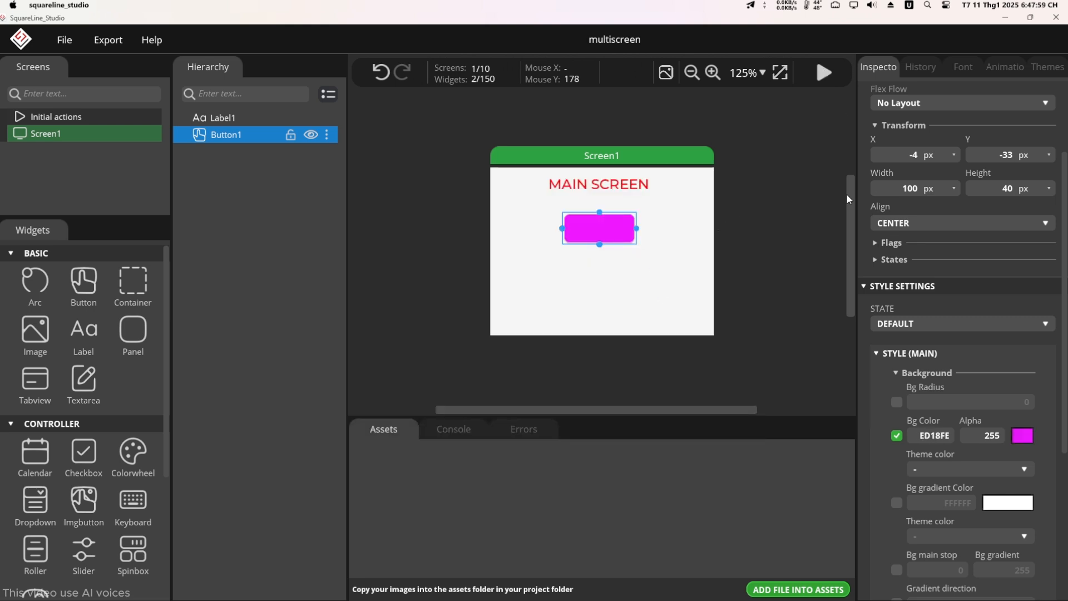
mouse_move(646, 244)
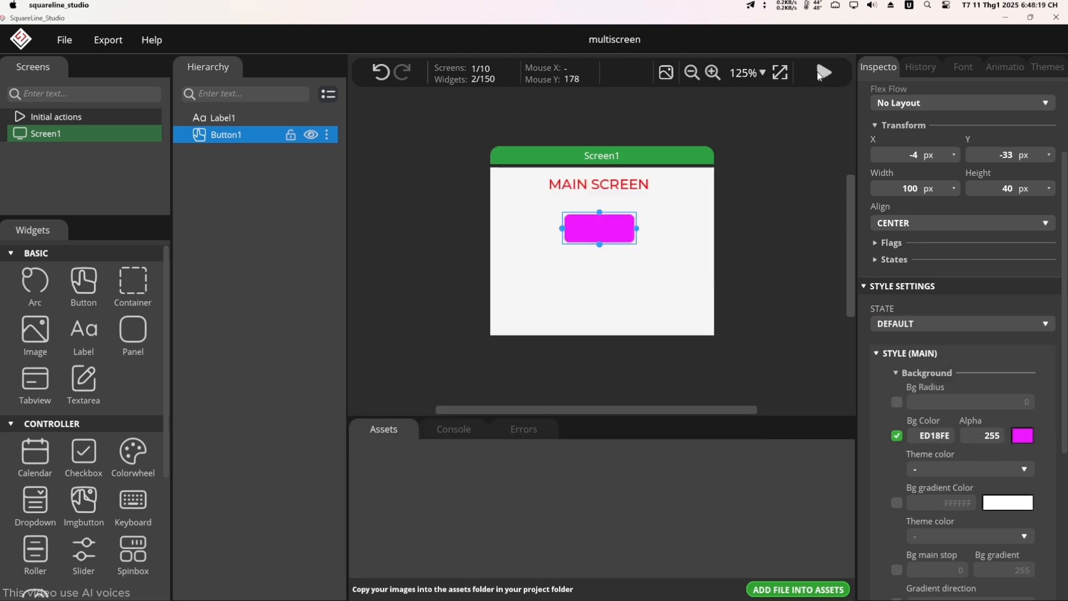
Briefly test play mode, then label Button1 'PAGE 1' in blue 0011F9
left_click(824, 73)
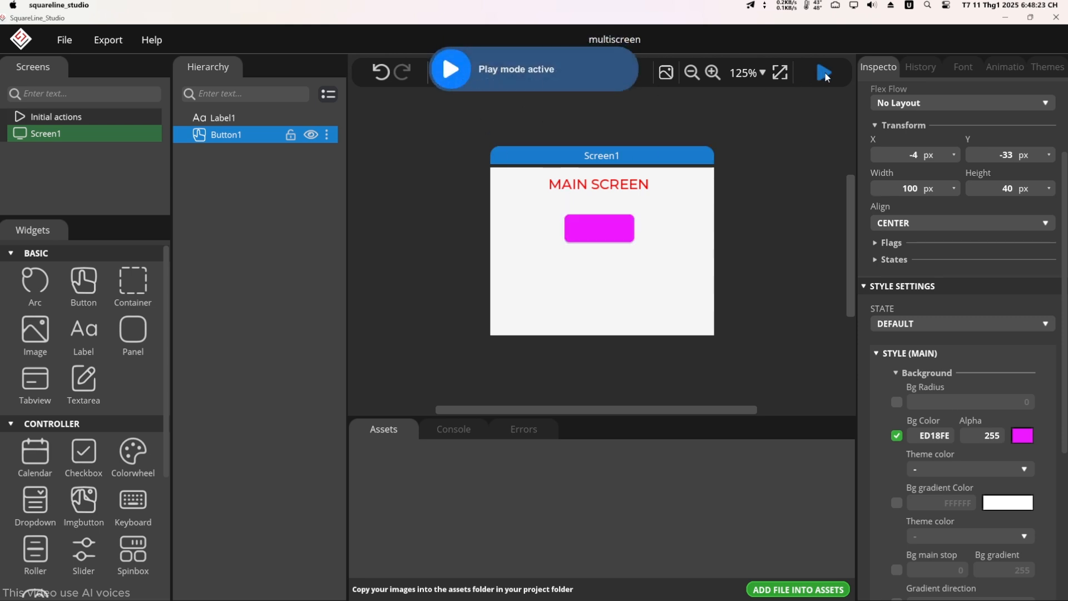
left_click(823, 72)
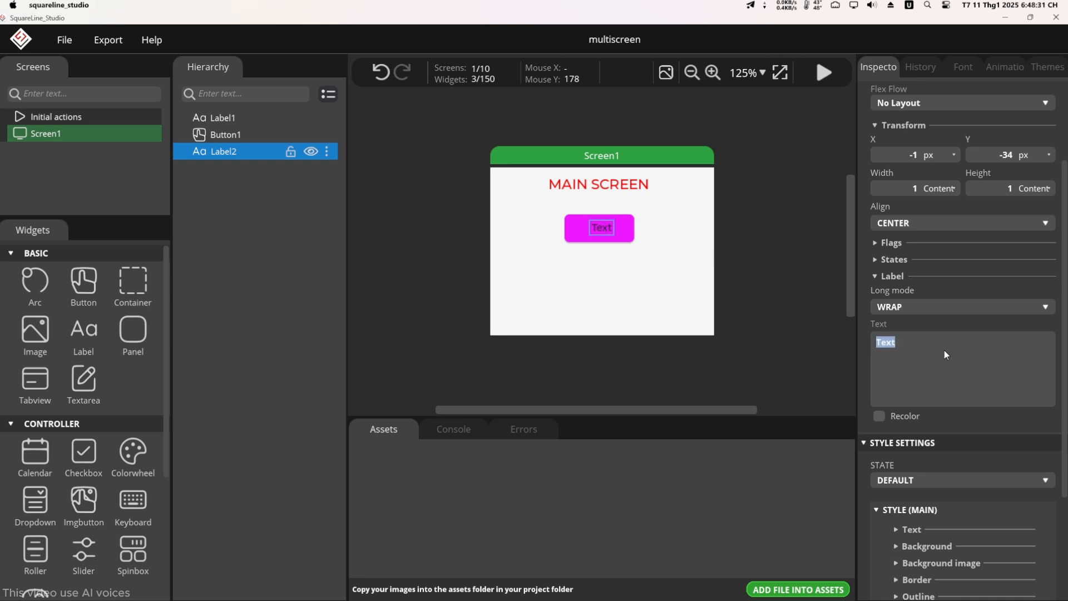
type("PAGE 1")
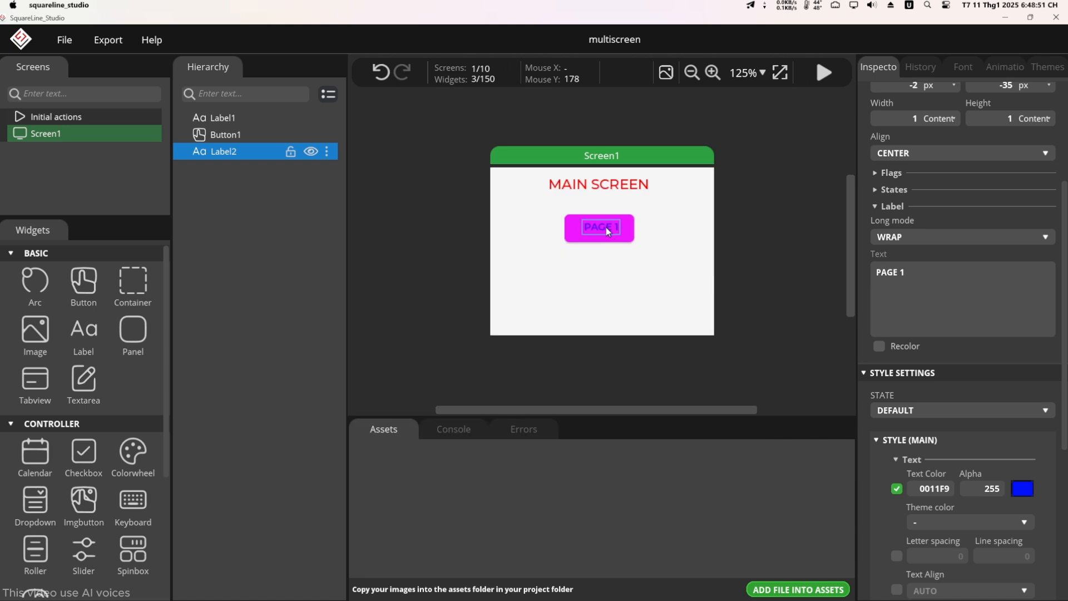
left_click(46, 133)
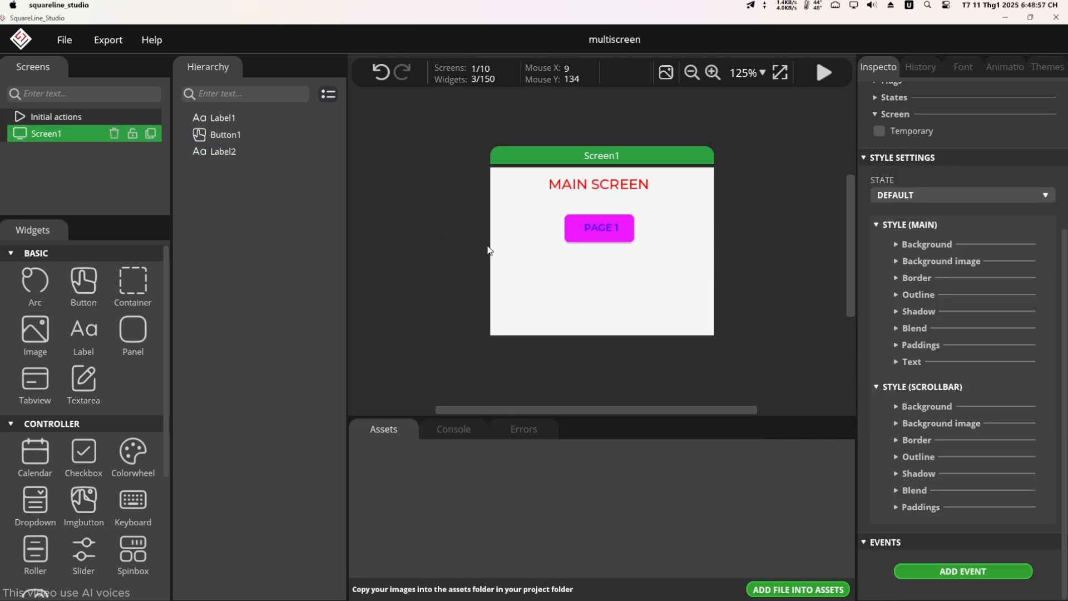
Duplicate the PAGE 1 button below it as 'PAGE 2' and preview both buttons
right_click(225, 134)
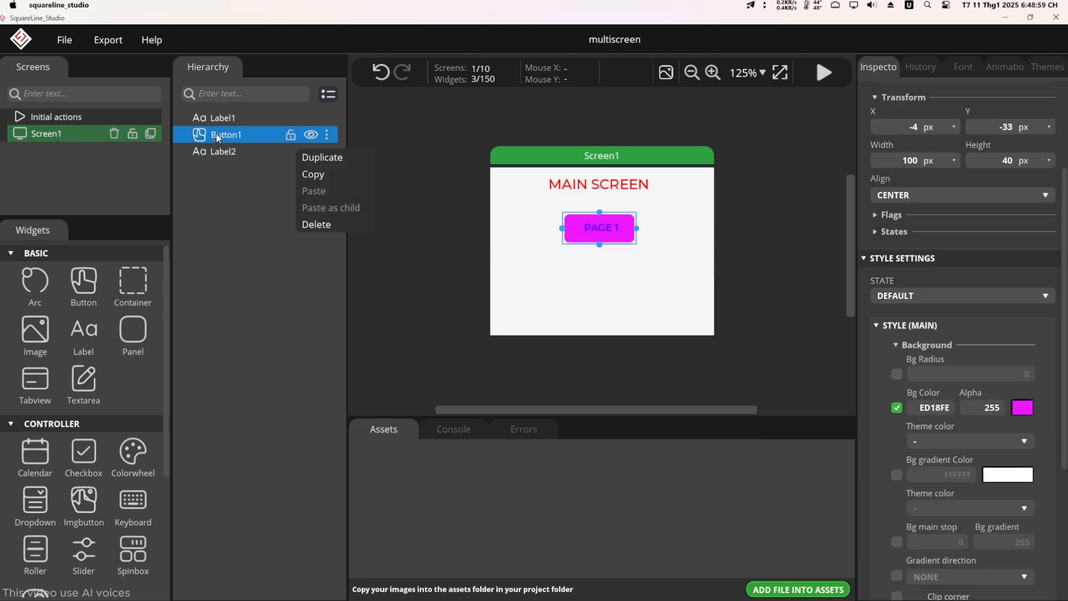
left_click(321, 157)
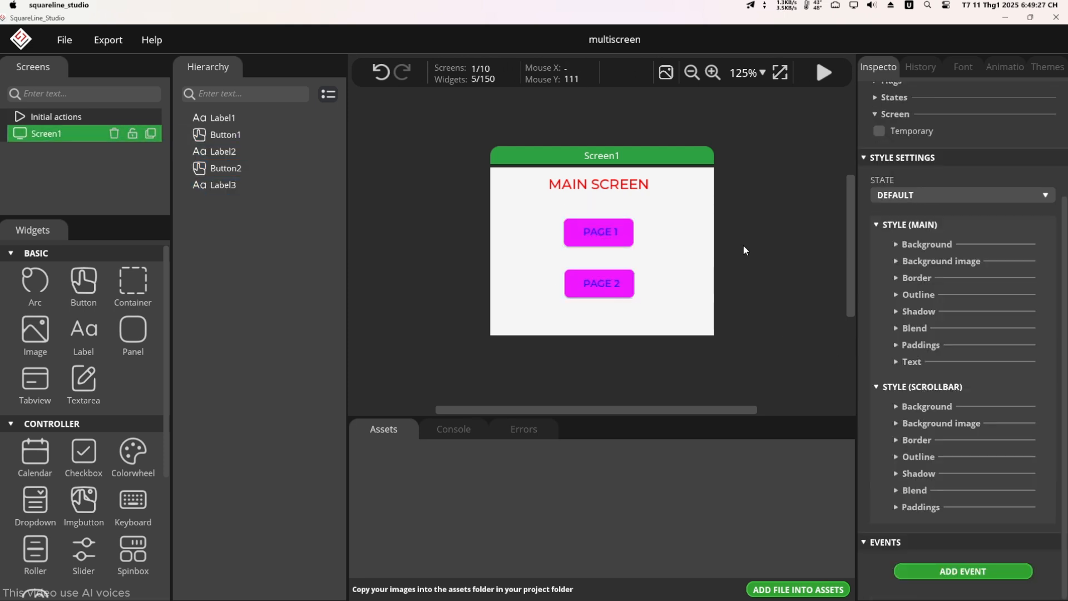
left_click(823, 73)
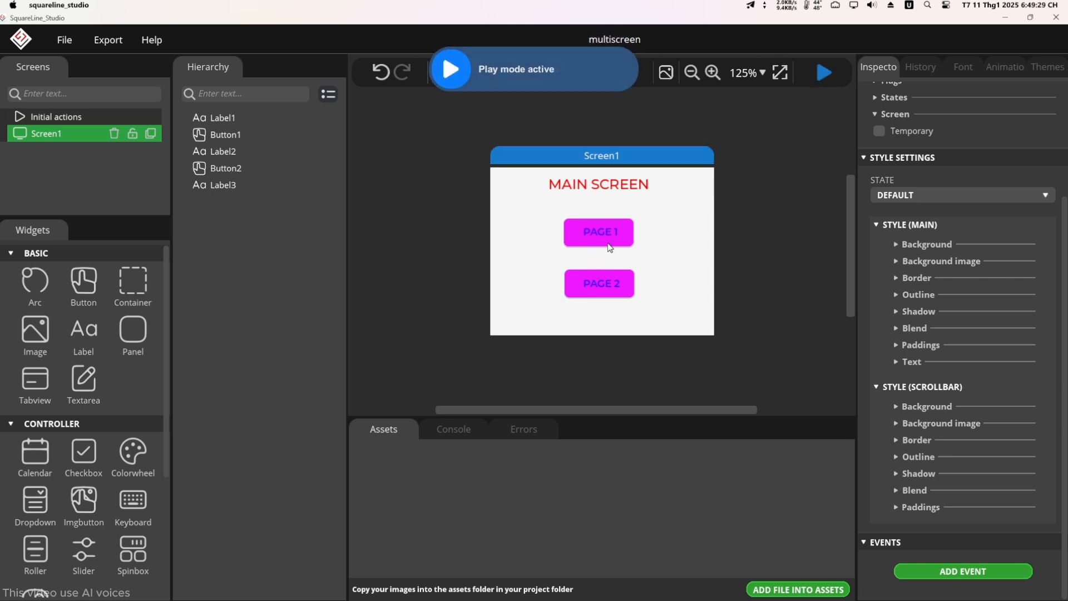
mouse_move(616, 240)
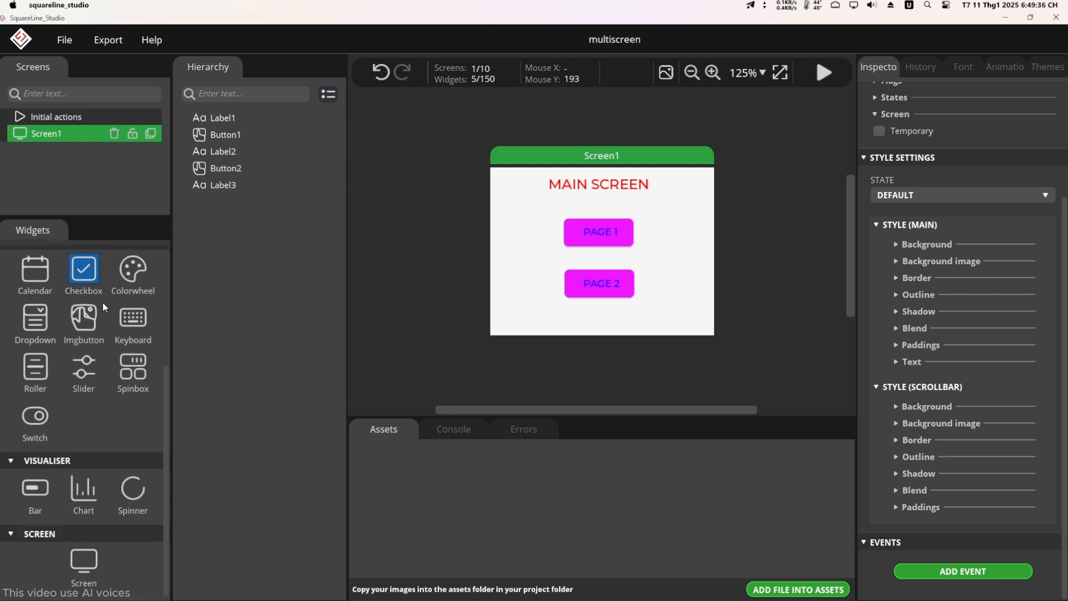
mouse_move(82, 560)
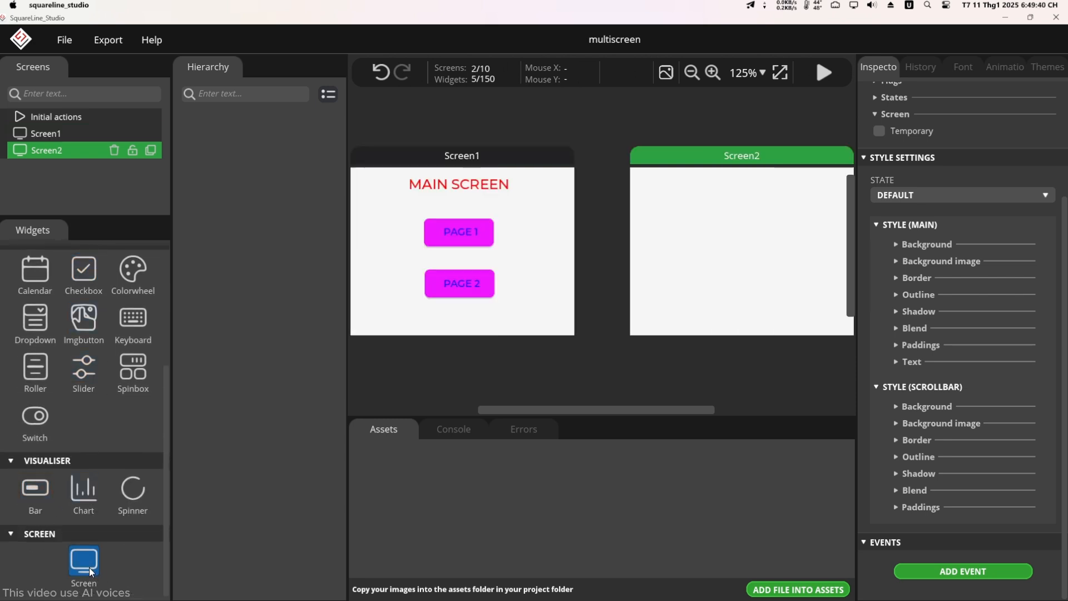
Add Screen2 and Screen3 from the Screen widget, then select Screen2
left_click(83, 558)
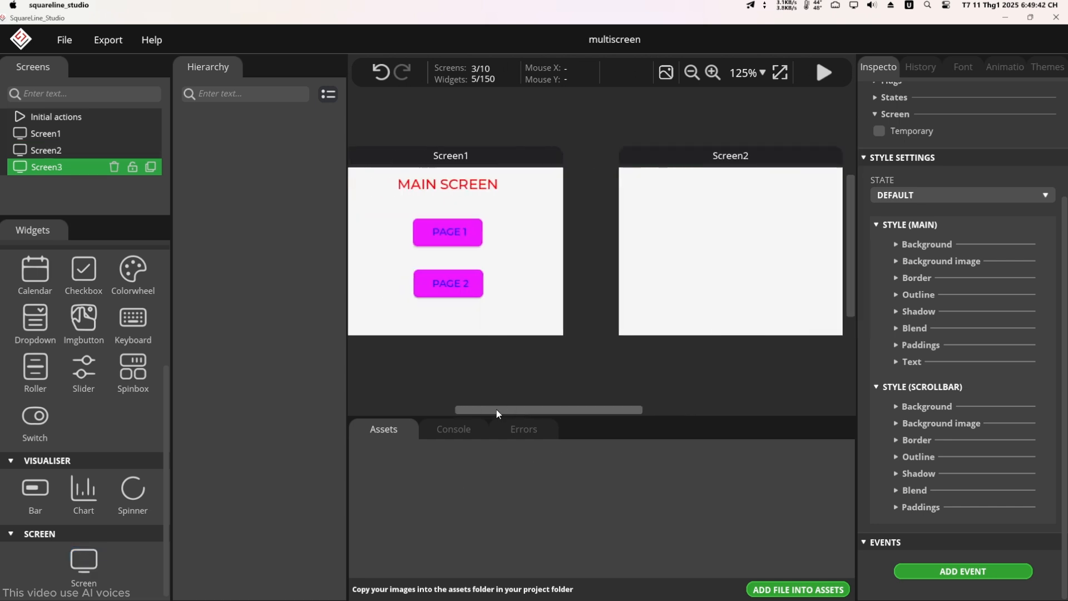
left_click(47, 149)
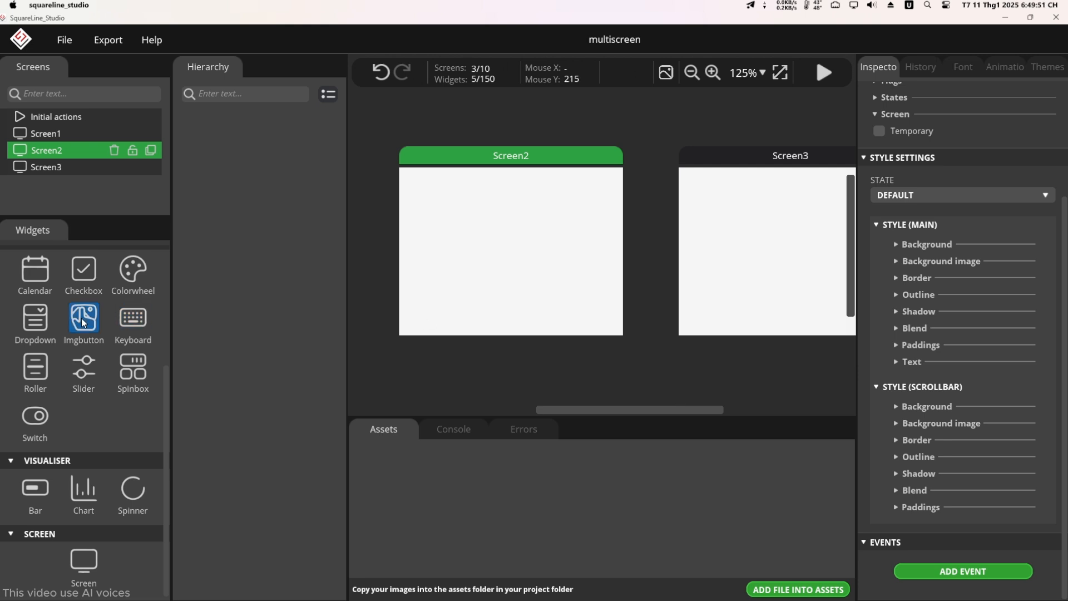
Add a label to Screen2 and start typing the title 'THIS IS PAGE 1'
scroll("up", 3)
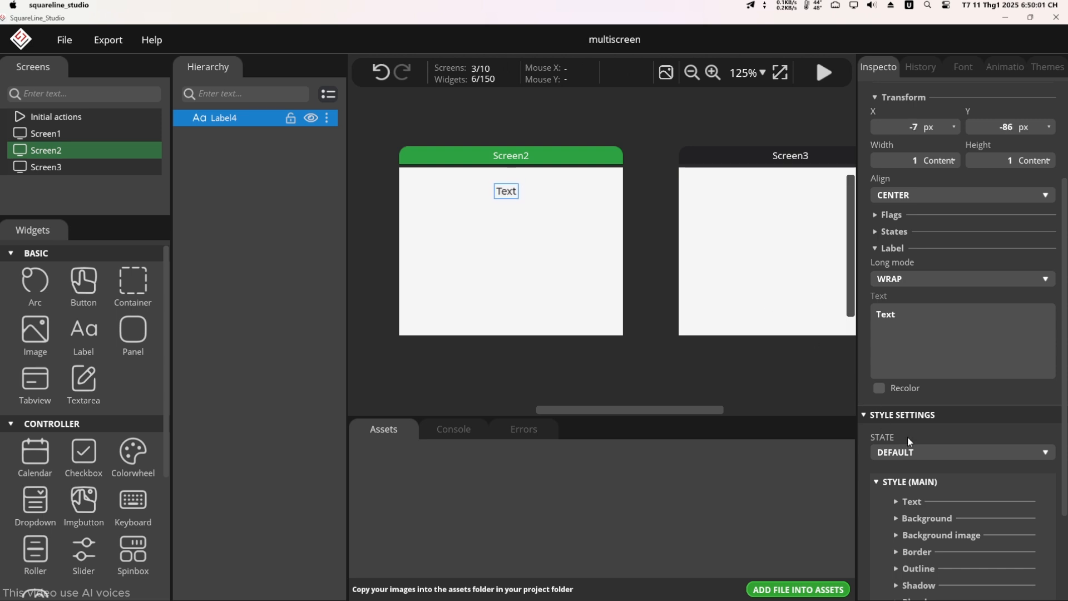
double_click(885, 314)
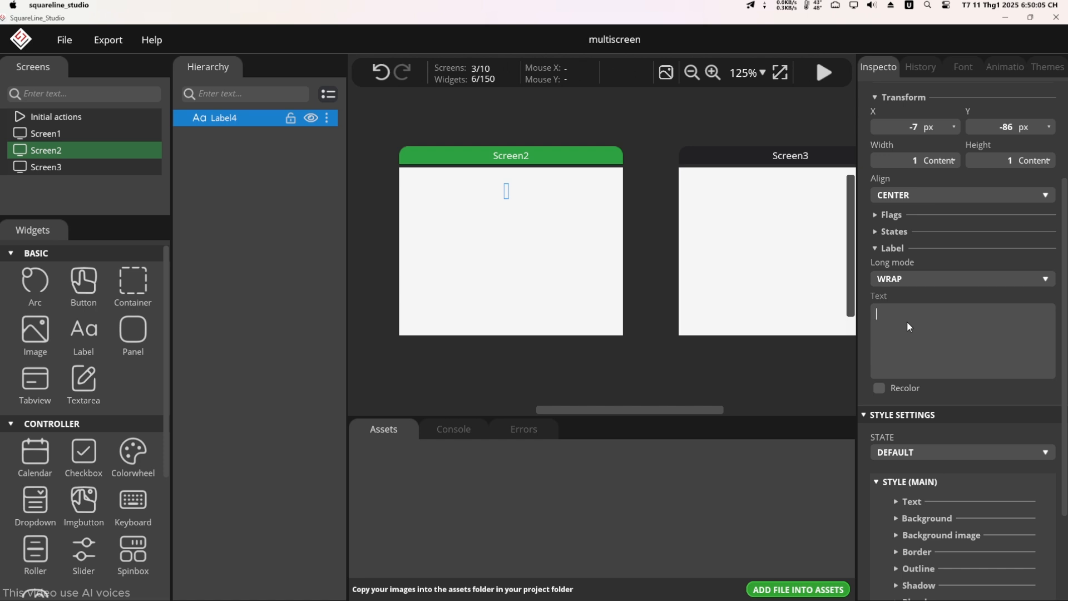
type("THIS IS PAGE 1")
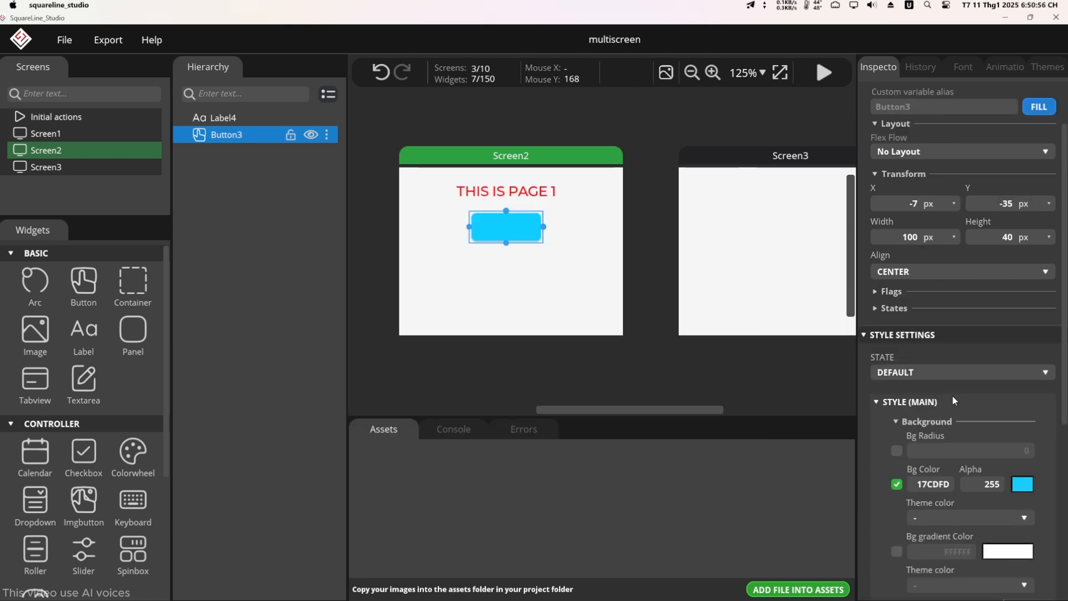
Label the cyan button BACK in magenta text, then duplicate it for ON and OFF
left_click(960, 372)
type("BACK")
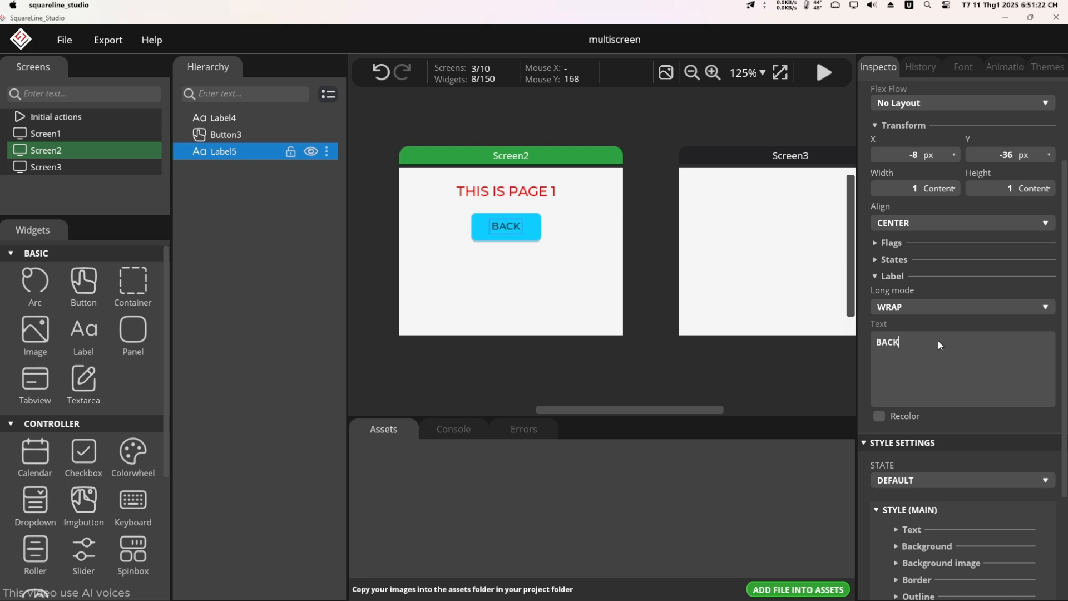
left_click(1021, 488)
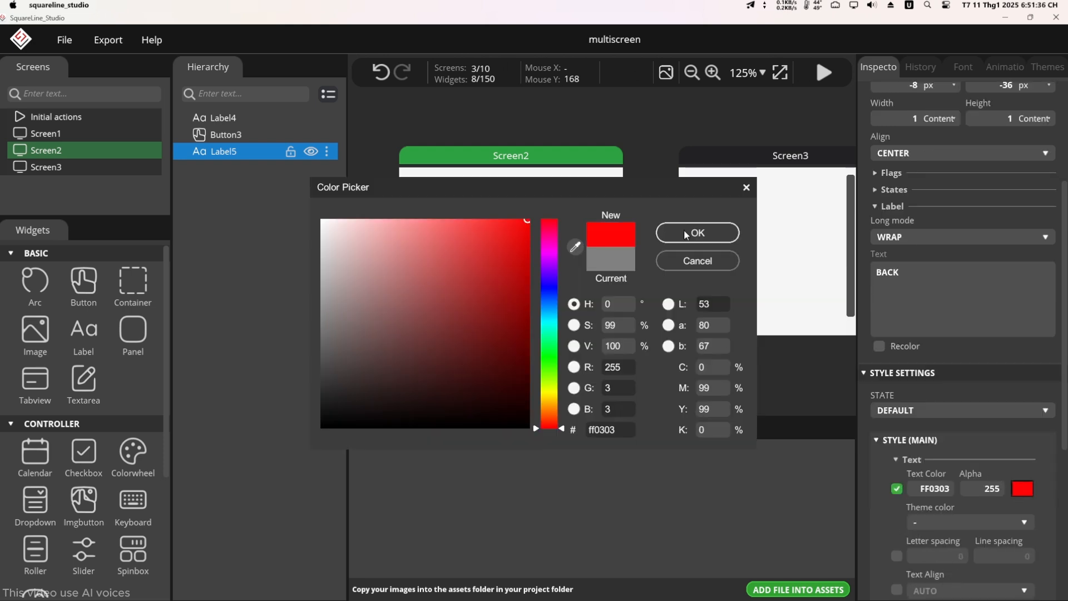
left_click(696, 232)
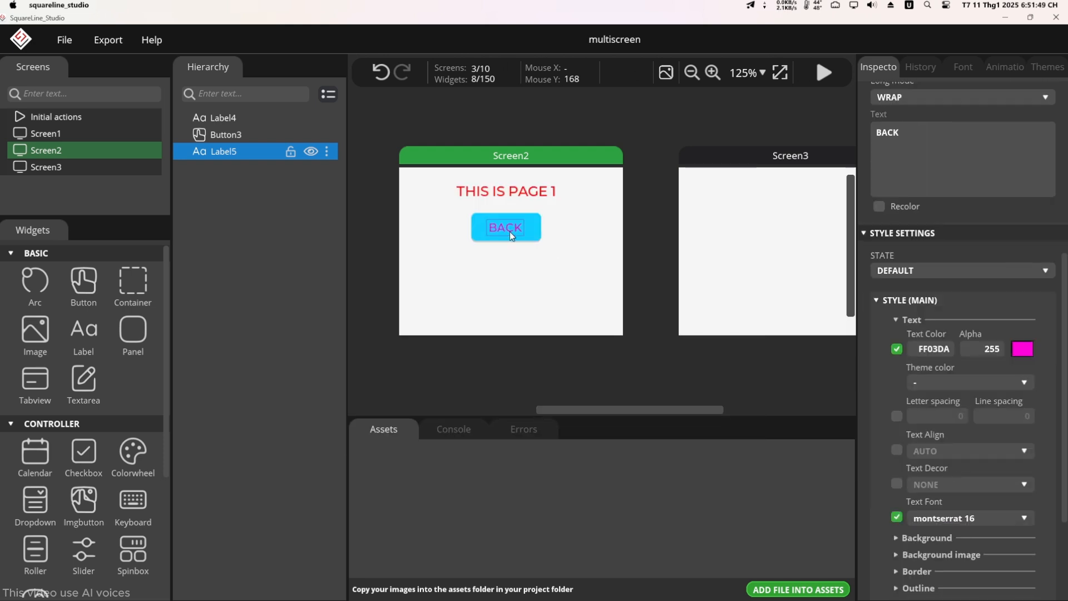
left_click(226, 134)
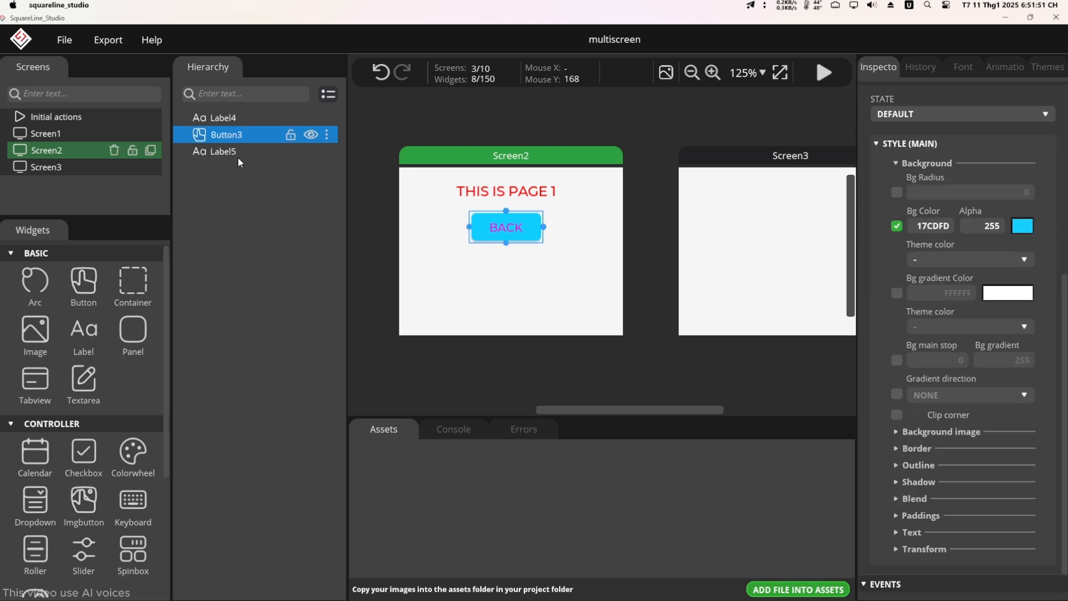
left_click(83, 284)
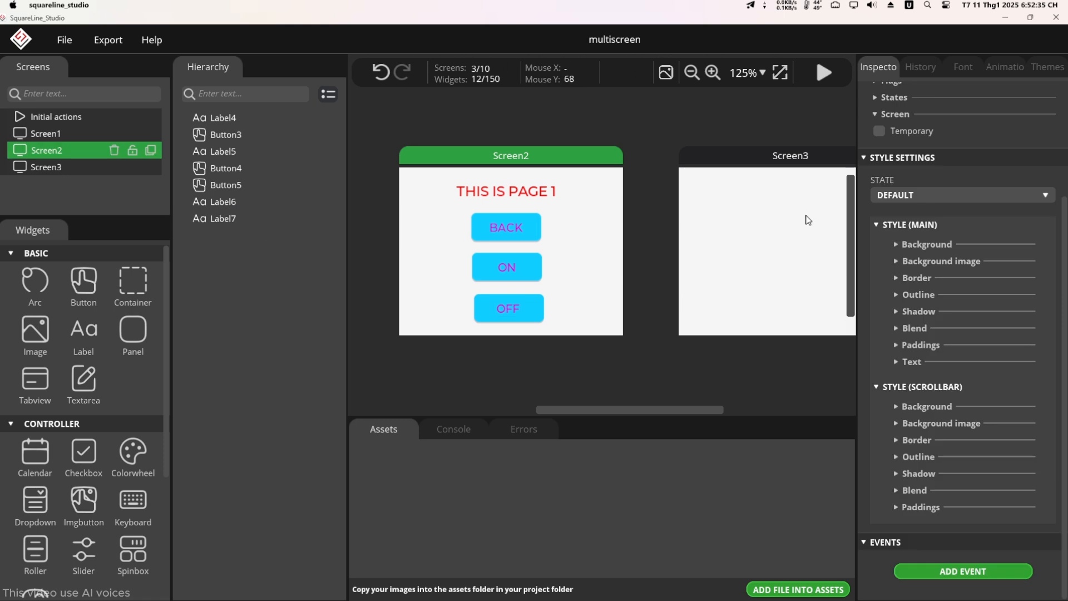
On Screen3, add a red 'THIS IS PAGE 2' label and a 100×40 button below
left_click(46, 167)
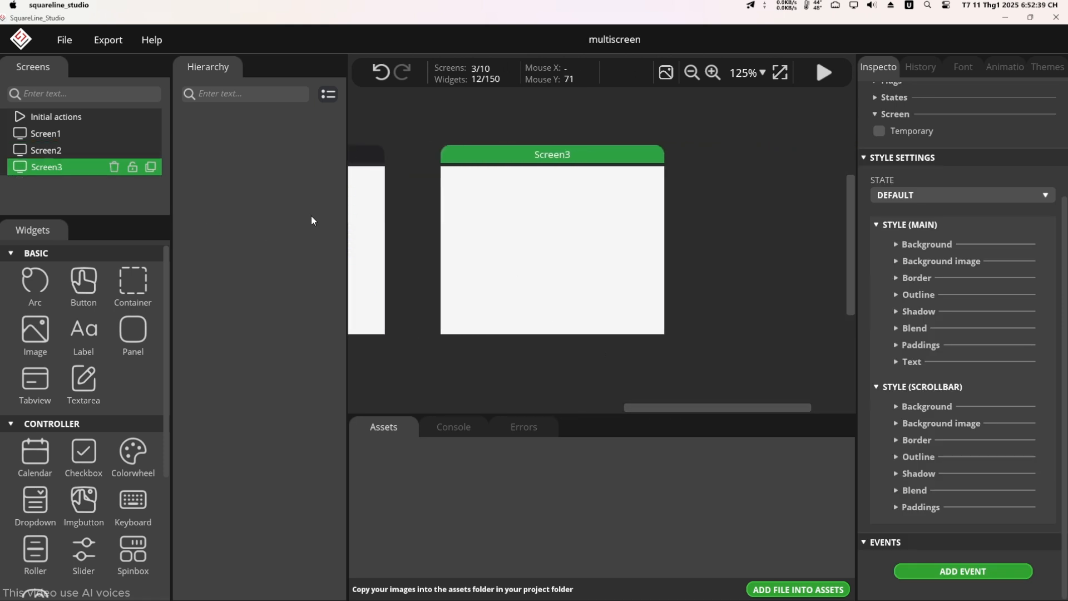
left_click(83, 332)
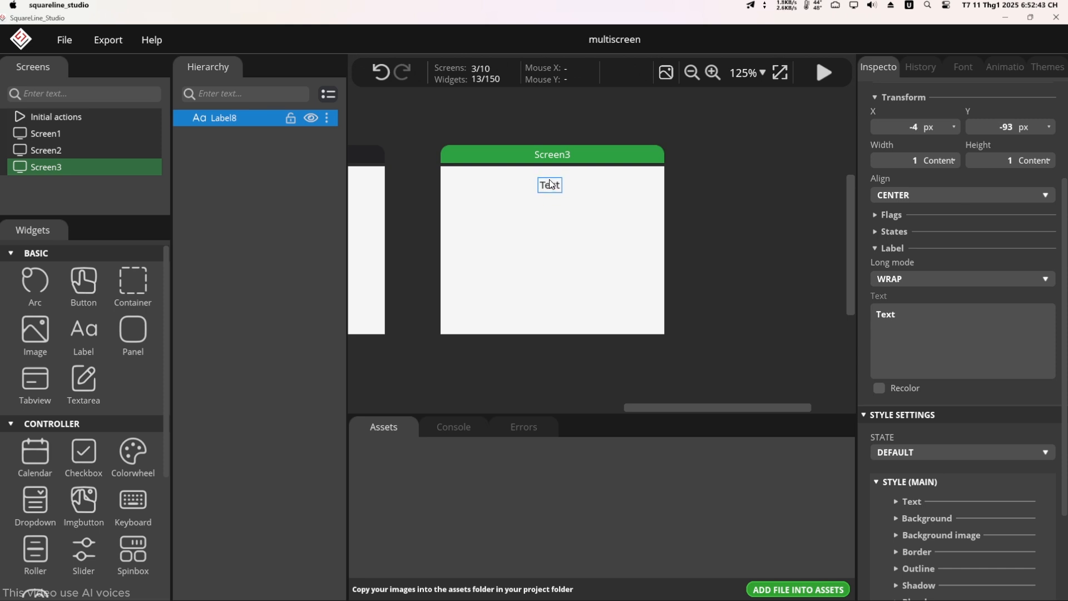
left_click(45, 167)
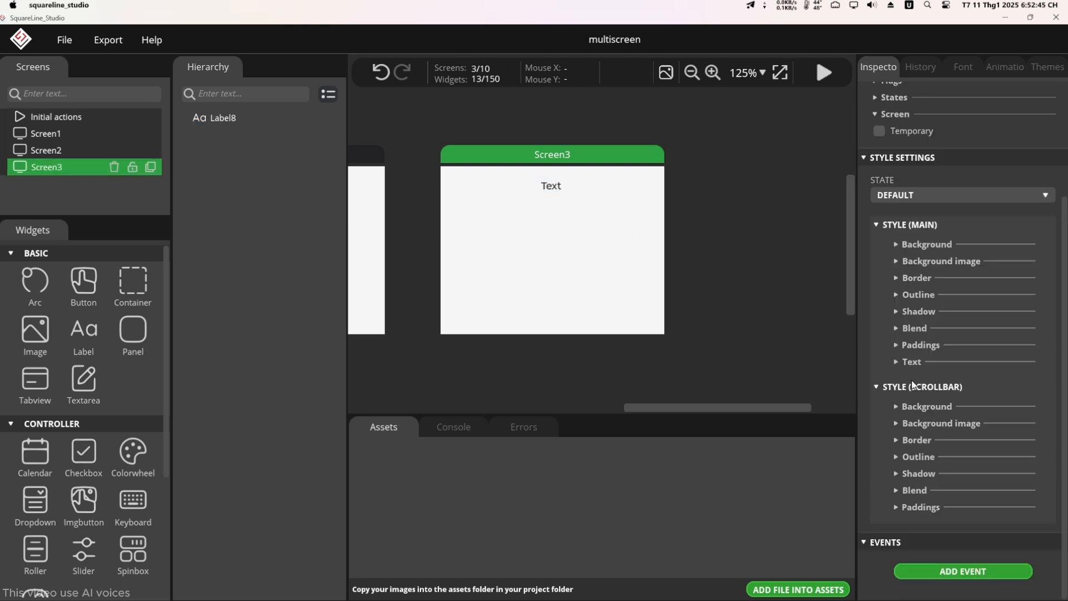
left_click(550, 185)
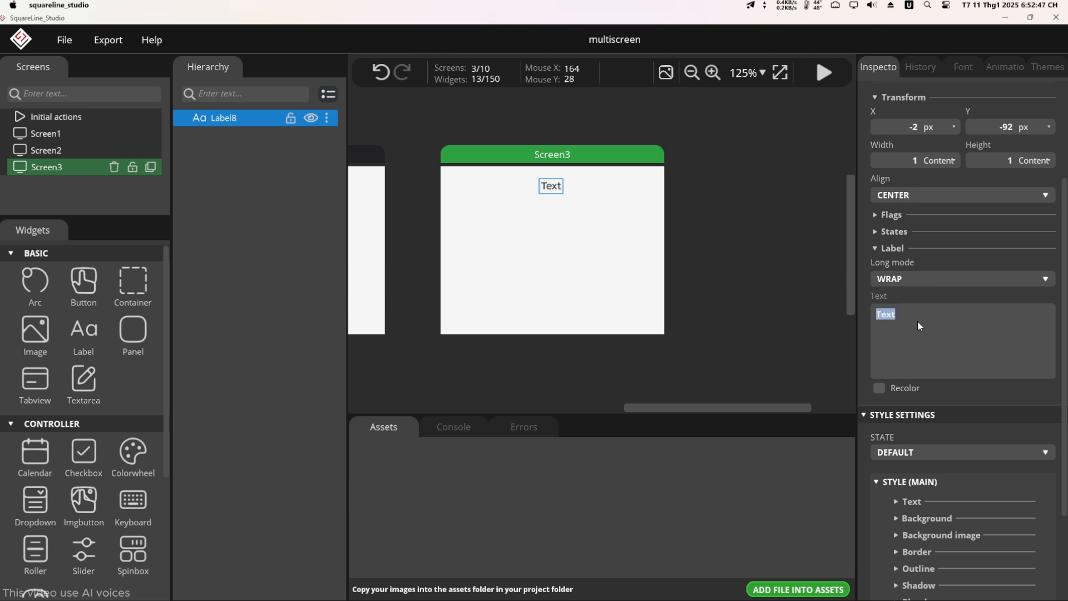
type("THIS IS PAG")
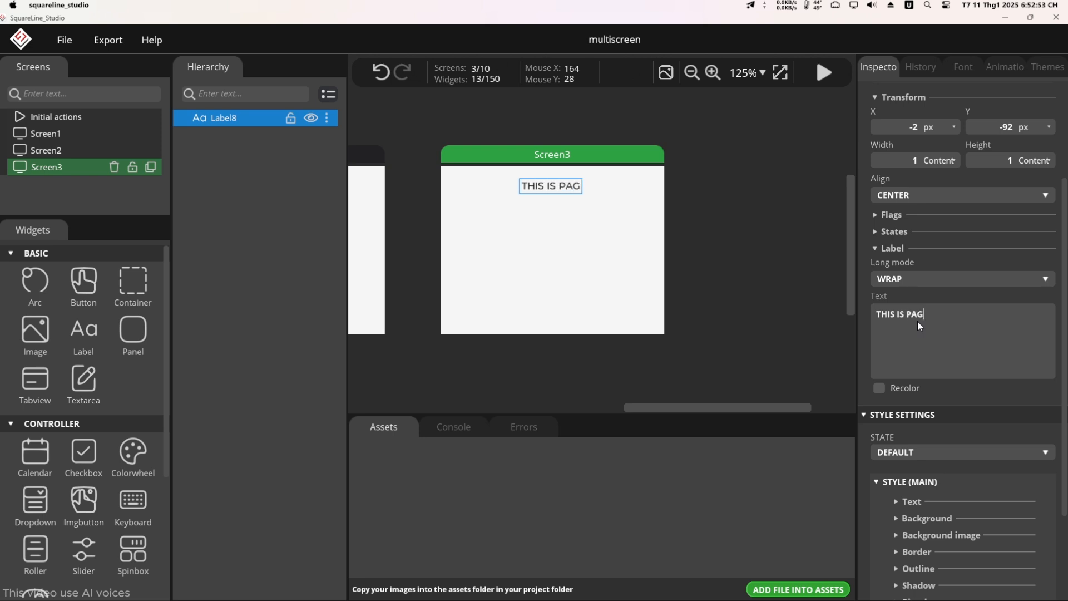
type("E 2")
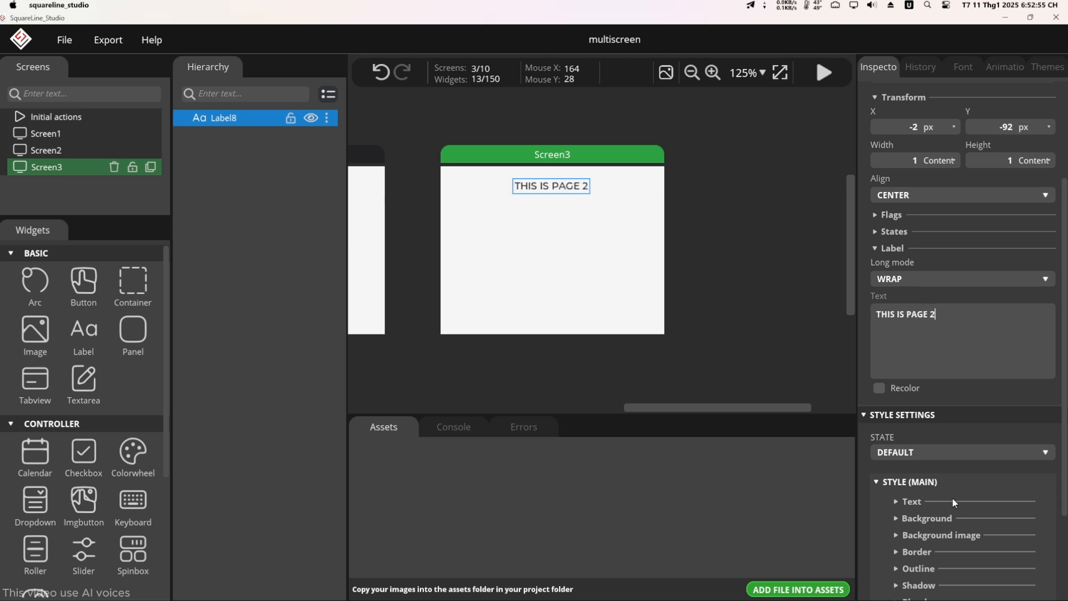
left_click(912, 501)
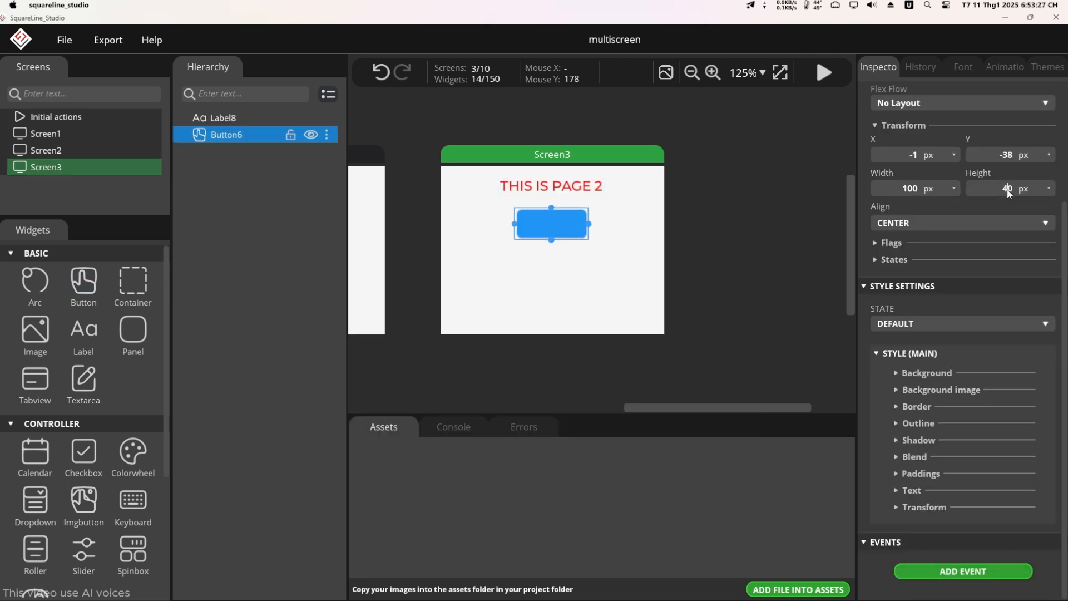
Create Screen3 buttons BACK, 1 and 2 with blue text and green background, then preview
left_click(1020, 435)
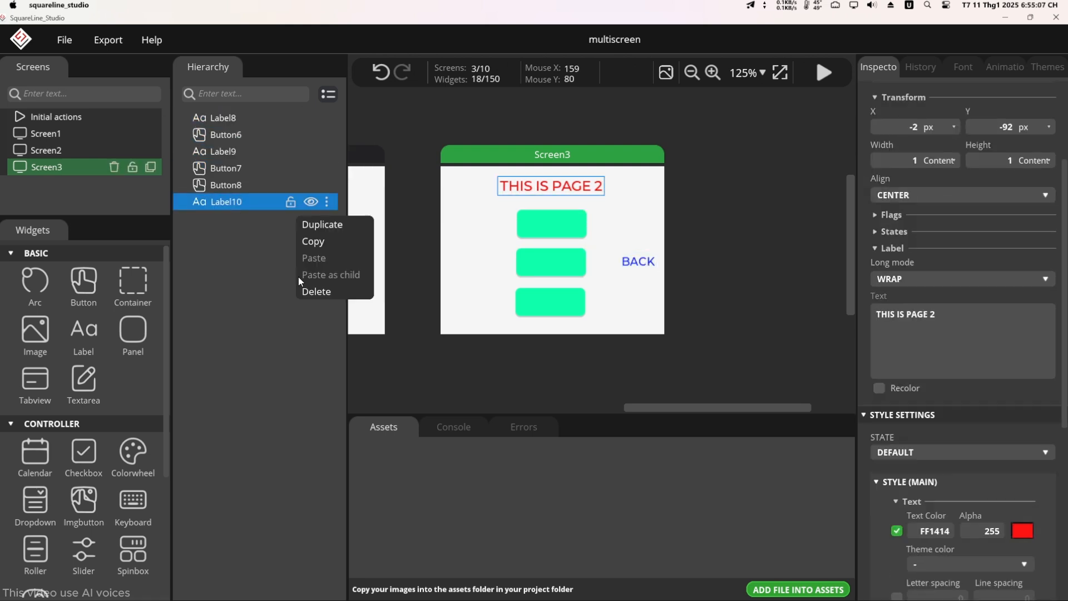
left_click(321, 224)
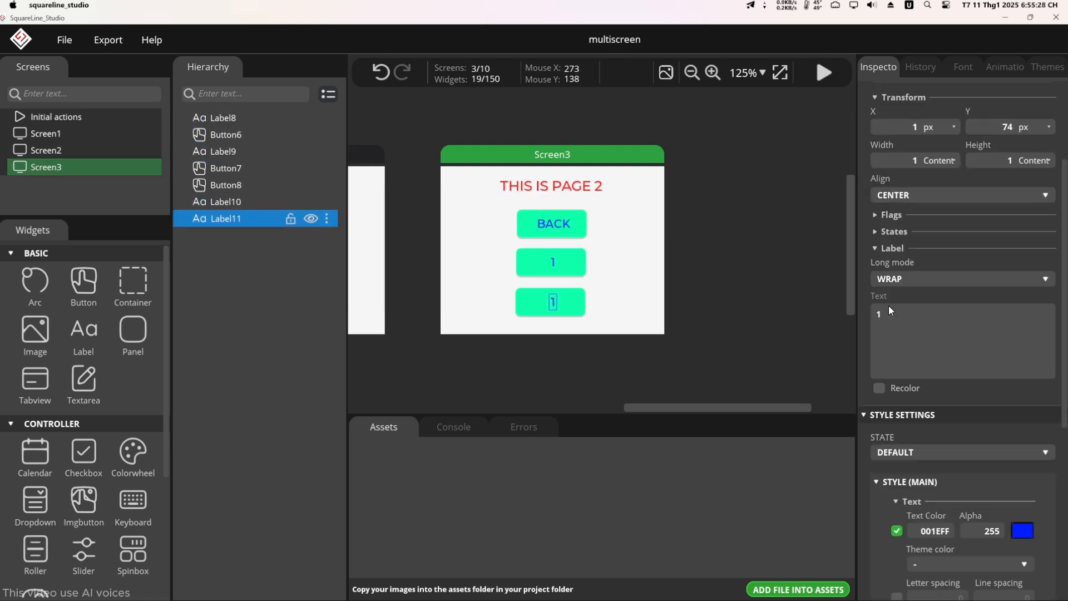
left_click(226, 168)
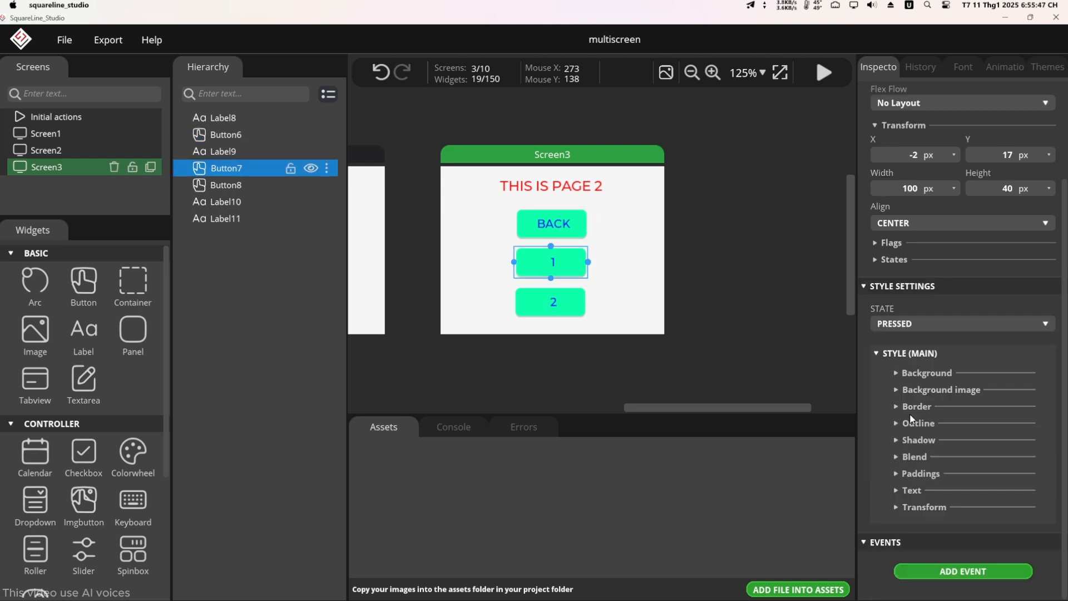
left_click(550, 224)
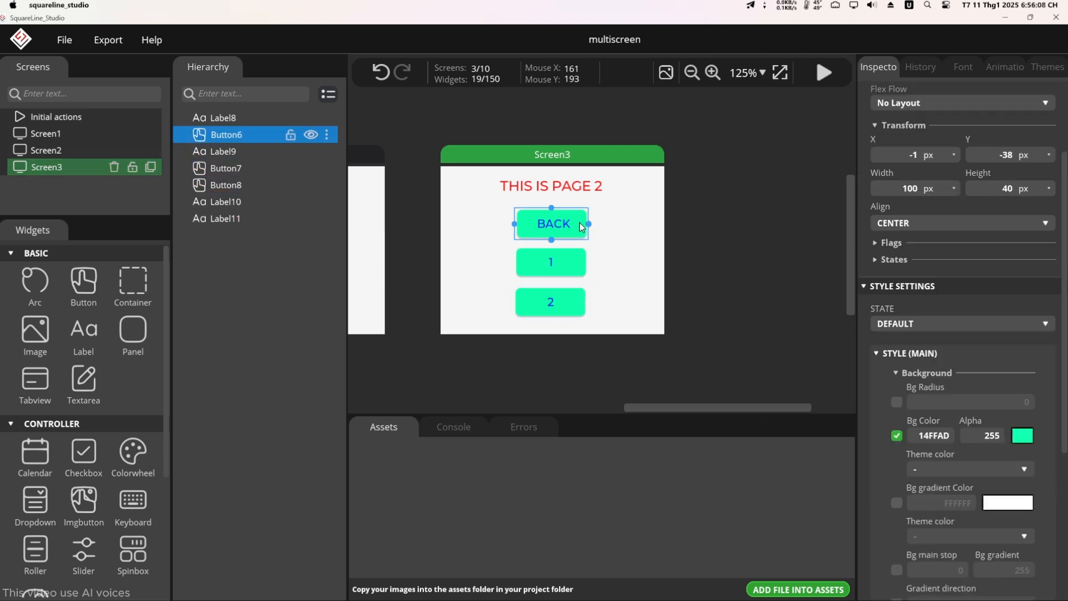
left_click(823, 72)
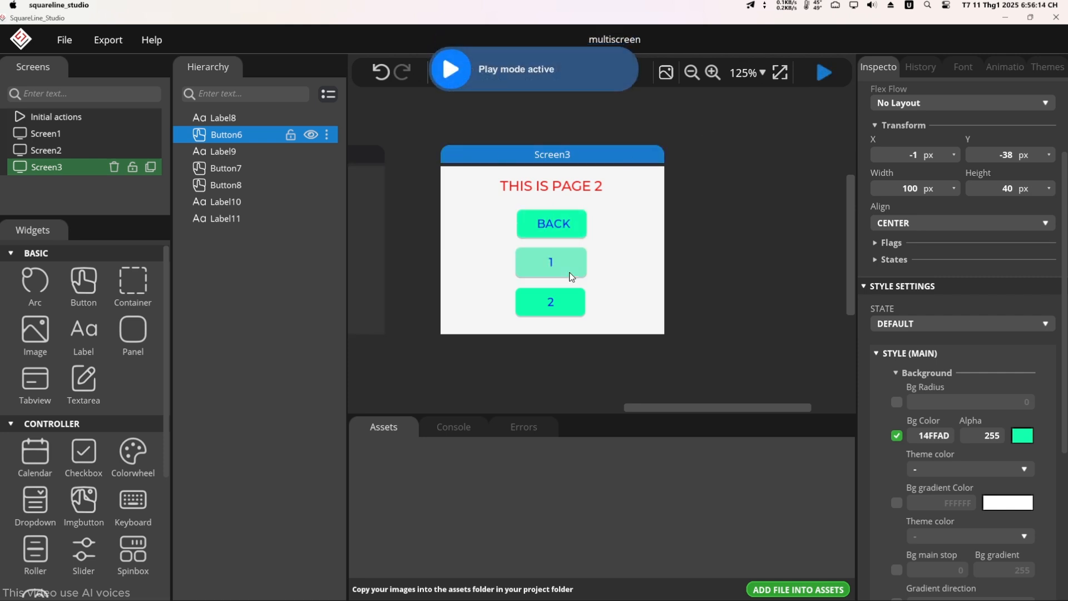
Stop the running preview and bring Screen1 back into the editor
left_click(450, 68)
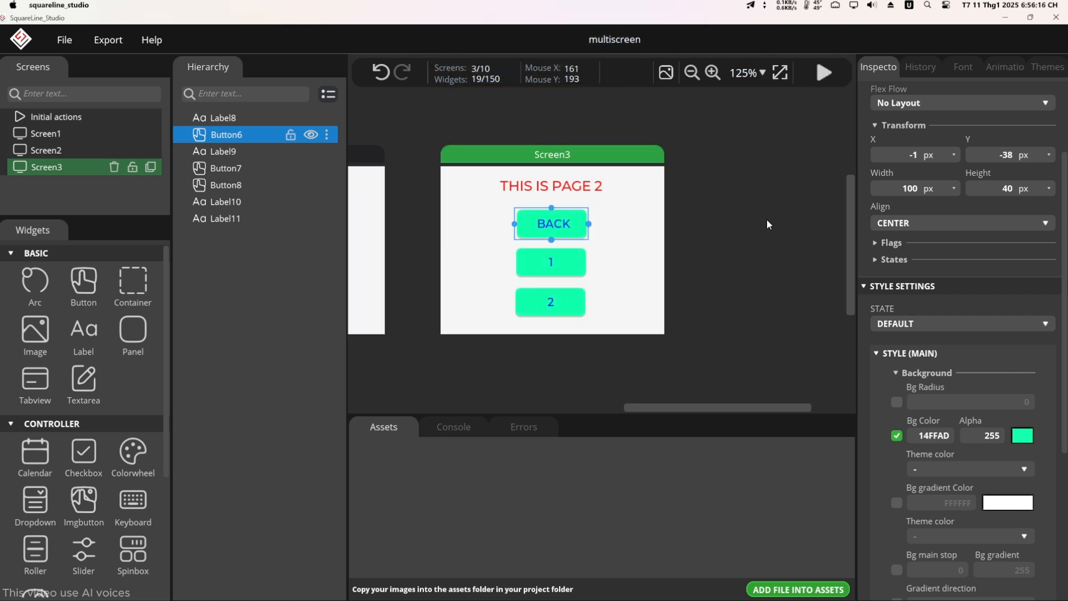
left_click(46, 134)
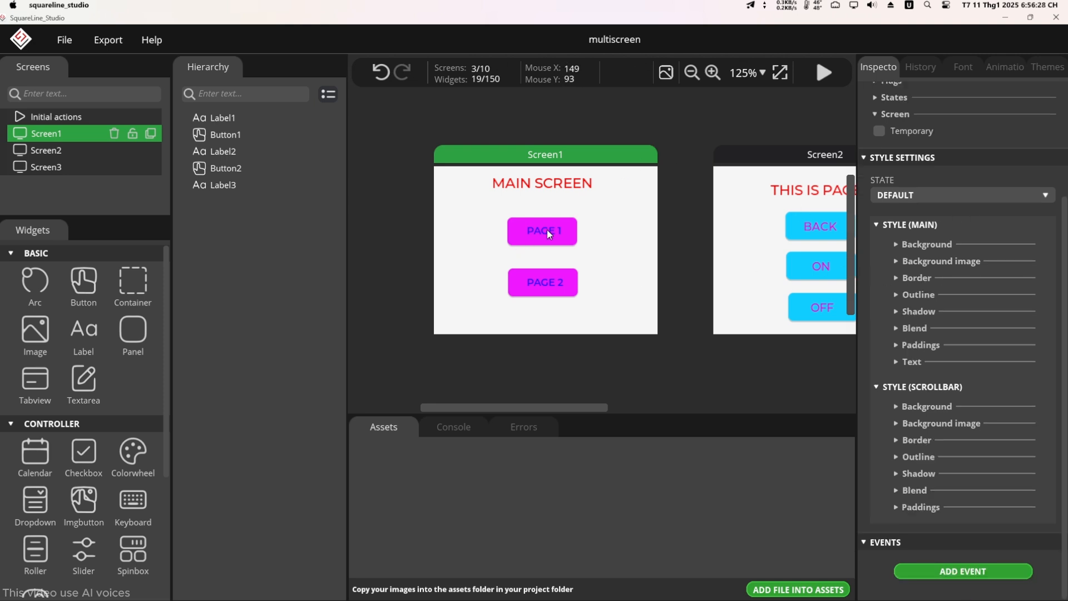
mouse_move(517, 243)
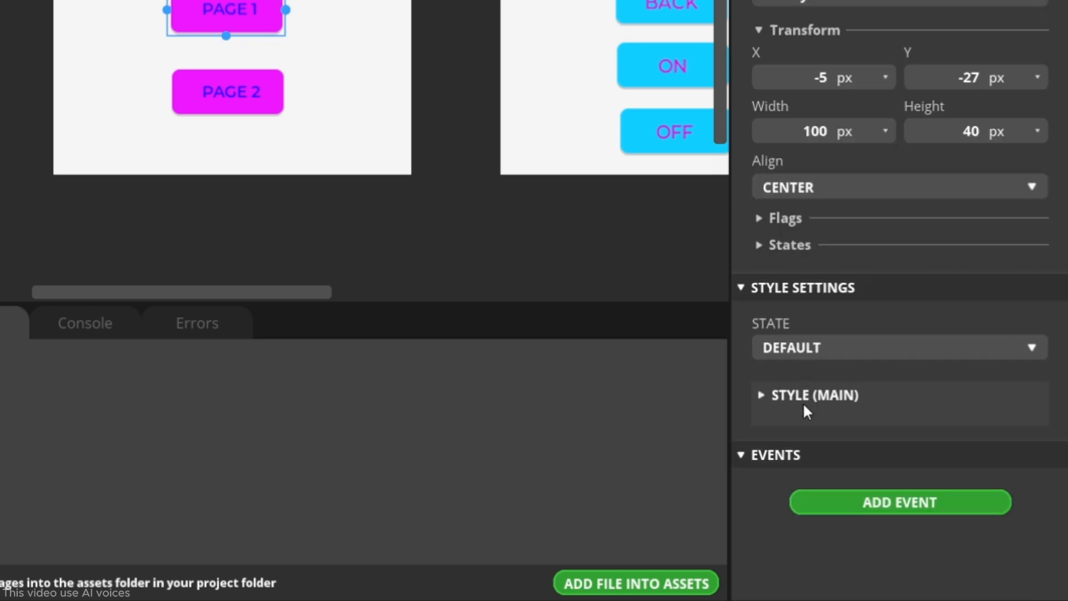
mouse_move(920, 517)
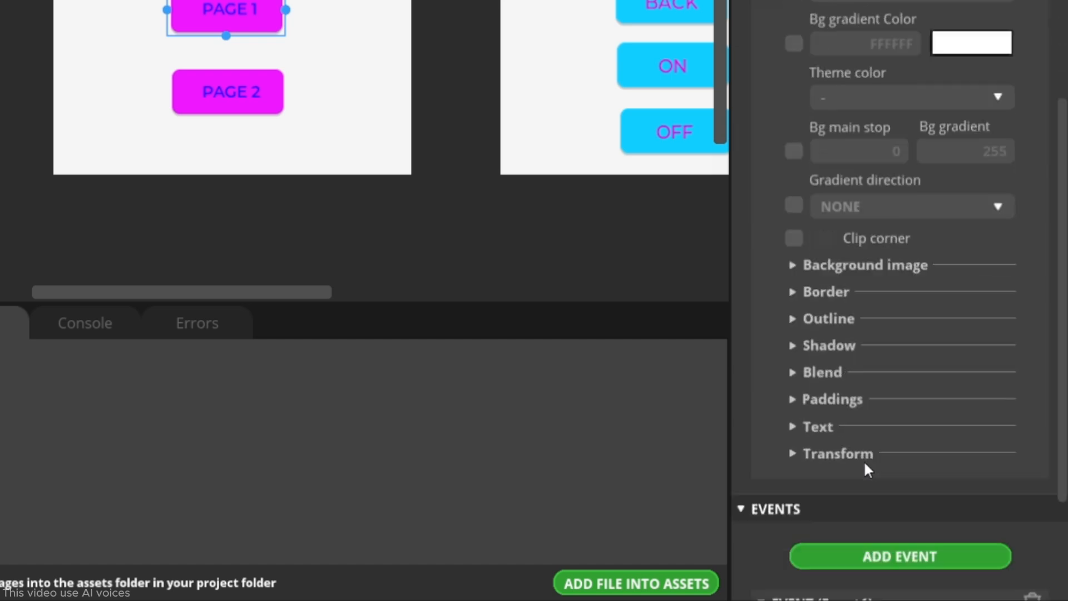
Give PAGE 1 a Pressed event that changes to Screen2 with FADE ON
left_click(898, 556)
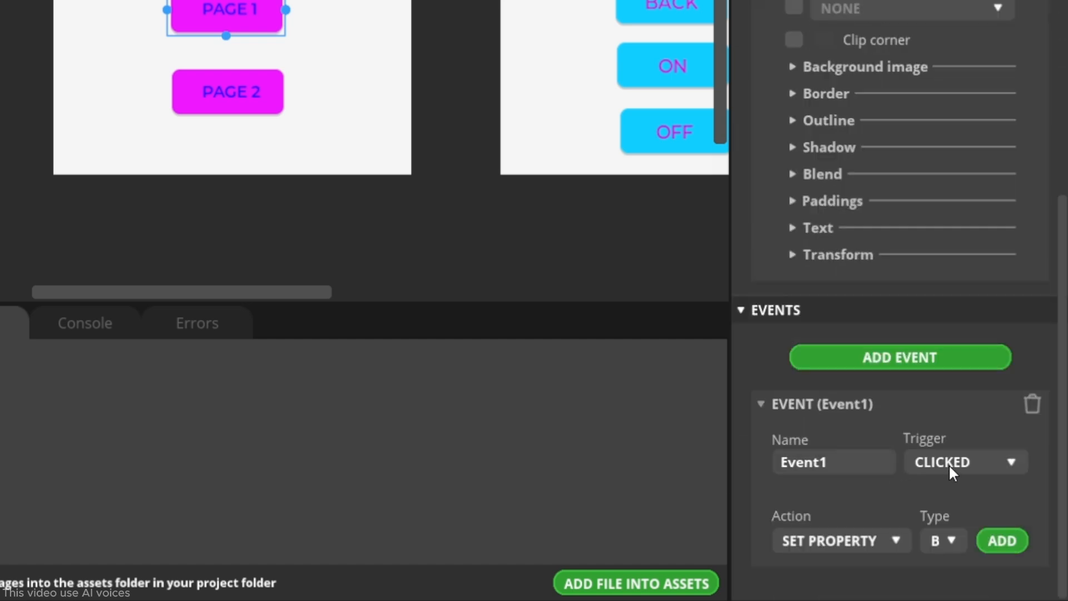
left_click(964, 461)
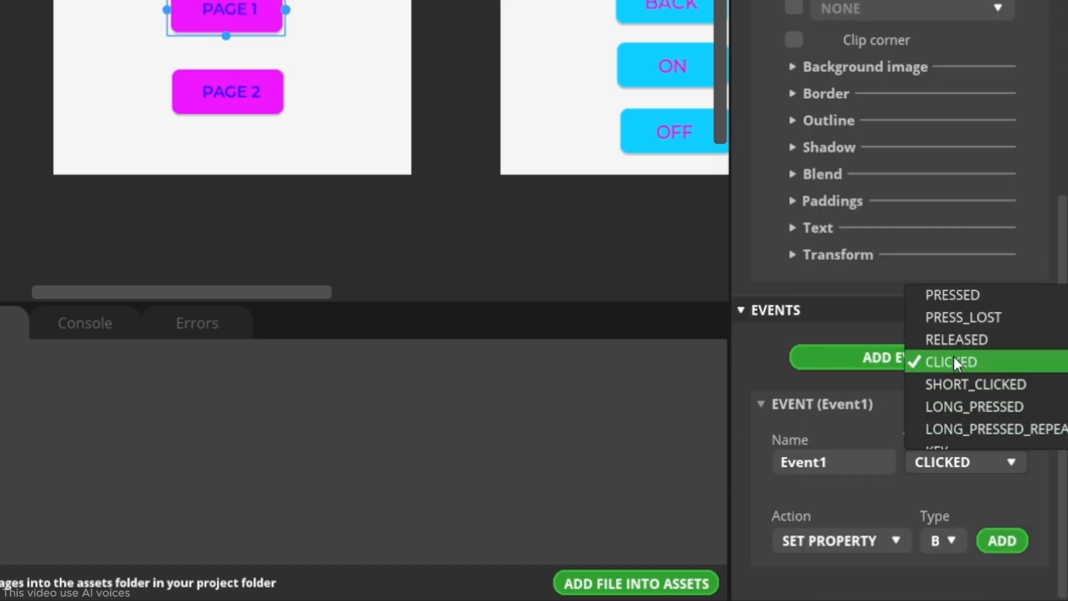
left_click(952, 294)
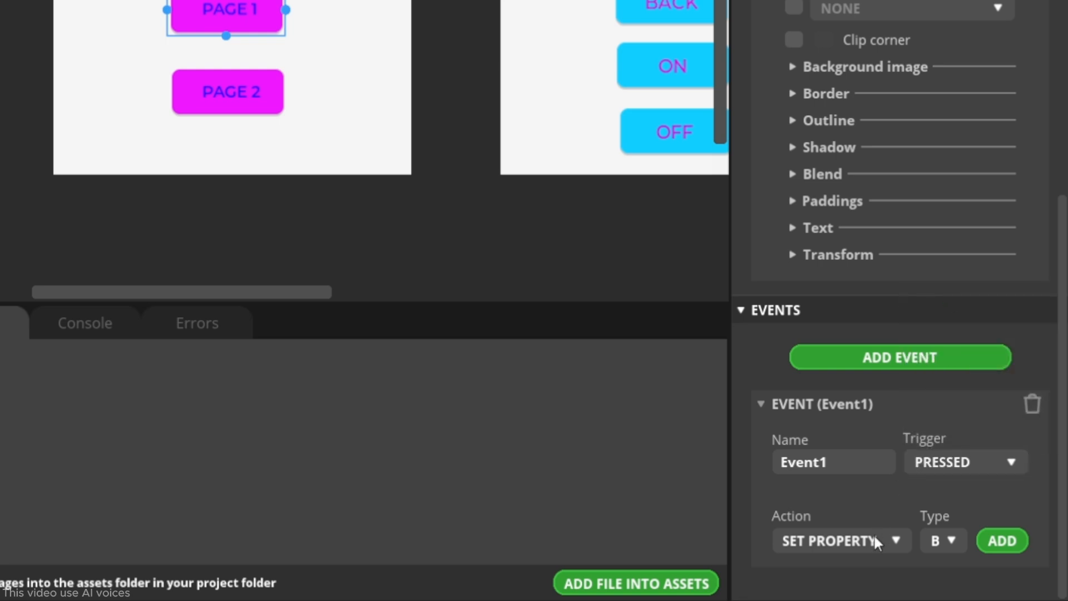
left_click(839, 540)
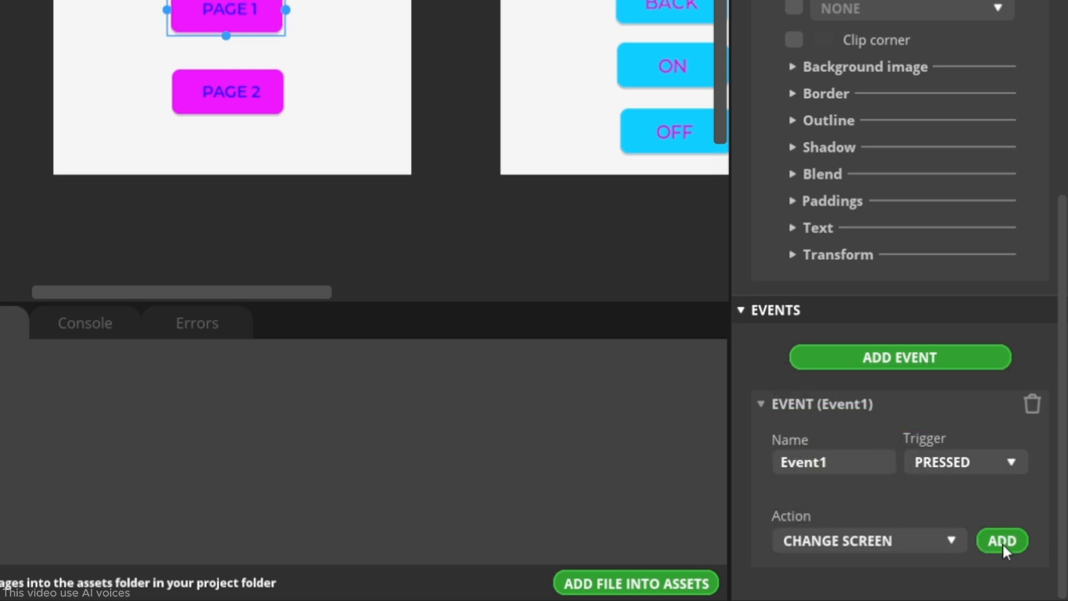
left_click(1000, 540)
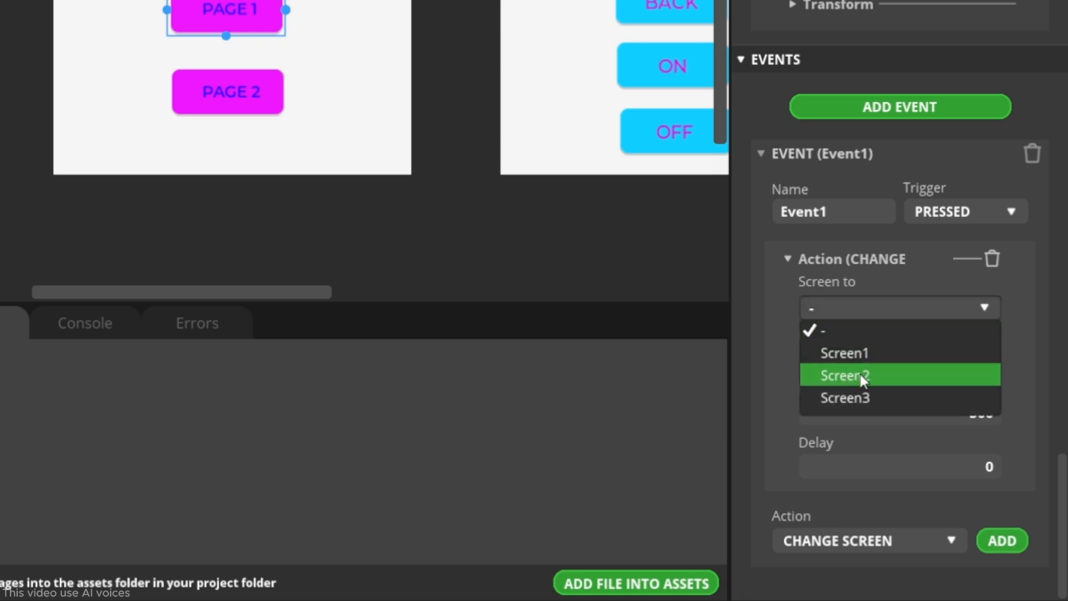
left_click(843, 374)
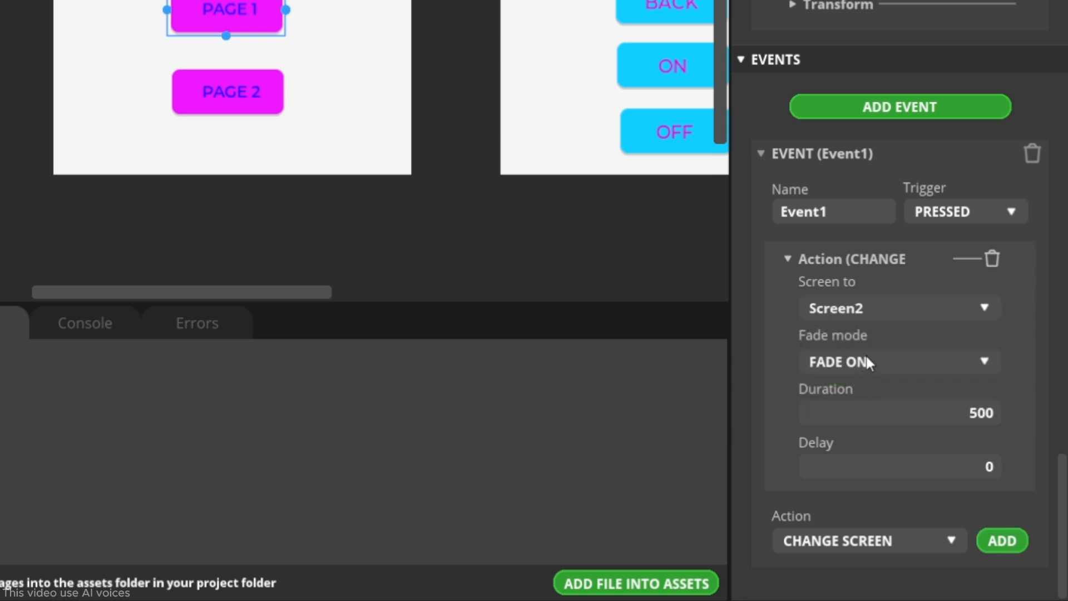
mouse_move(894, 423)
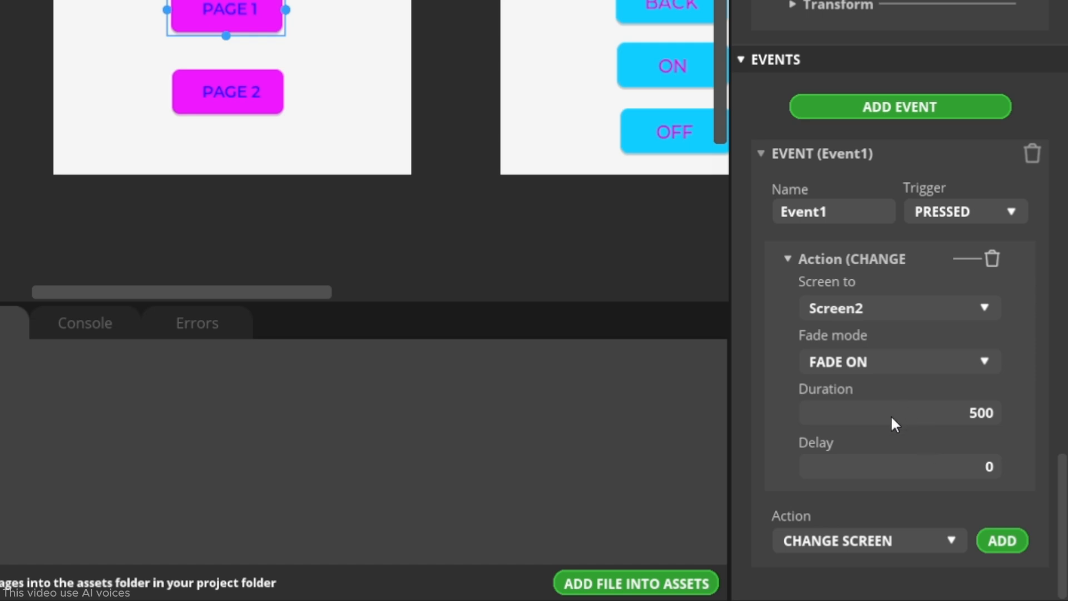
mouse_move(911, 546)
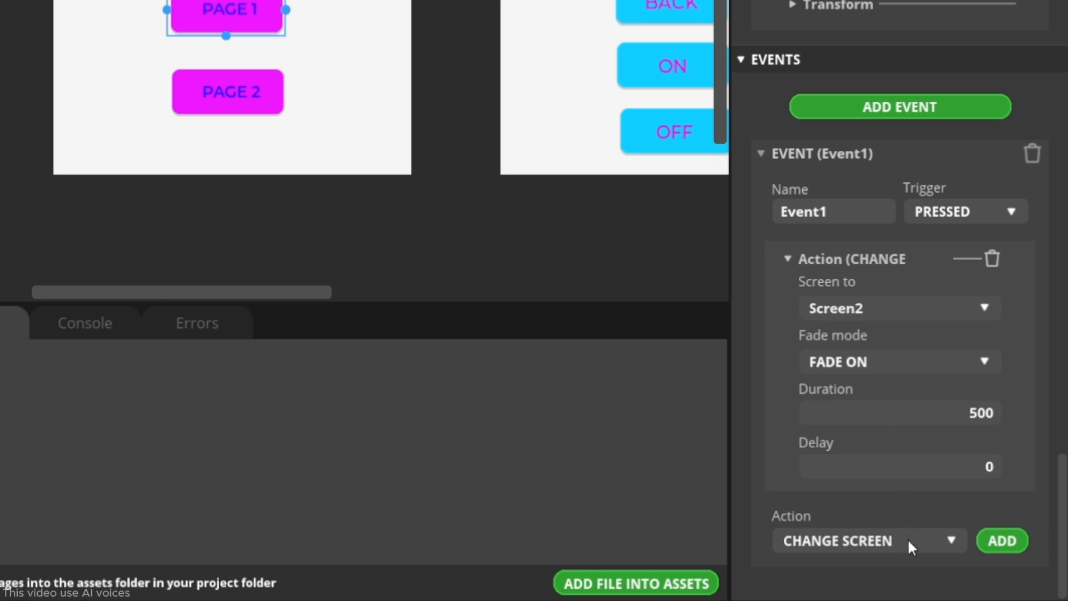
Add a Delete Screen action targeting Screen1 to that event
left_click(868, 540)
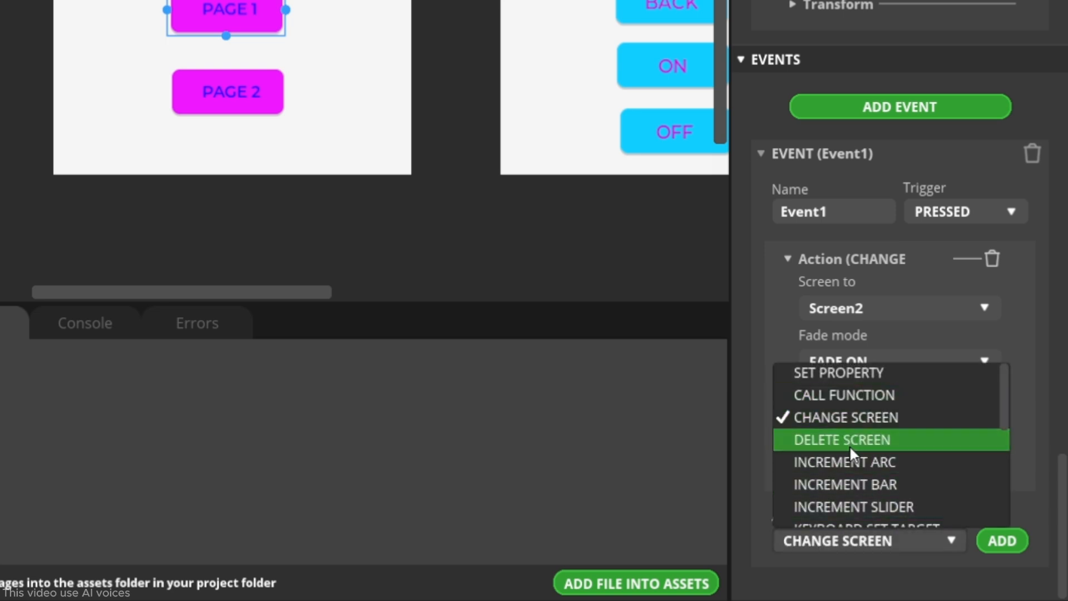
left_click(841, 439)
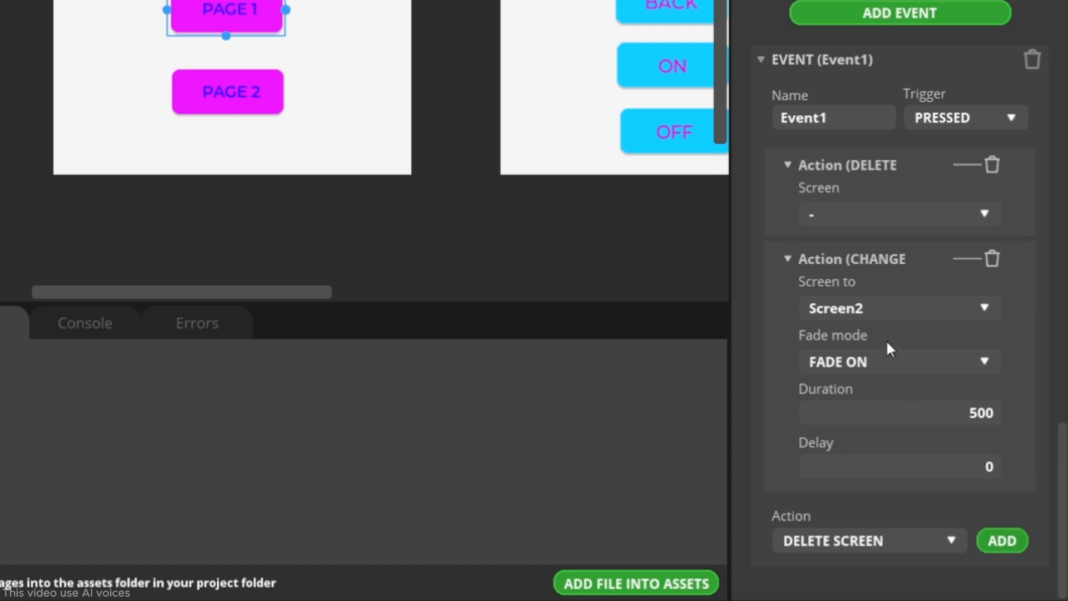
left_click(898, 214)
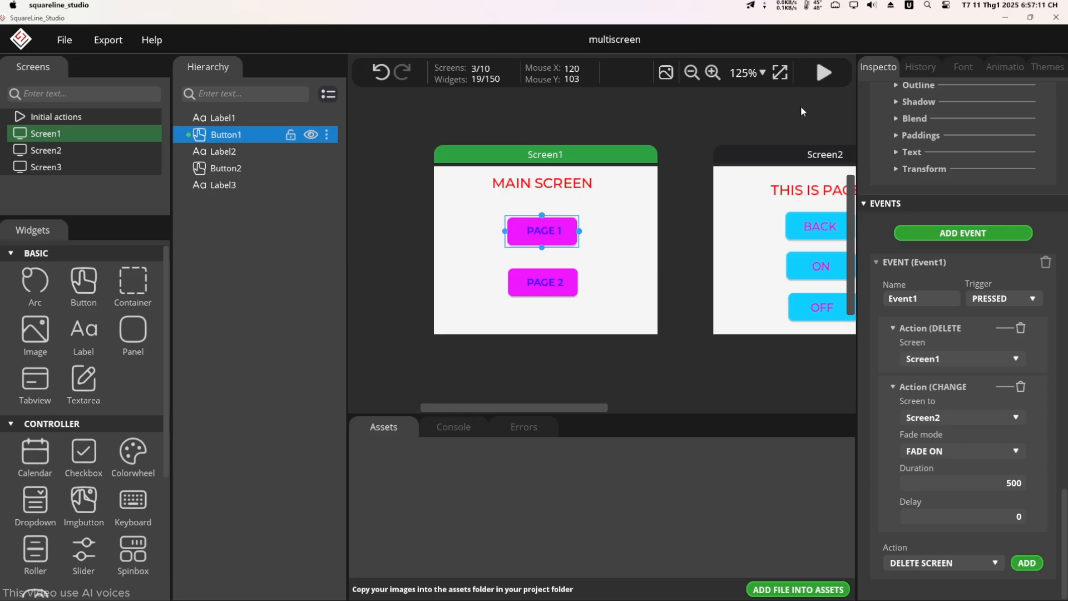
Run play mode and press PAGE 1 to reach the THIS IS PAGE 1 screen
left_click(822, 72)
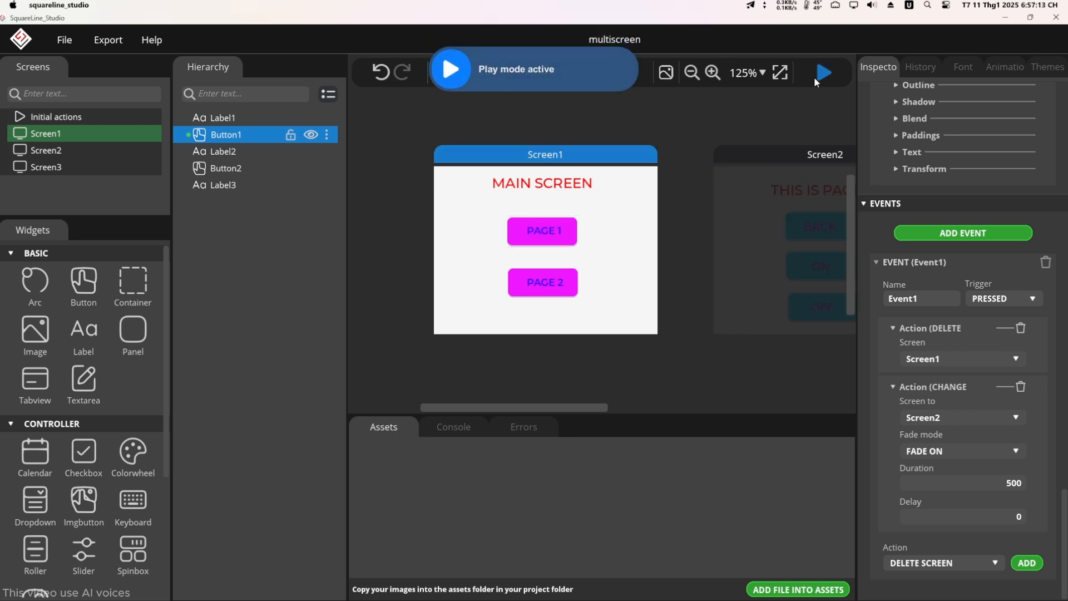
left_click(541, 231)
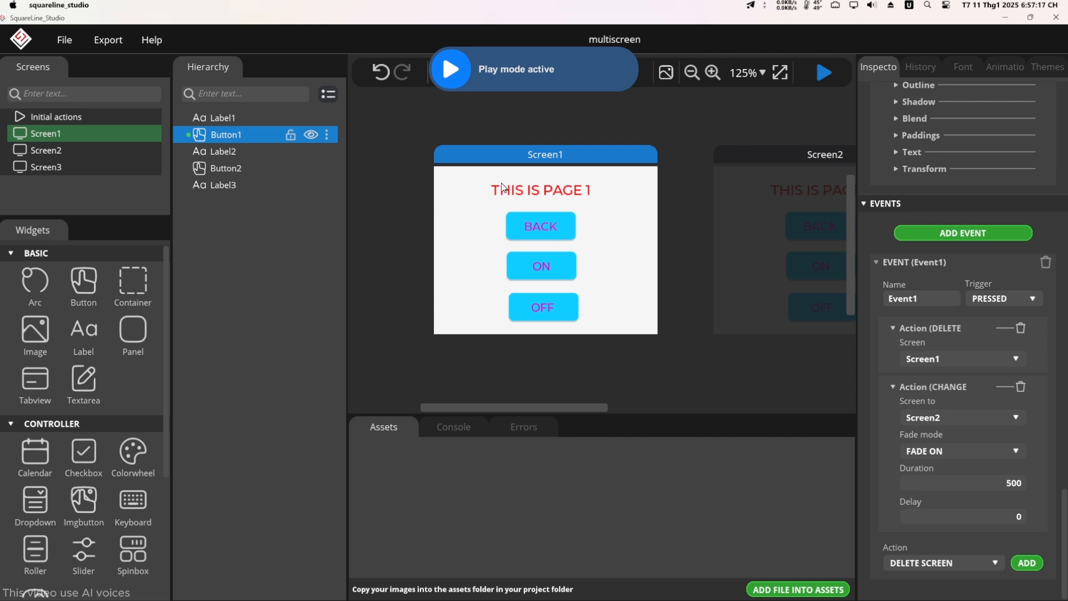
mouse_move(562, 236)
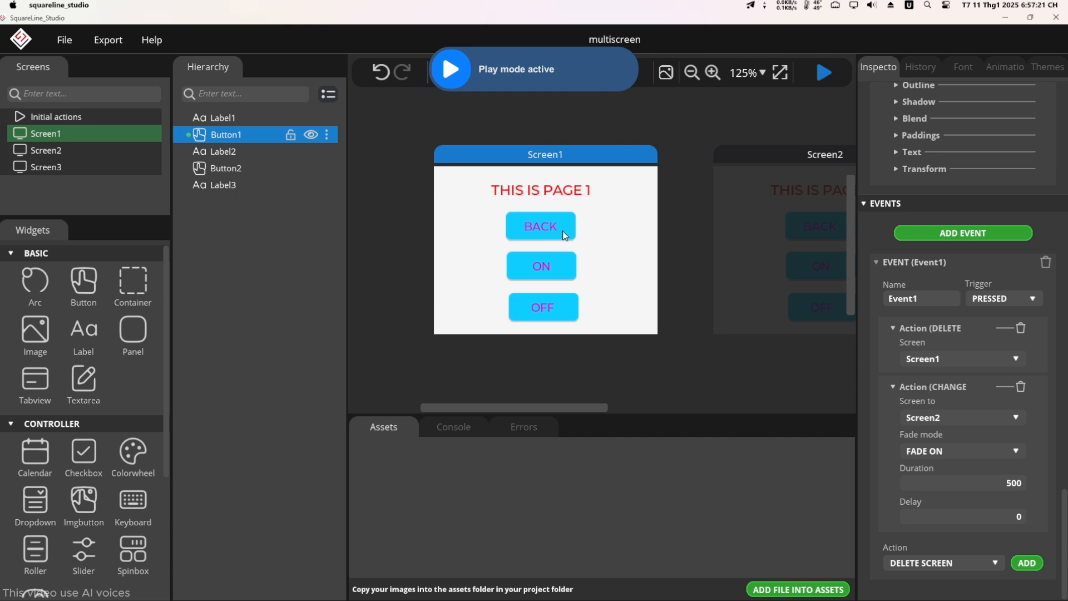
mouse_move(576, 243)
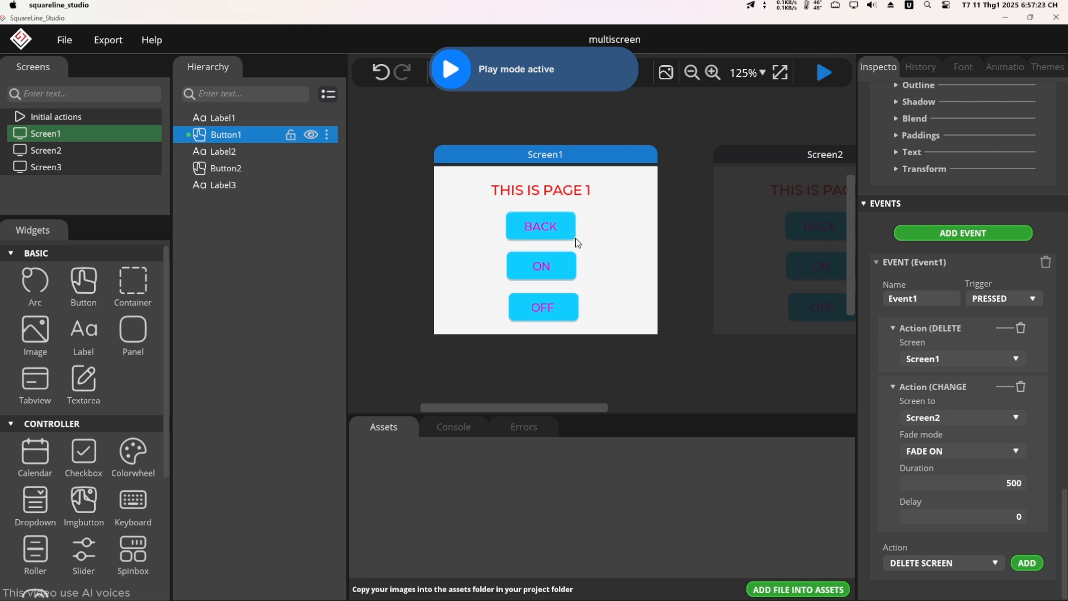
mouse_move(576, 223)
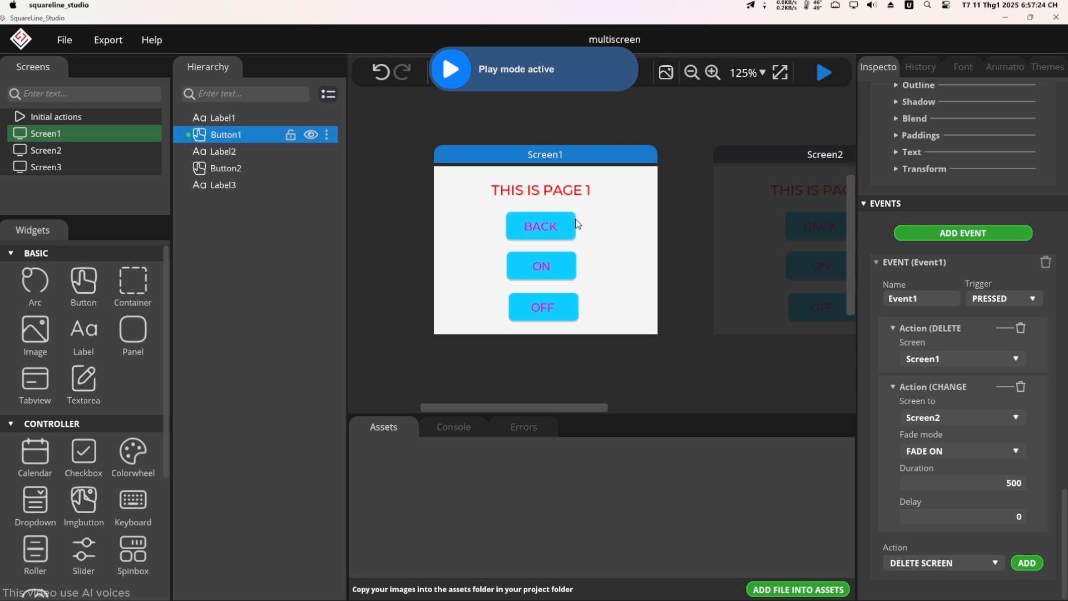
mouse_move(792, 73)
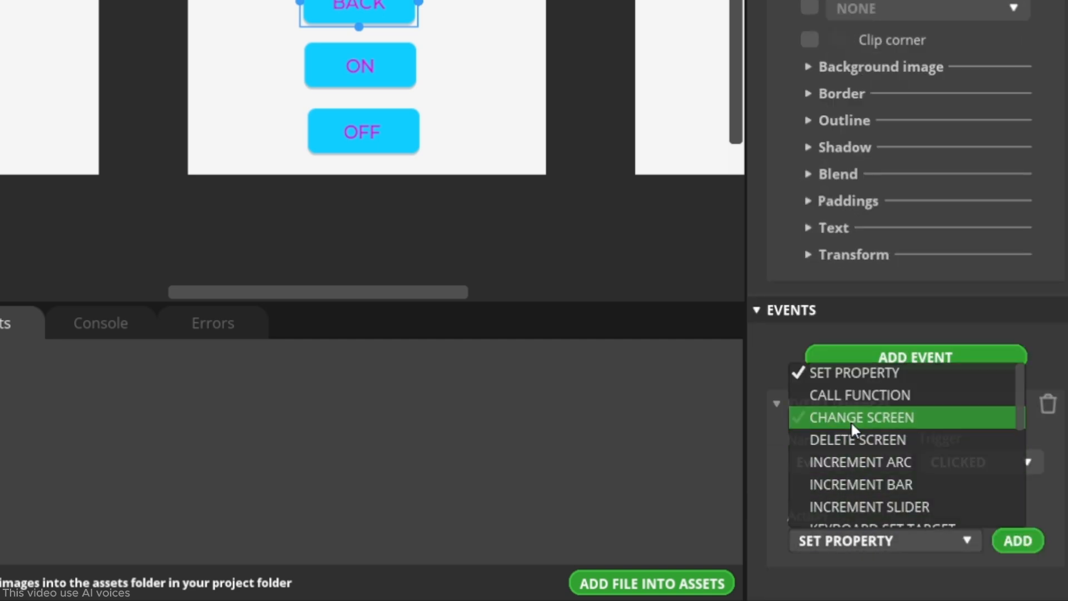
Set BACK's Pressed event to change to Screen1 and delete Screen2
left_click(859, 417)
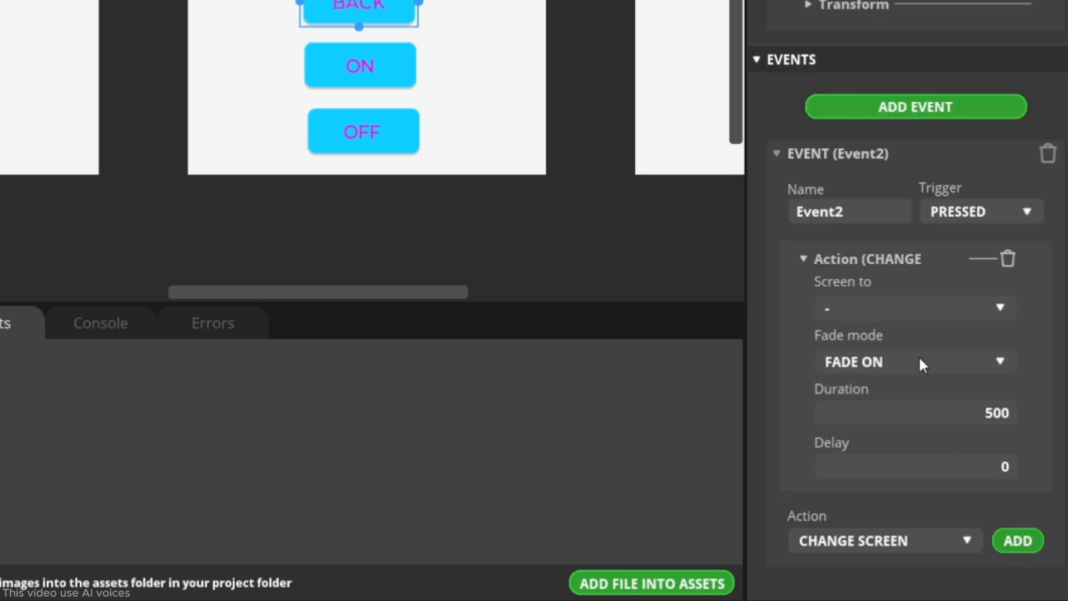
left_click(913, 307)
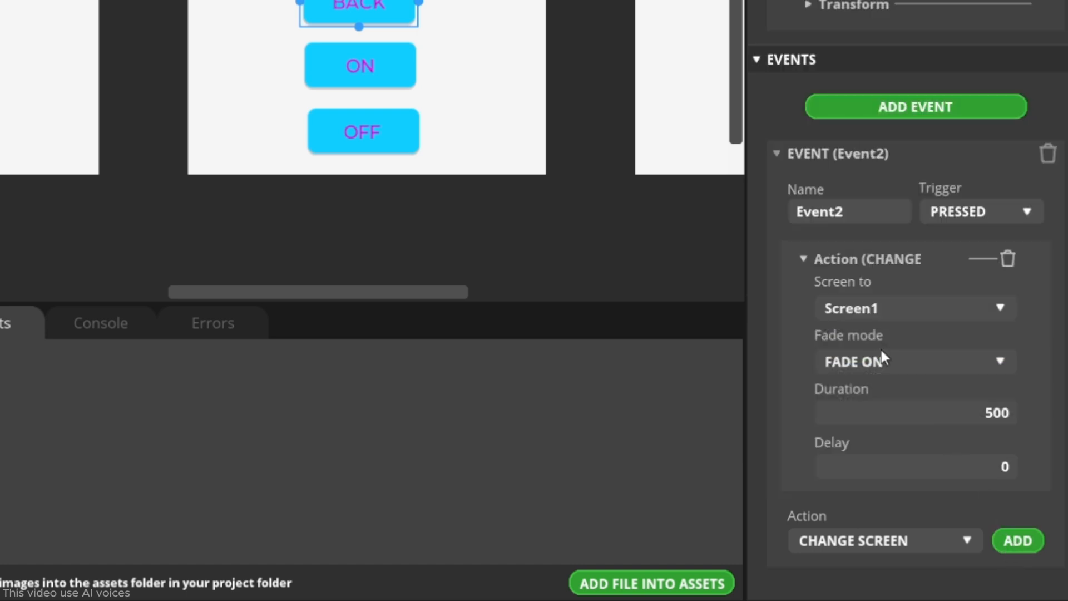
mouse_move(960, 548)
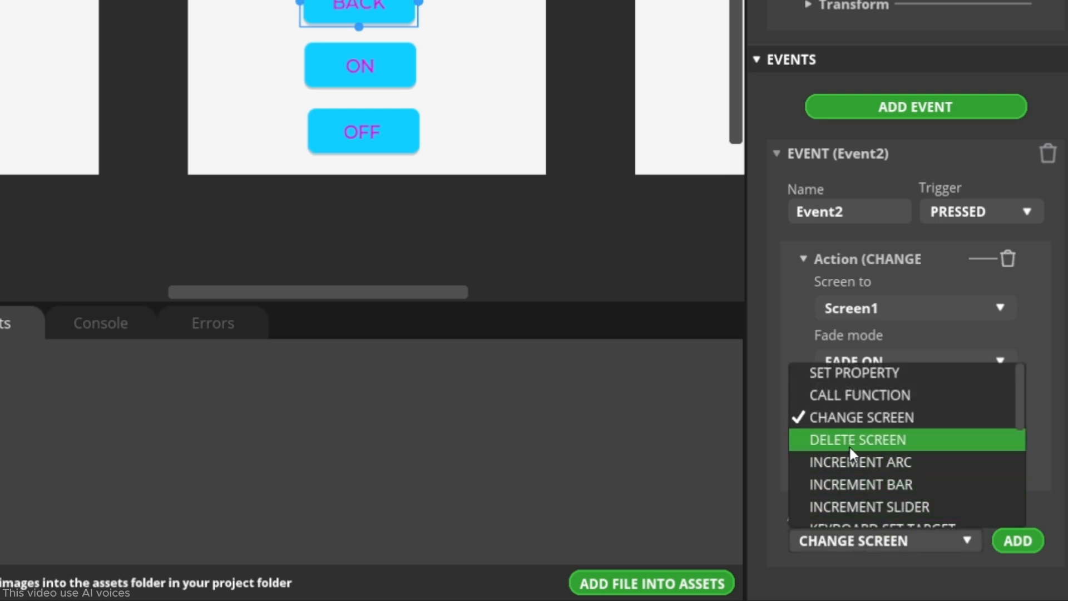
left_click(855, 440)
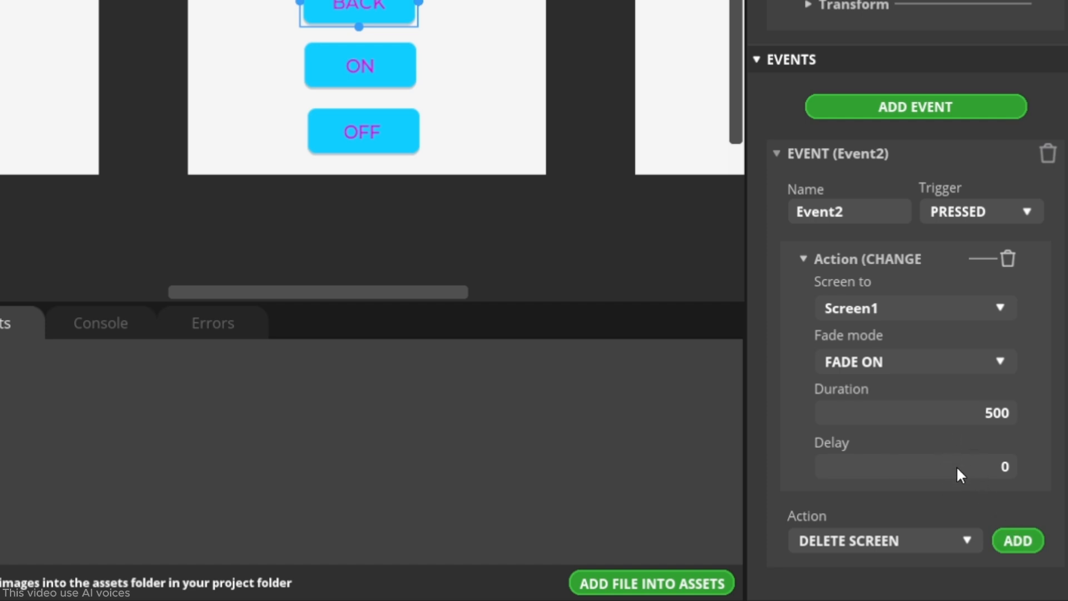
left_click(1017, 540)
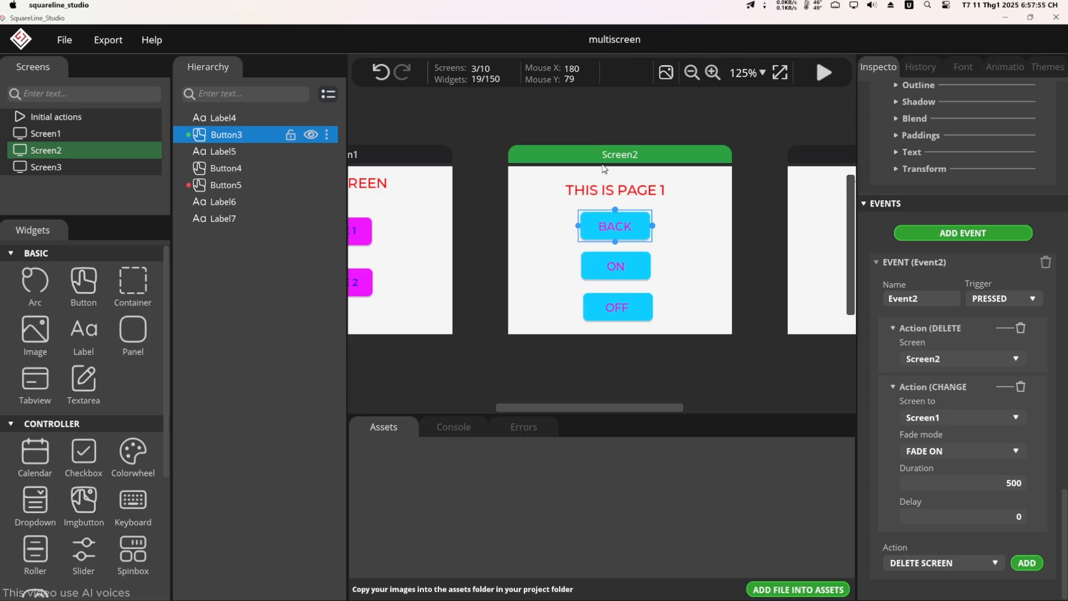
mouse_move(660, 397)
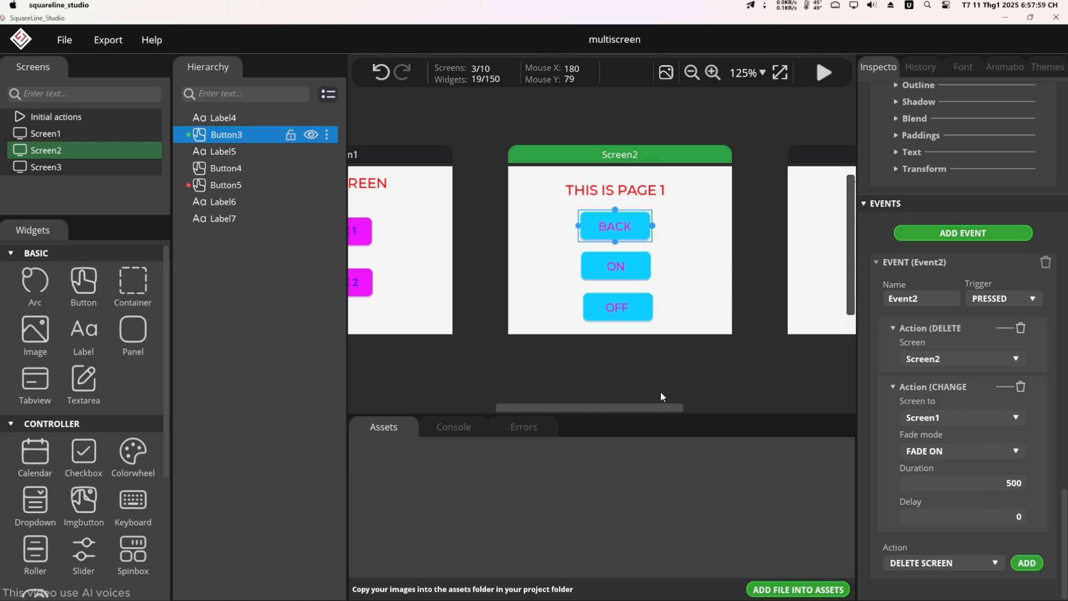
Preview from Screen1, confirm BACK returns to the main screen, then stop play mode
left_click(46, 133)
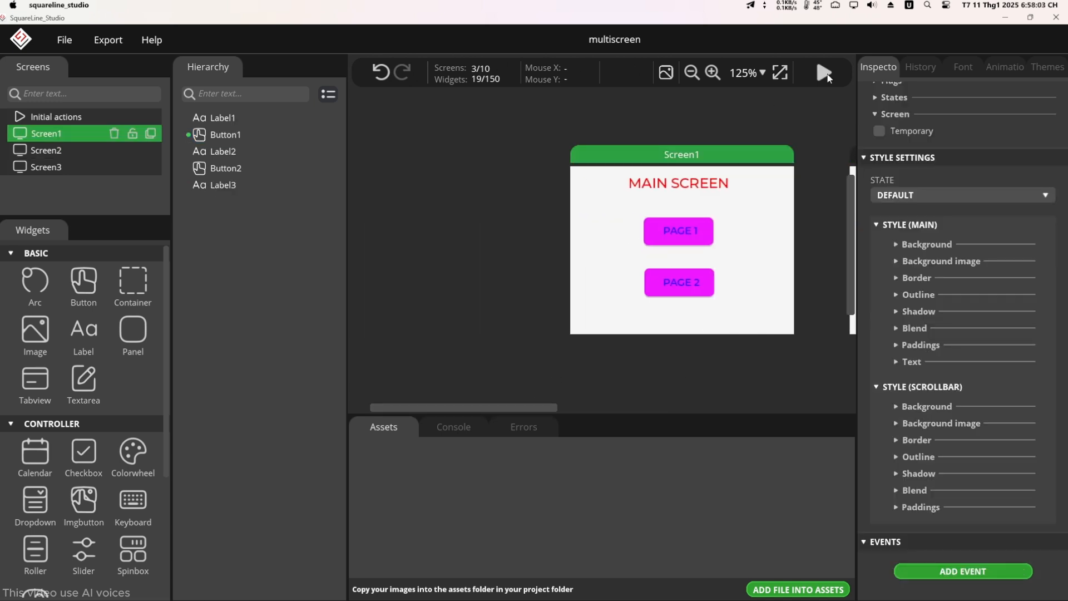
left_click(822, 73)
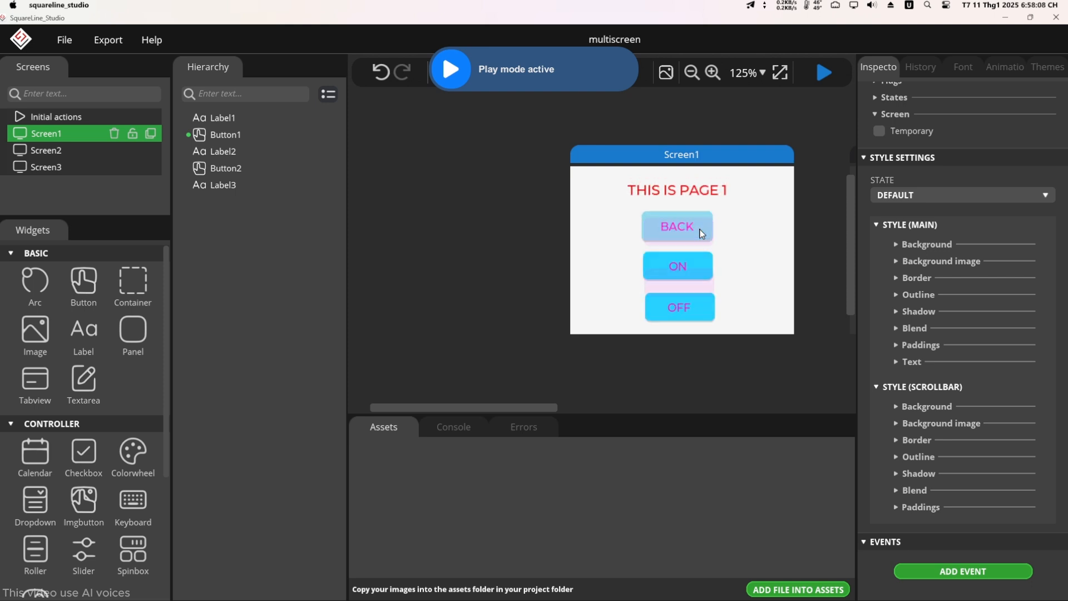
left_click(676, 227)
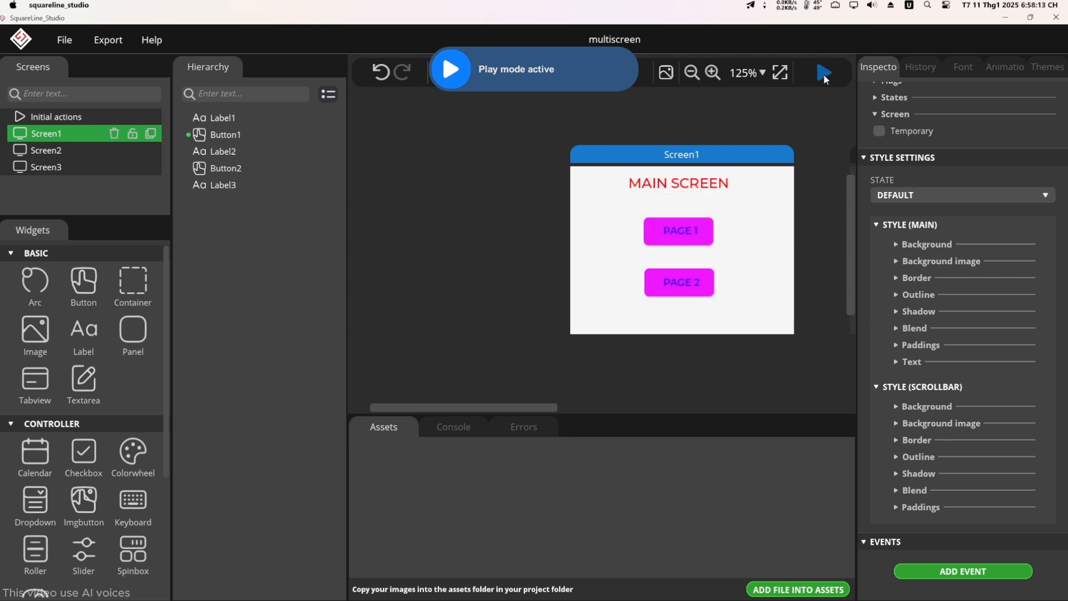
left_click(822, 71)
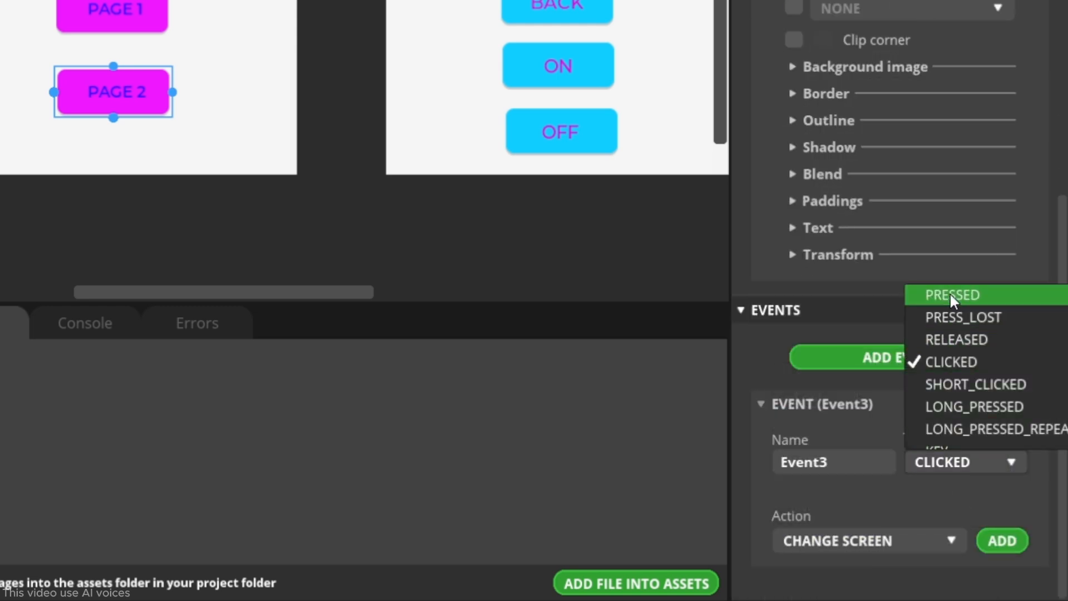
Give PAGE 2 a Pressed event that changes to Screen3
left_click(951, 294)
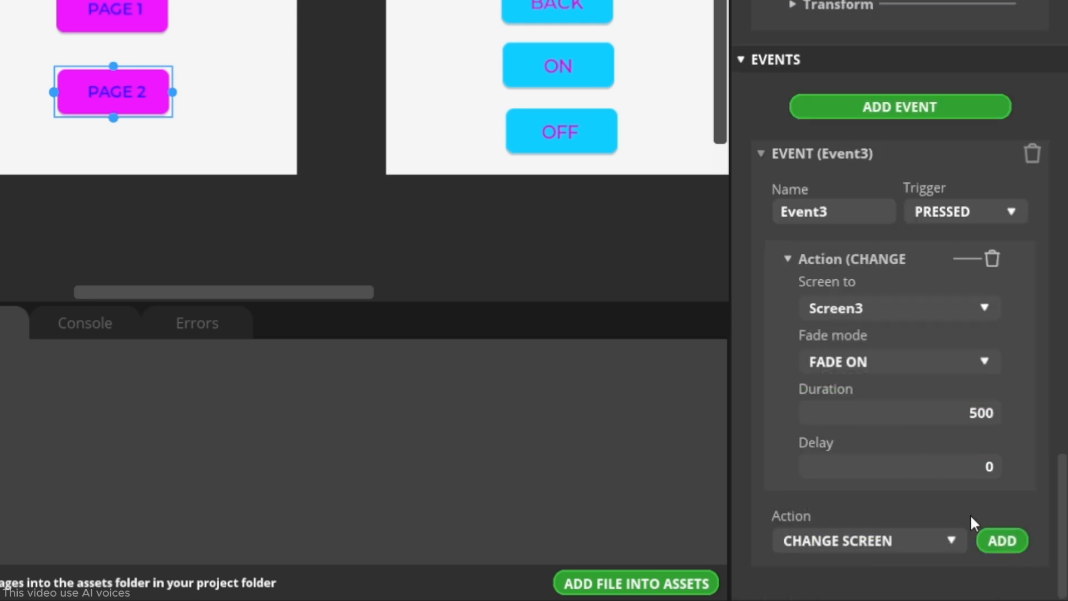
left_click(1001, 540)
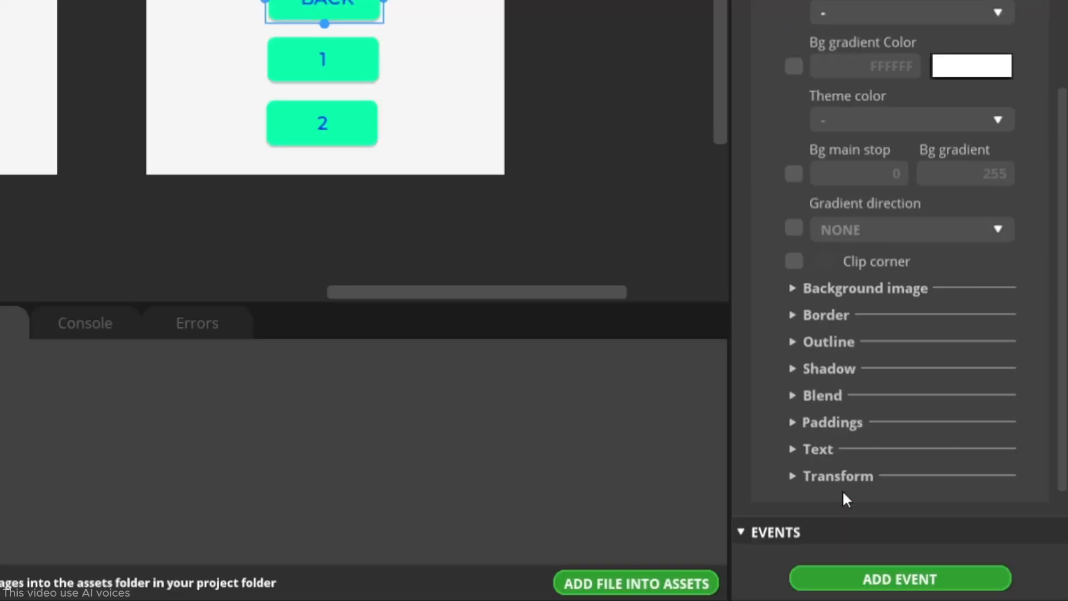
left_click(899, 579)
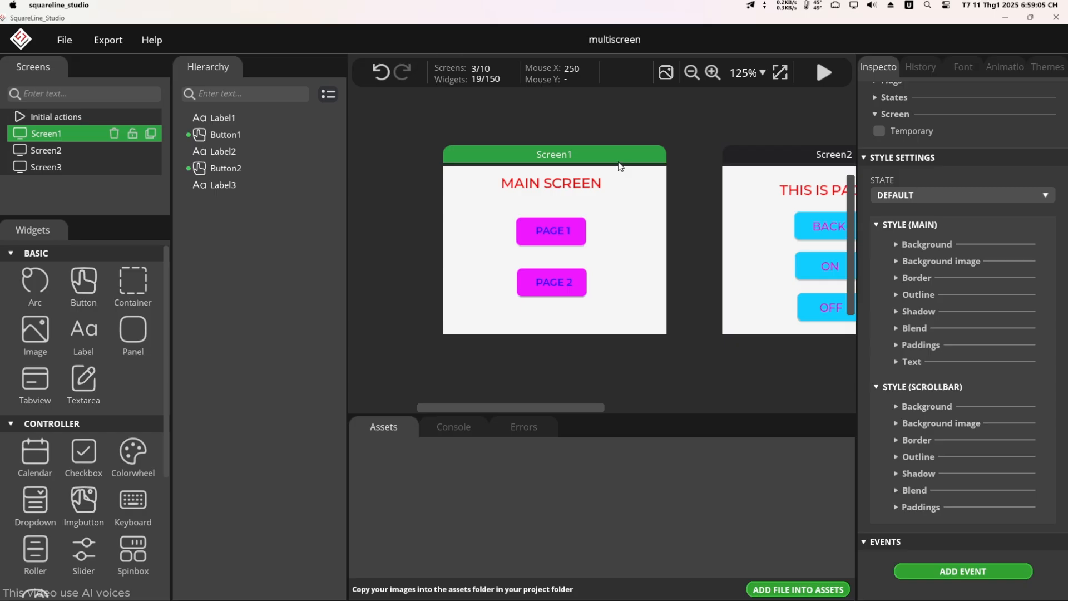
Preview the UI, pressing PAGE 1 and then BACK to test navigation
left_click(823, 72)
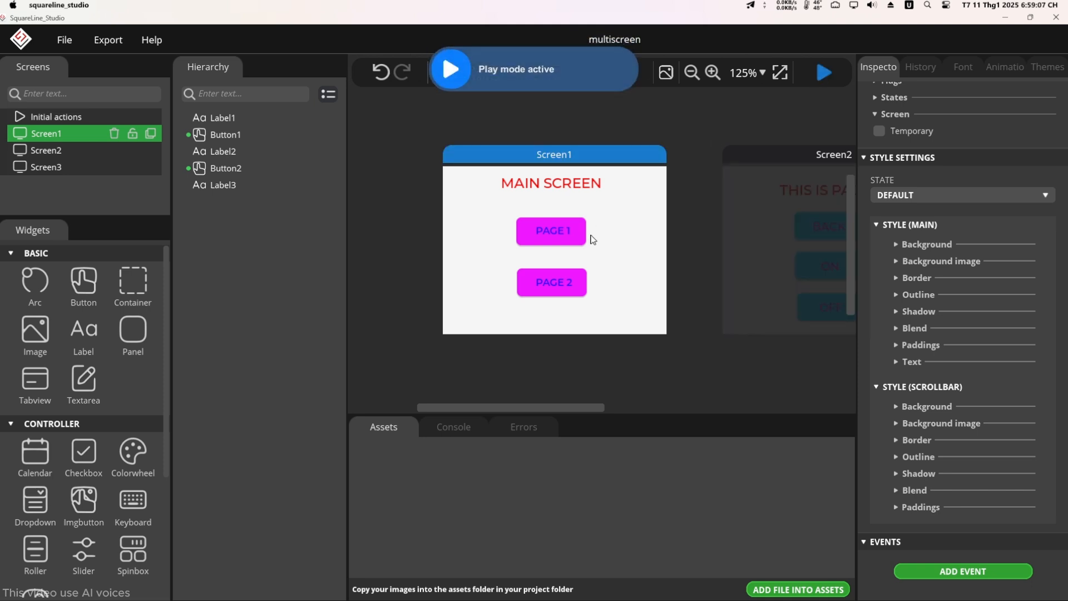
left_click(550, 230)
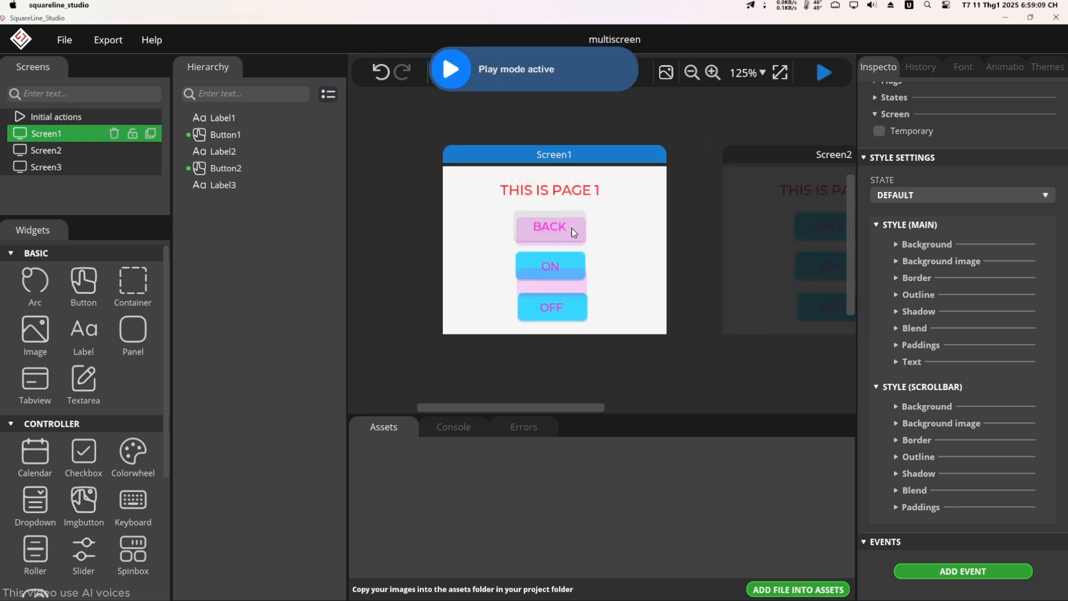
left_click(549, 226)
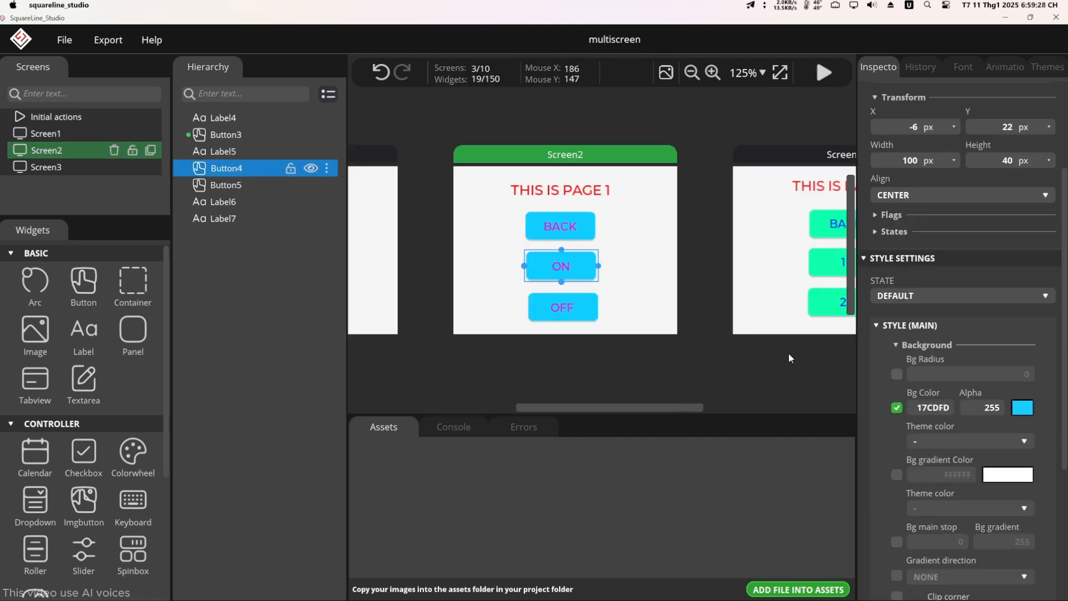
Add Pressed events calling functions such as ledON to Screen2's OFF and ON buttons
scroll("down", 3)
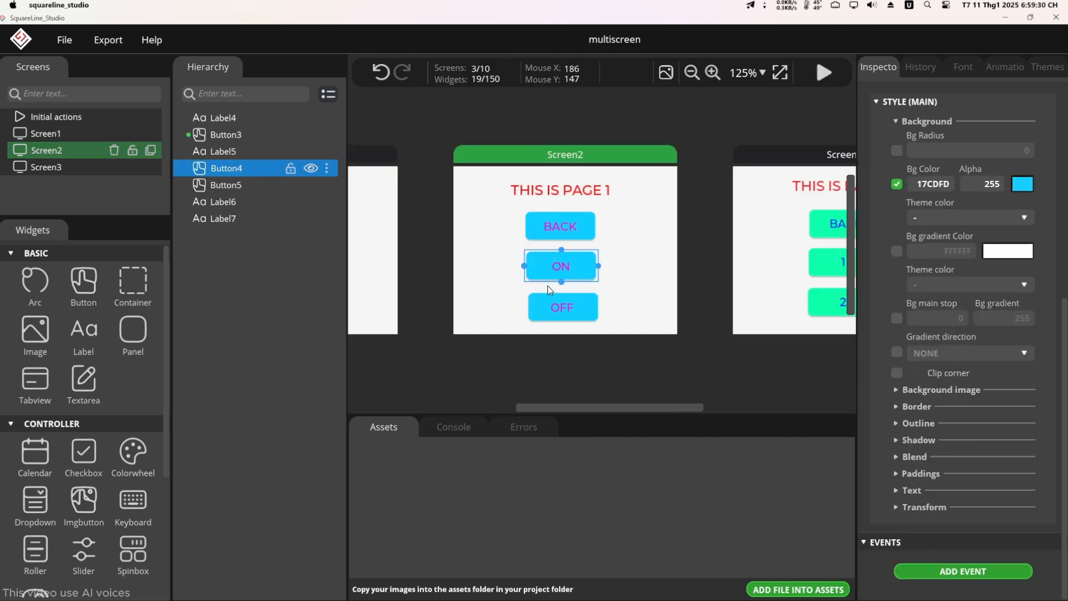
mouse_move(580, 271)
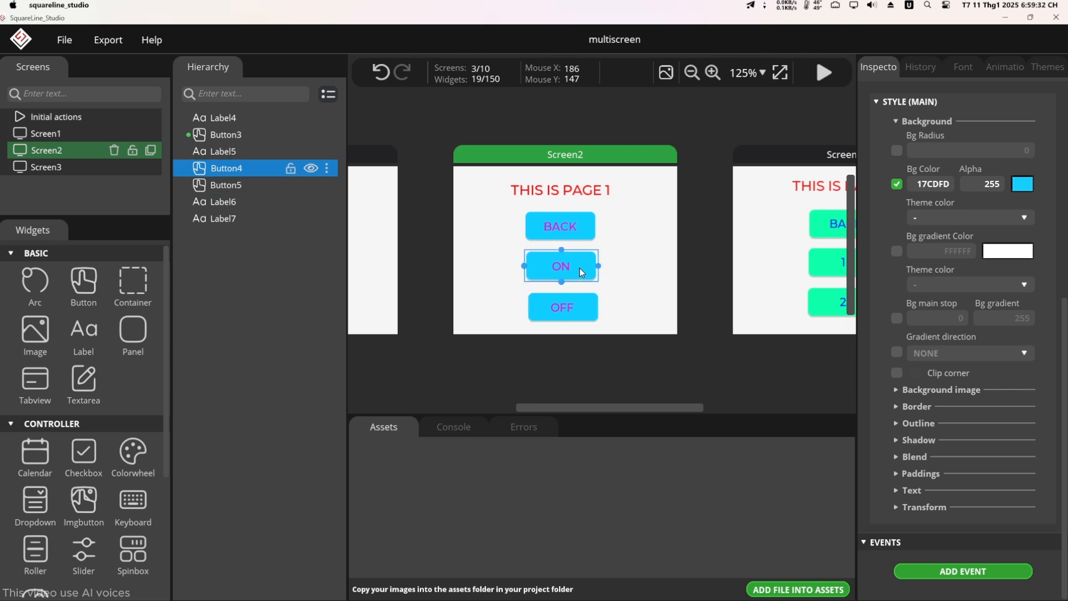
left_click(563, 307)
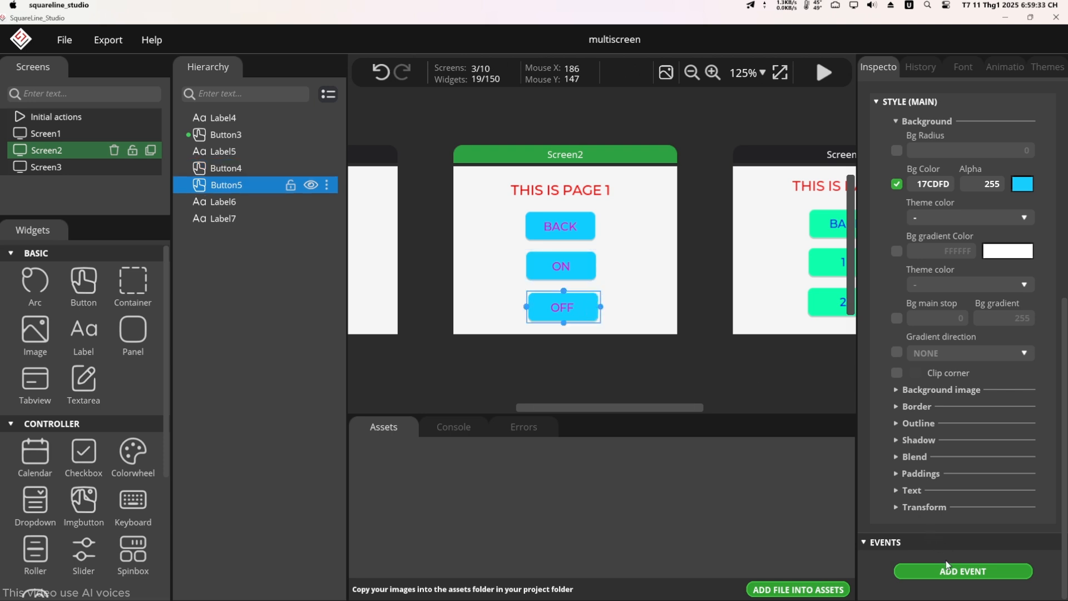
left_click(962, 571)
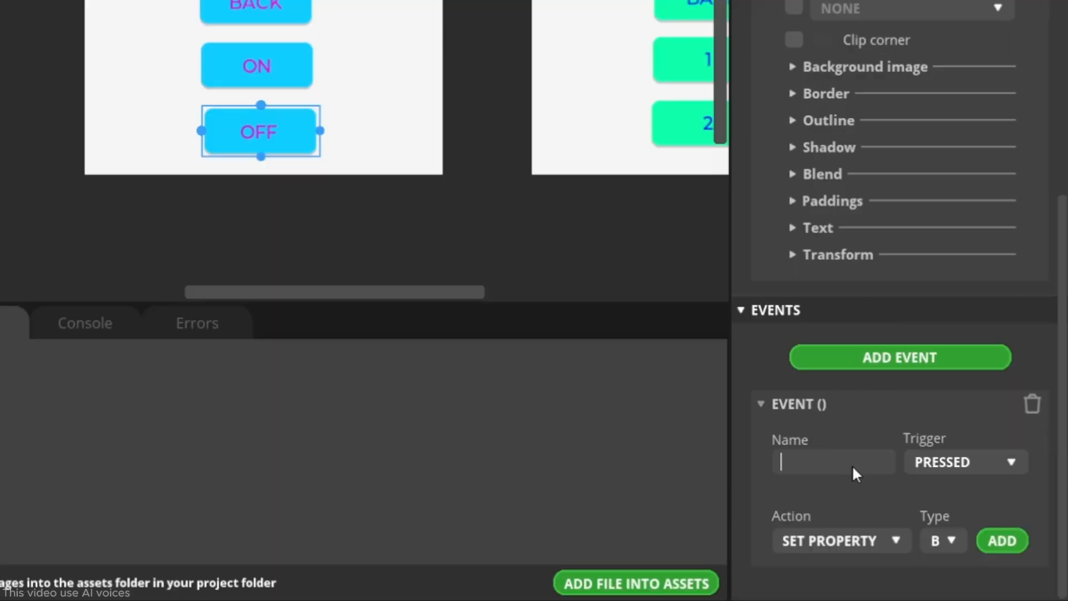
type("LEDon")
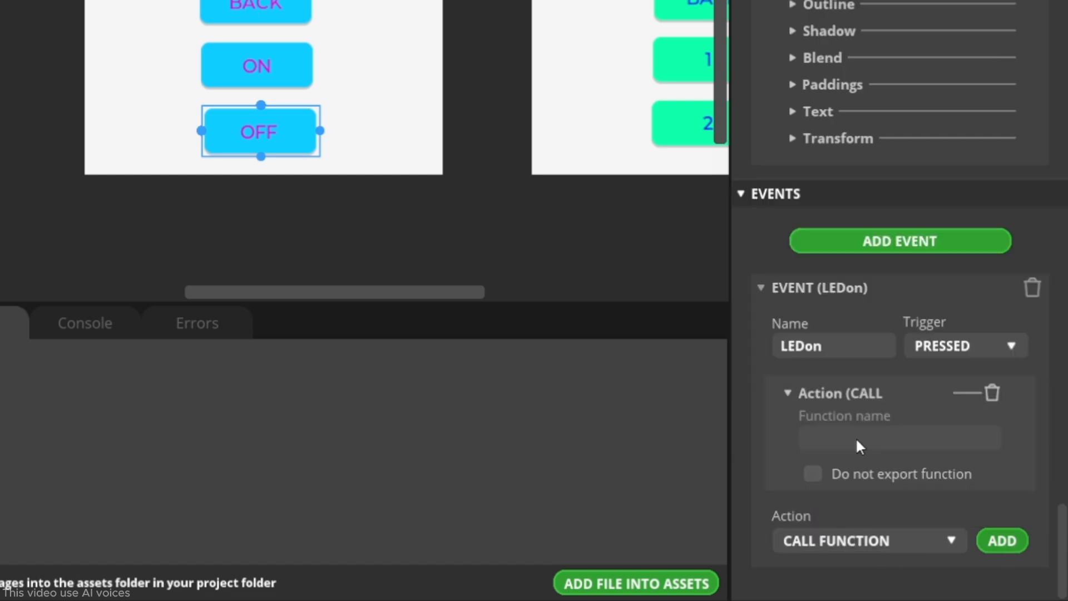
type("ledON")
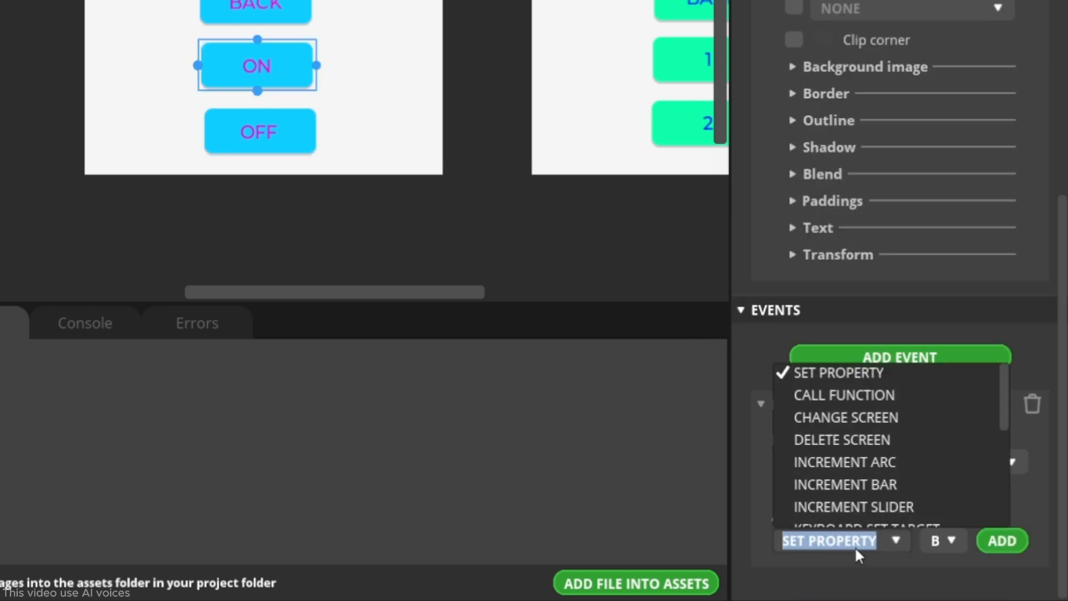
left_click(844, 394)
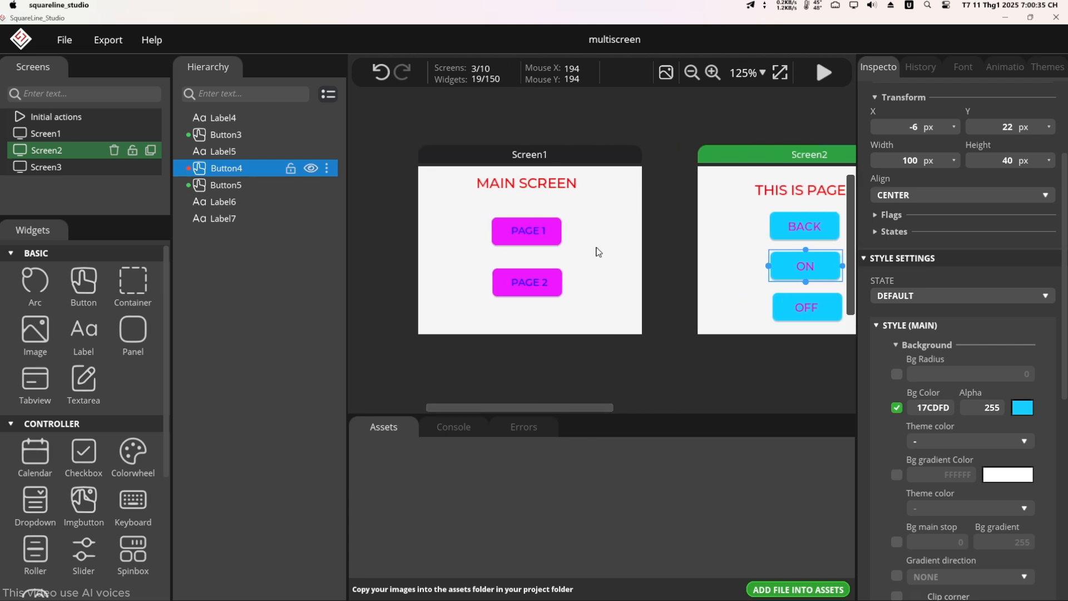
left_click(46, 133)
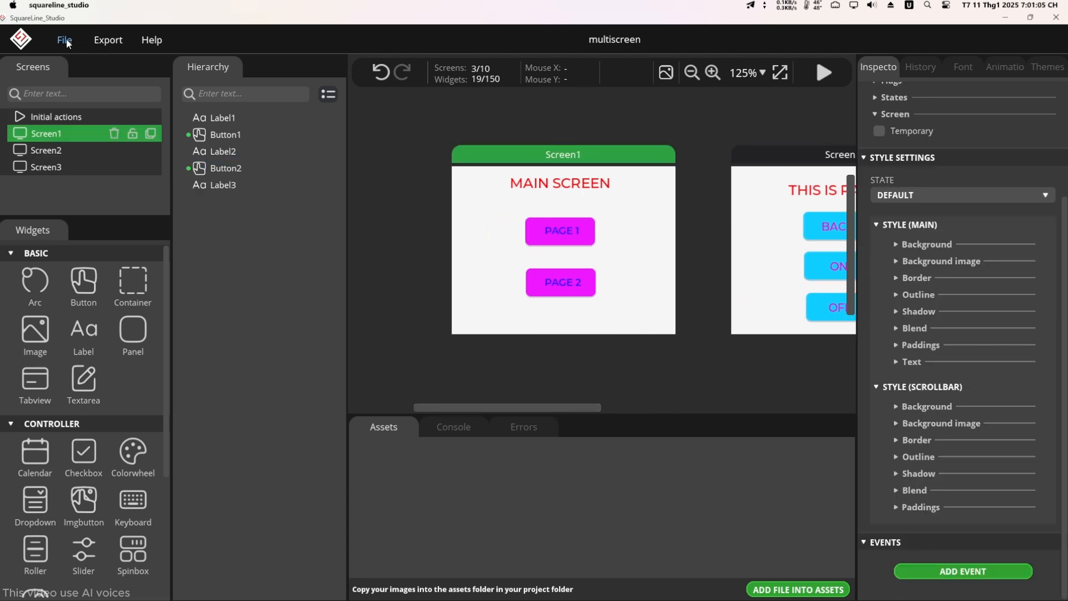
Enter lvgl.h as the LVGL Include Path in Project Settings
left_click(64, 40)
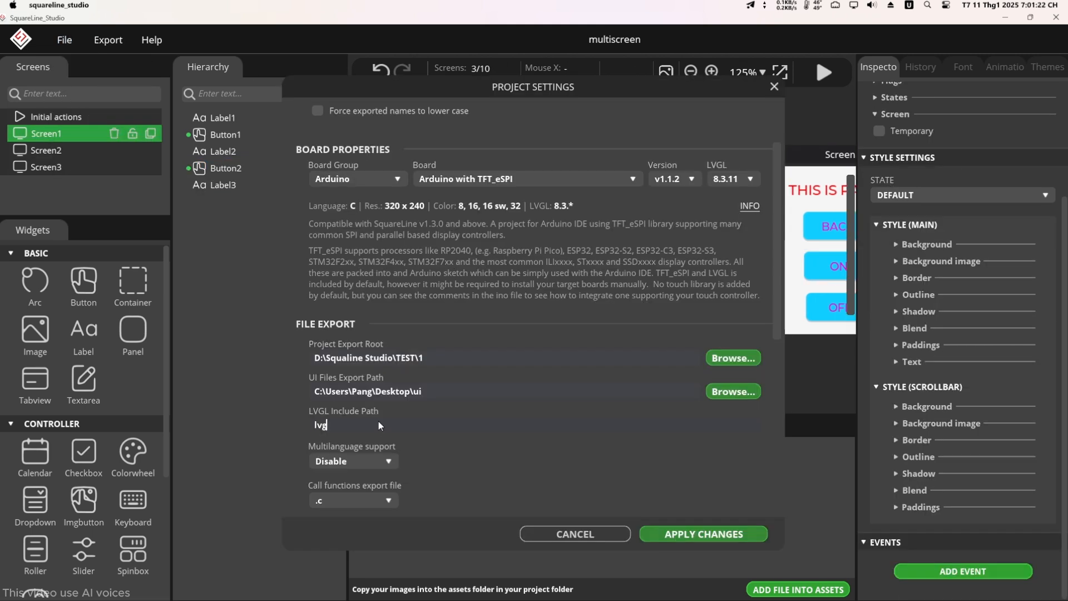
type("l.h")
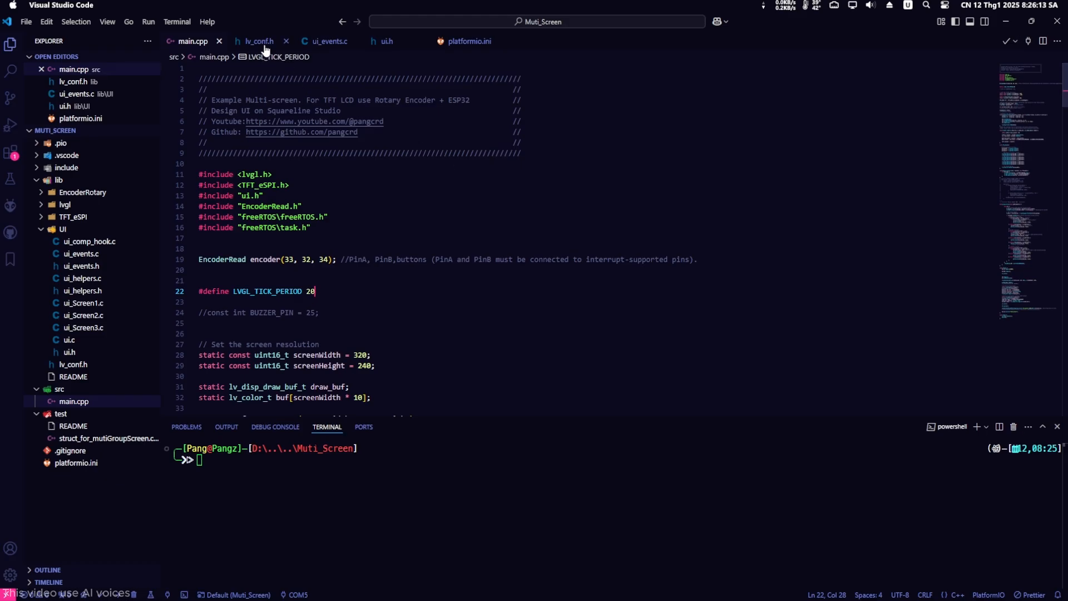
left_click(258, 41)
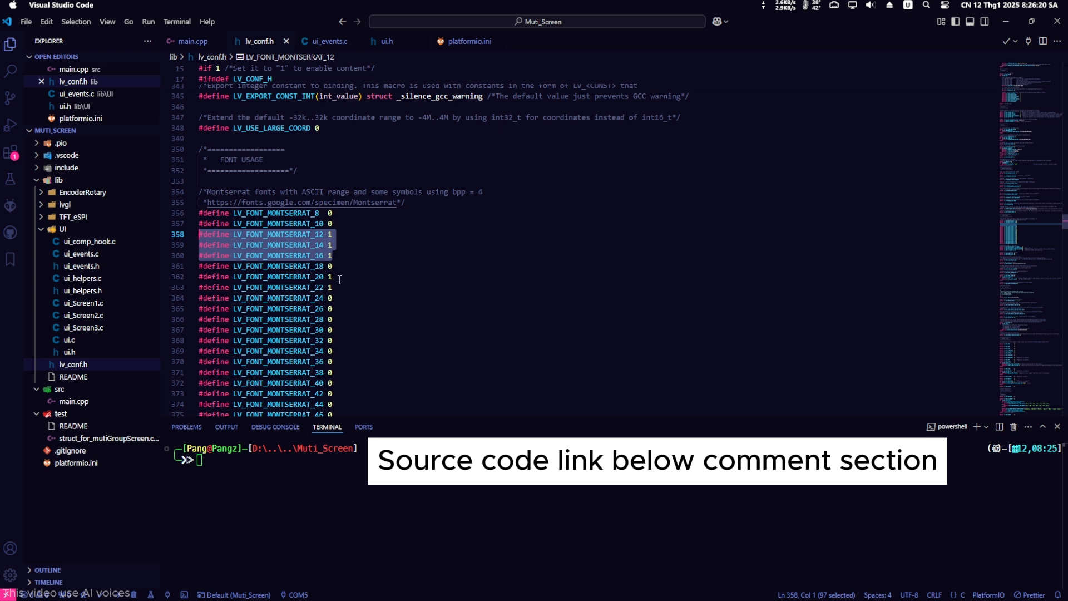
left_click(330, 287)
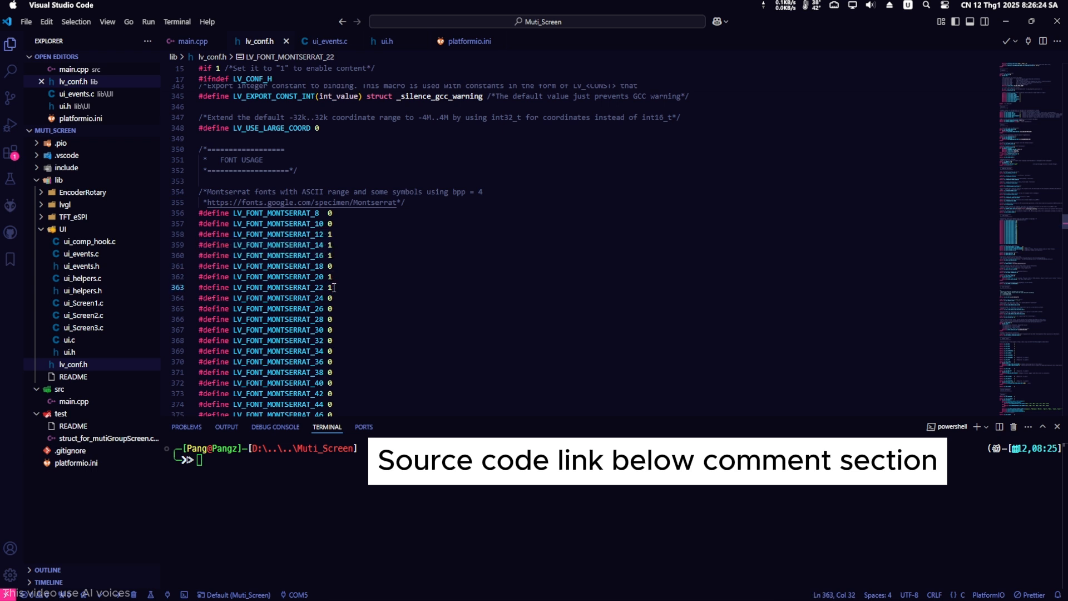
left_click(193, 41)
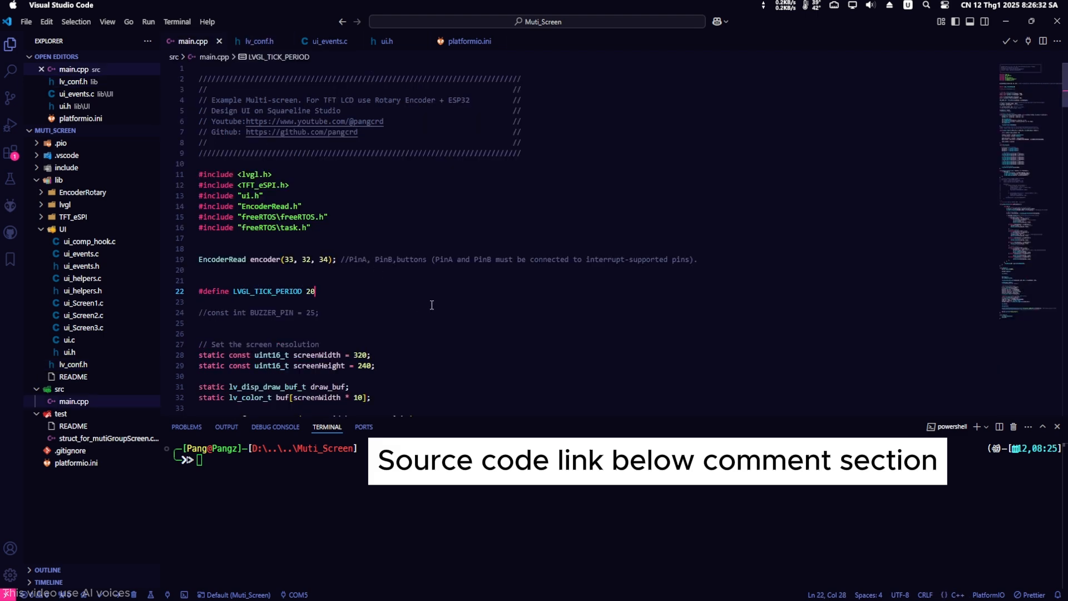
Scroll main.cpp to the encoder_indev and groups[3] declarations near line 38
scroll("down", 3)
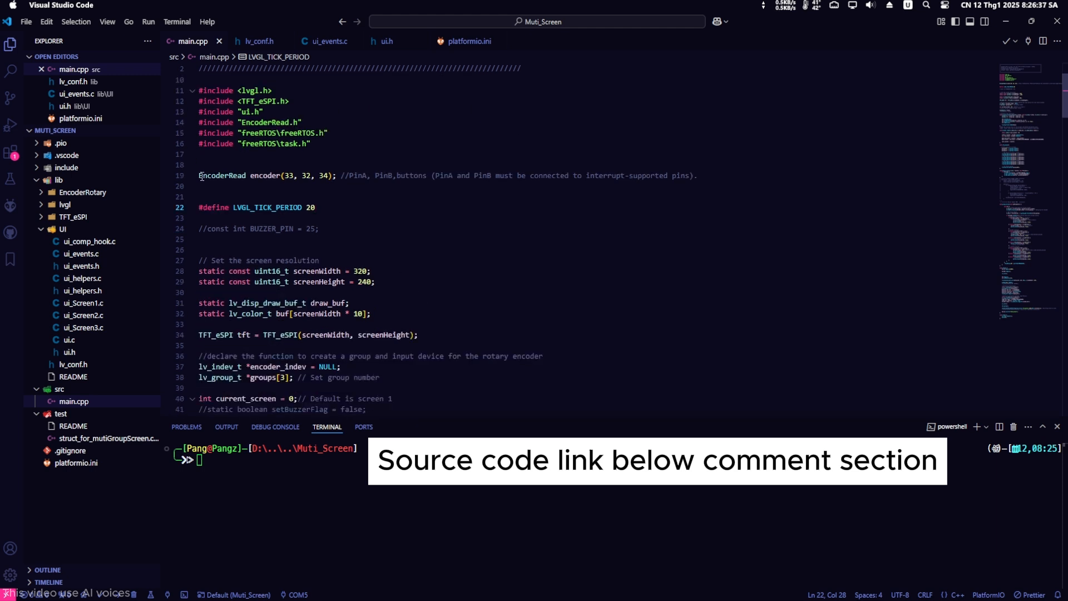
left_click(337, 218)
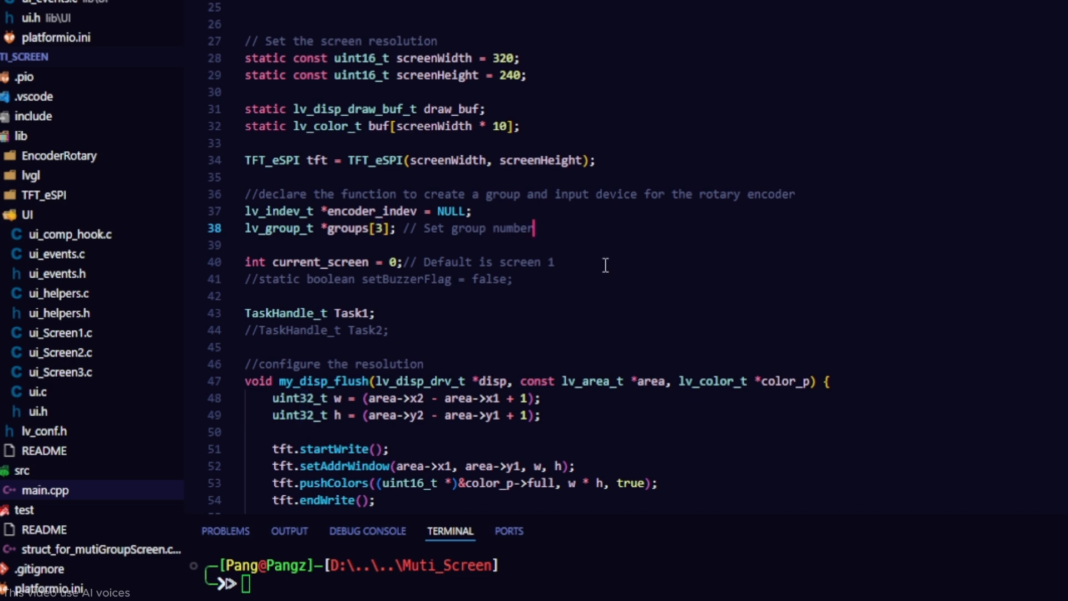
mouse_move(604, 265)
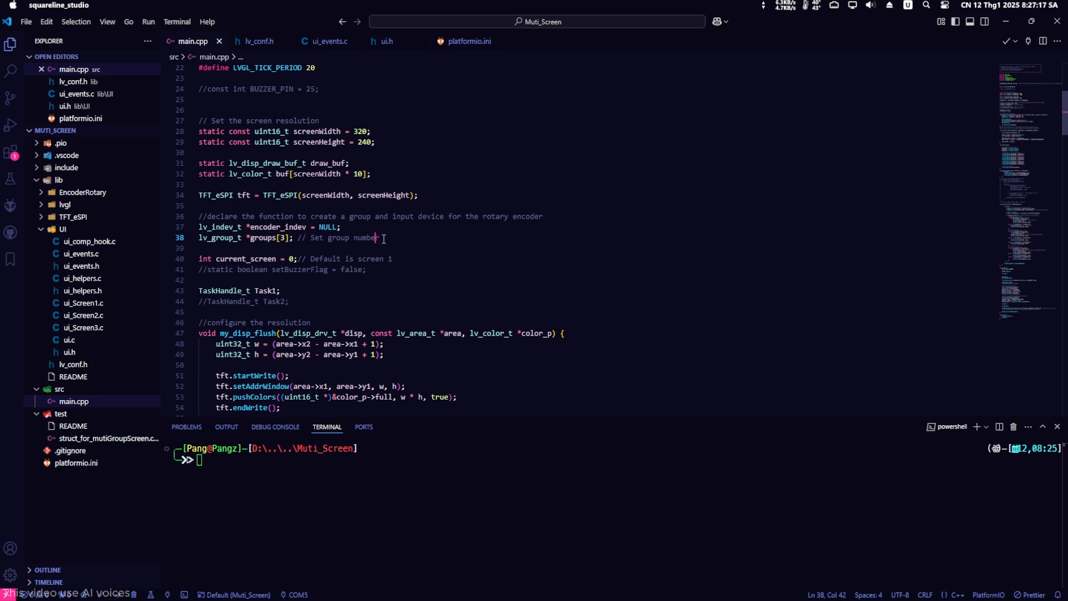
left_click(386, 237)
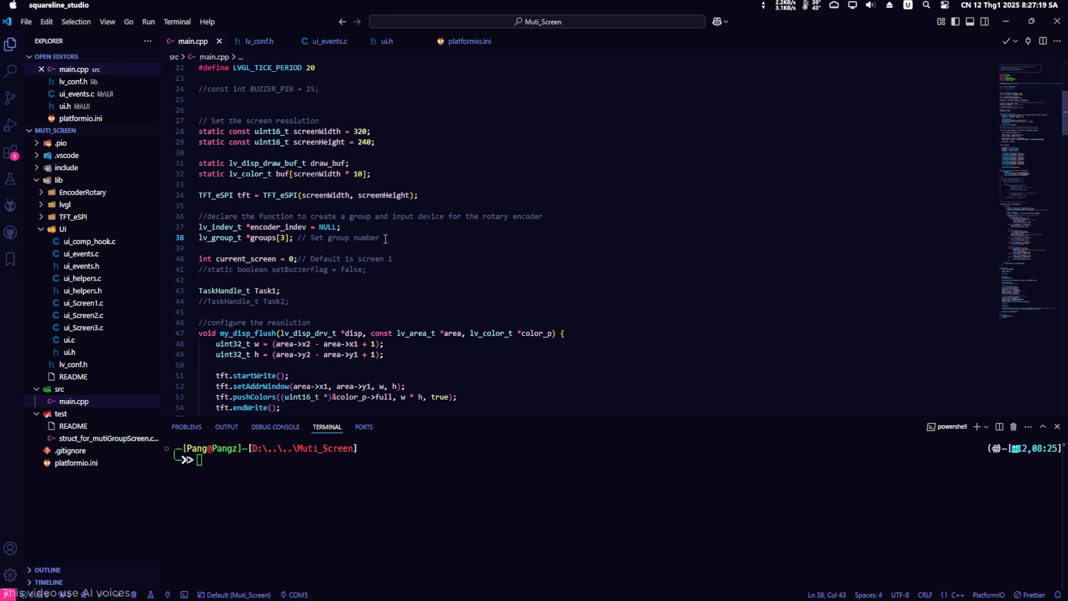
left_click(720, 580)
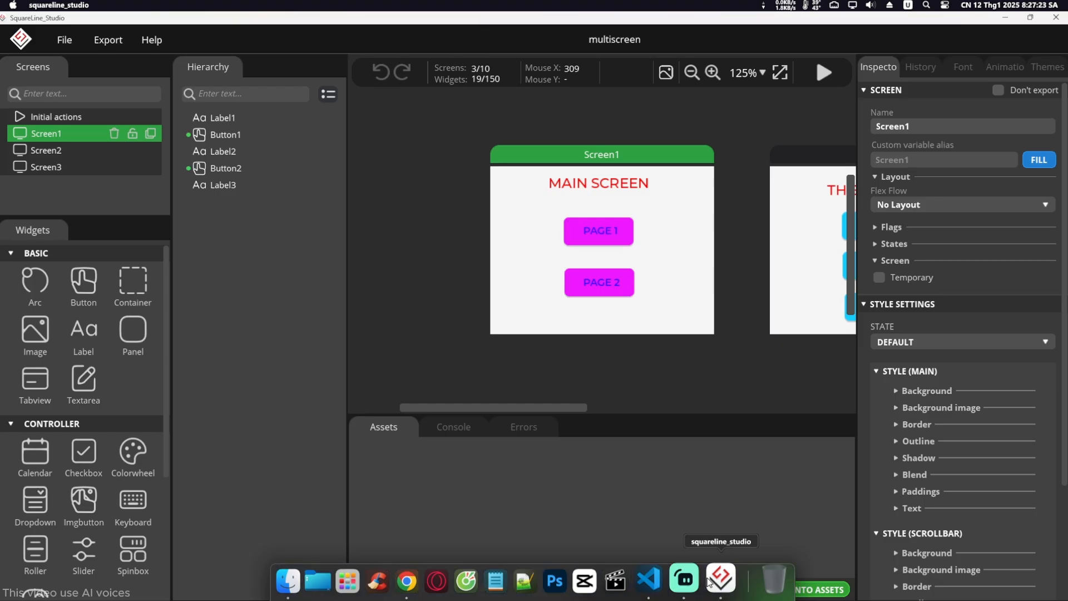
mouse_move(661, 239)
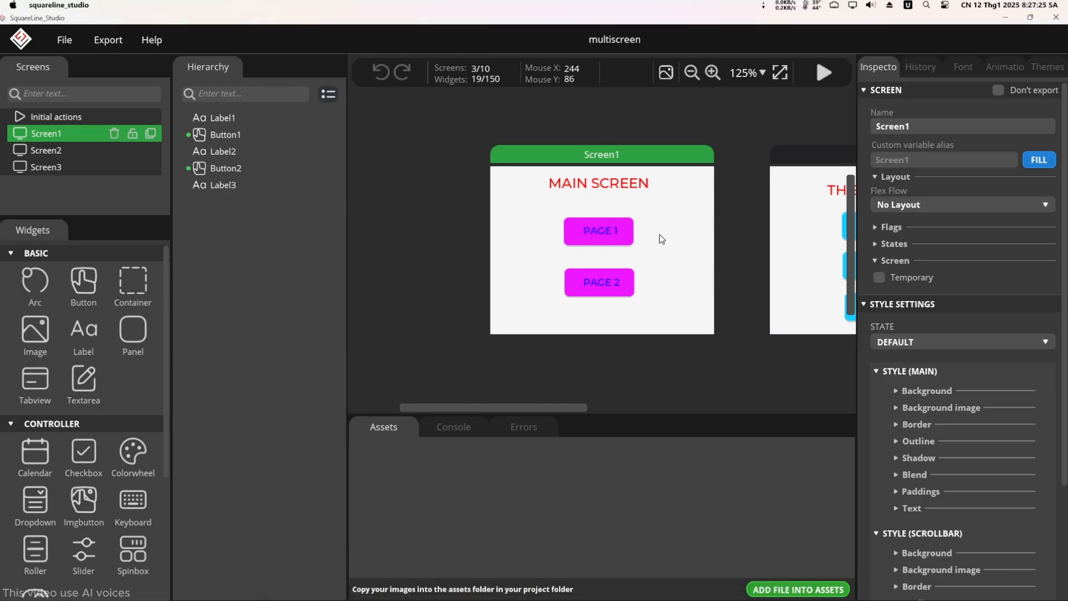
View Screen3 with its BACK, 1 and 2 buttons, then reselect Screen1
left_click(46, 149)
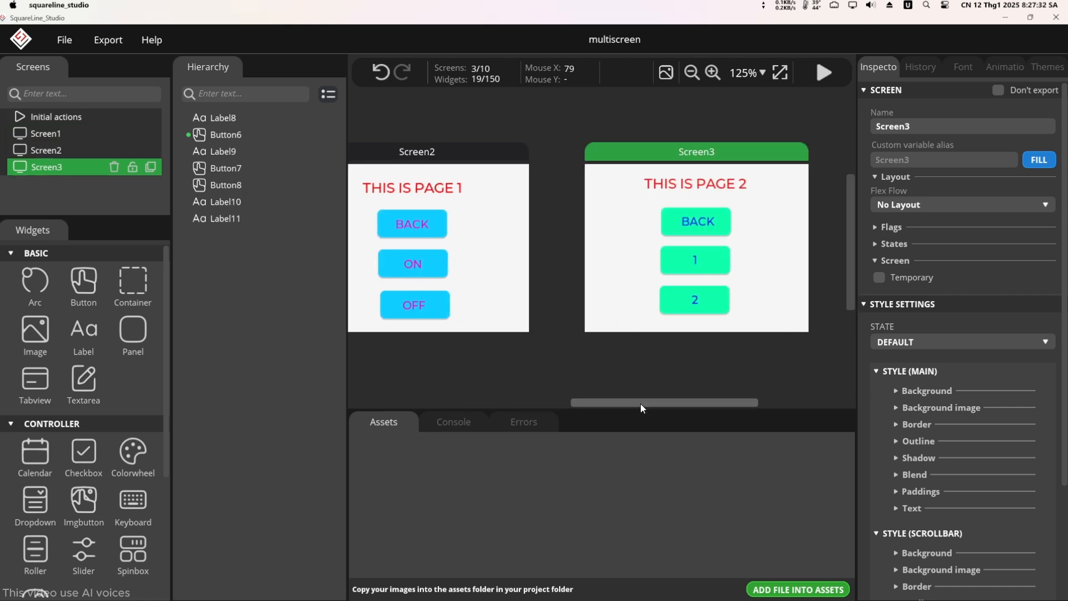
left_click(47, 134)
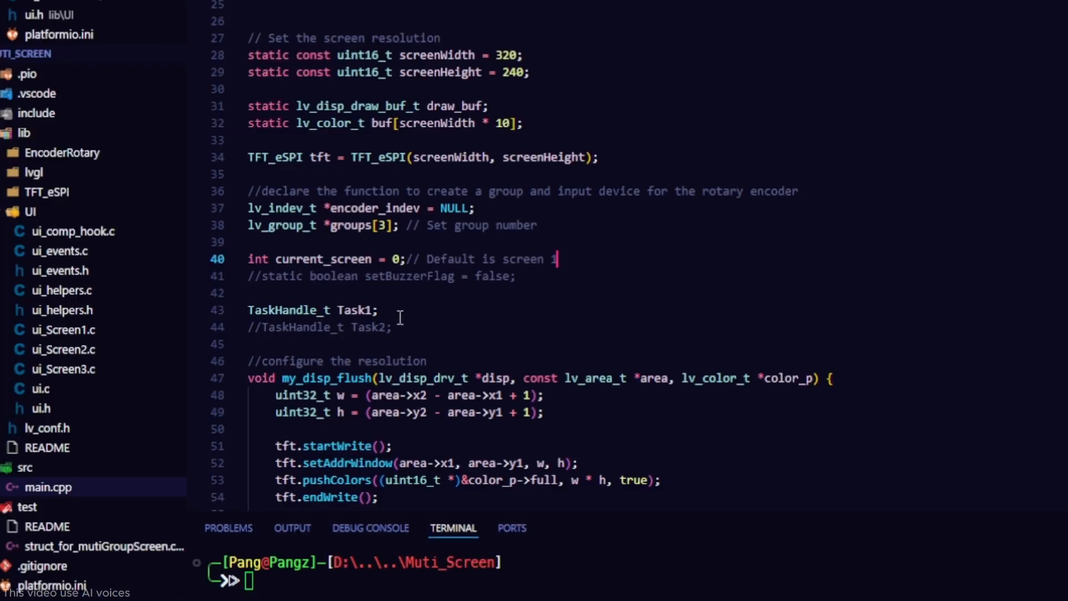
Write set_group creating three groups, adding Buttons 1–8 to them, and defaulting to groups[0]
double_click(312, 310)
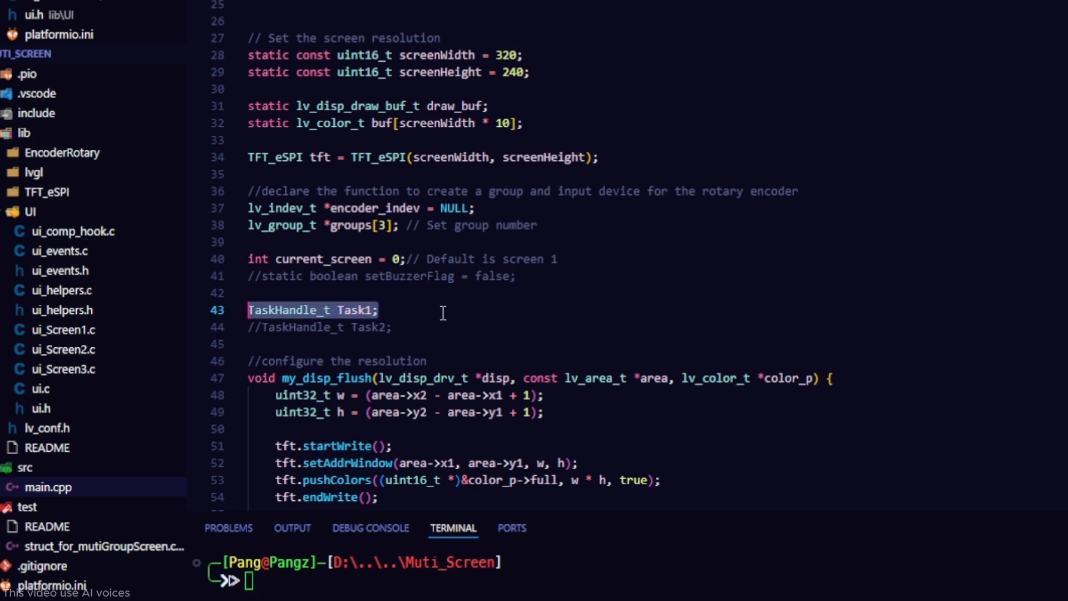
scroll("down", 3)
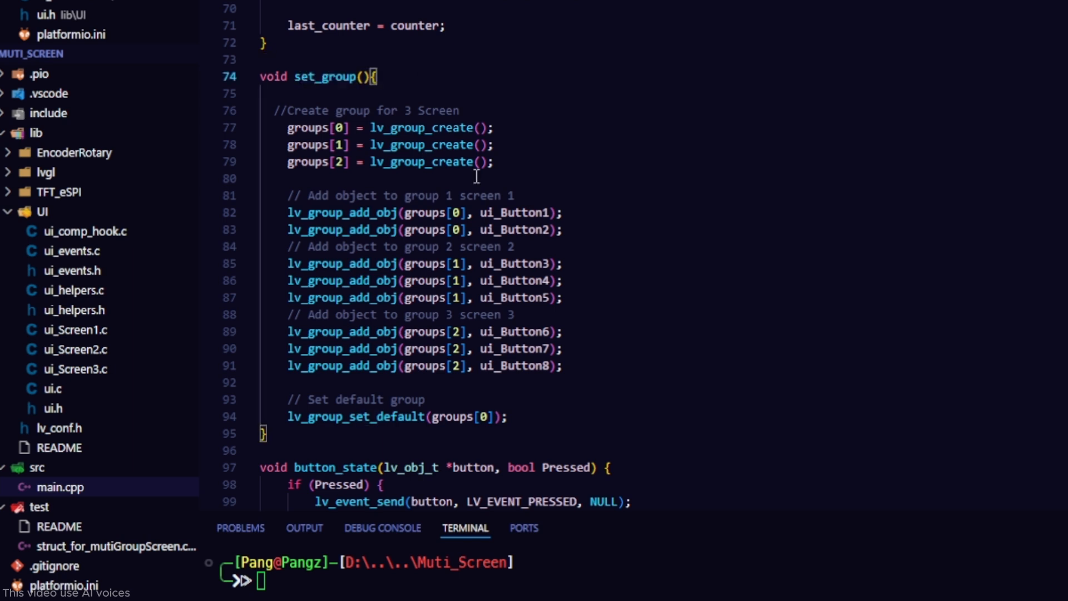
mouse_move(507, 170)
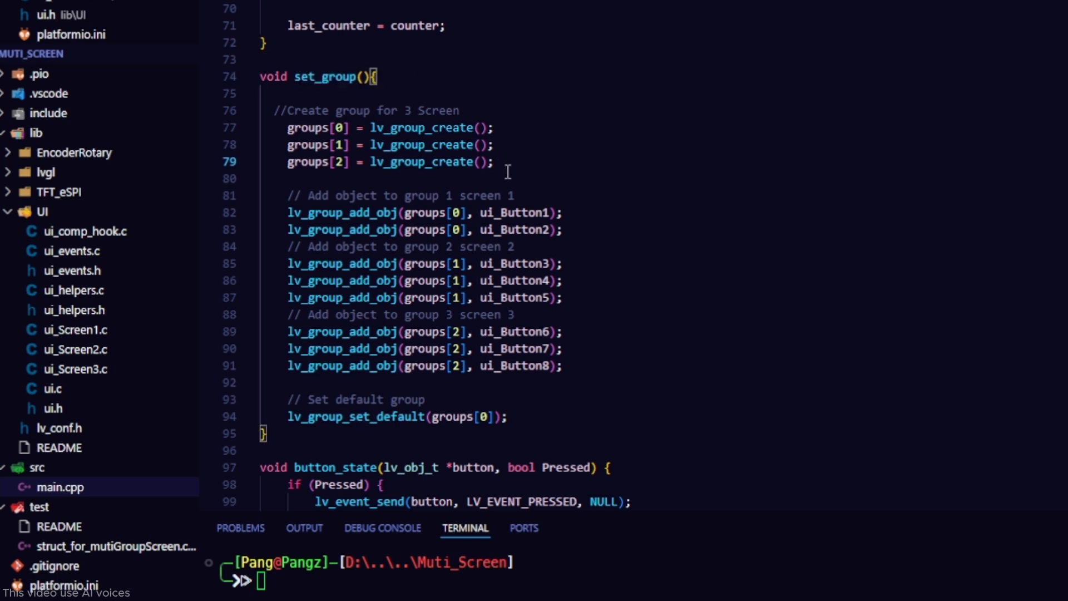
left_click_drag(286, 127, 492, 161)
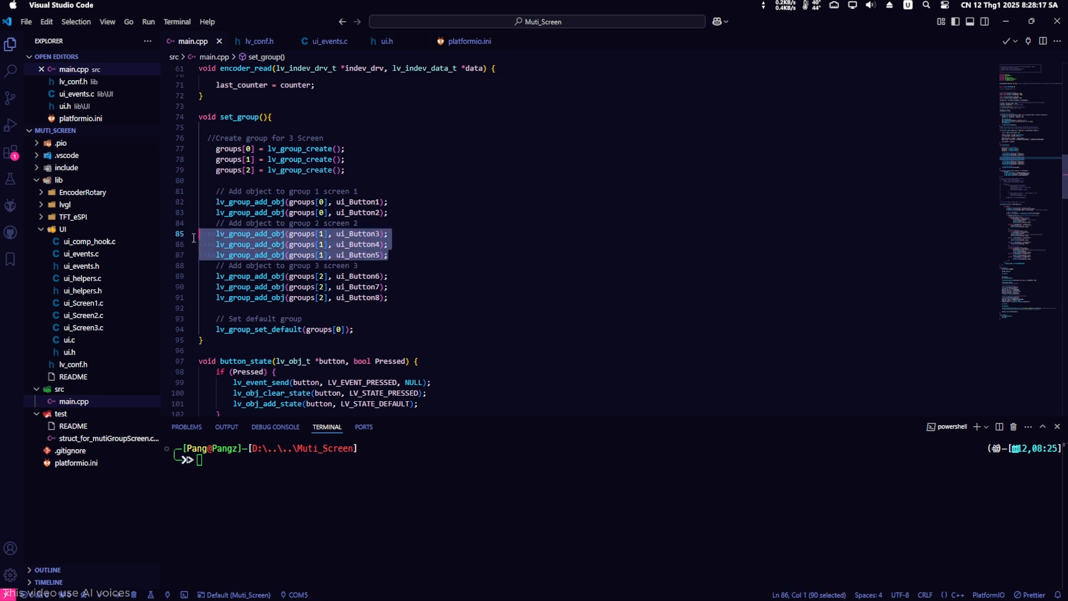
left_click(388, 297)
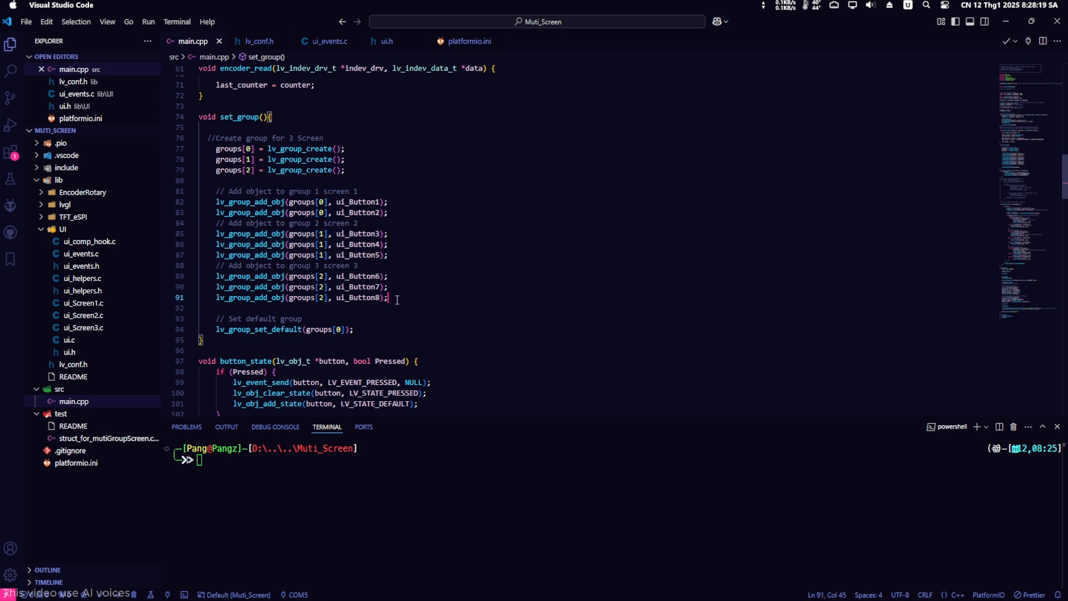
left_click(353, 329)
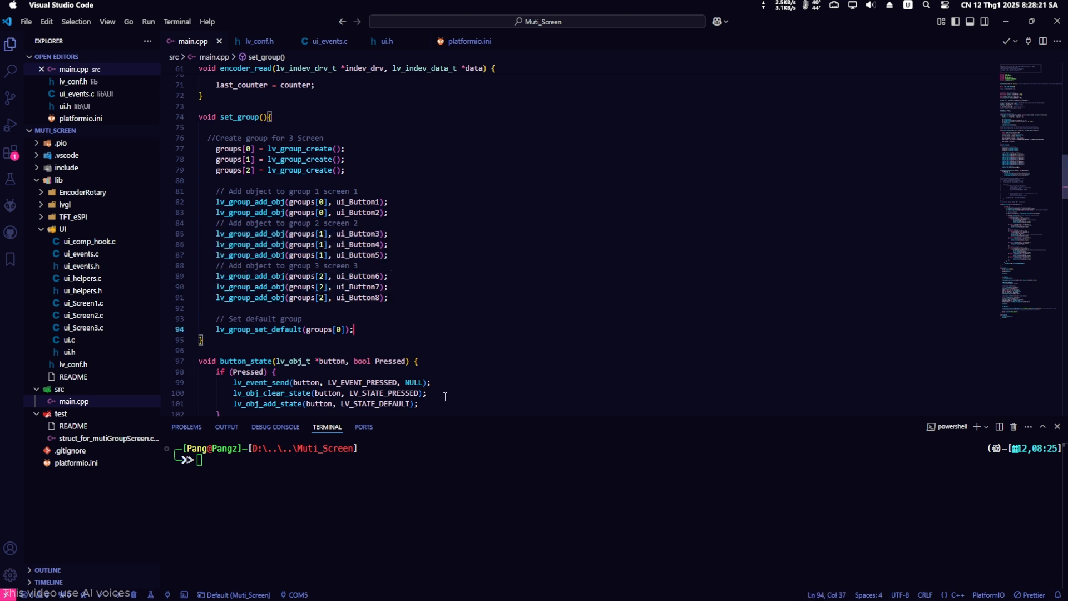
left_click(717, 579)
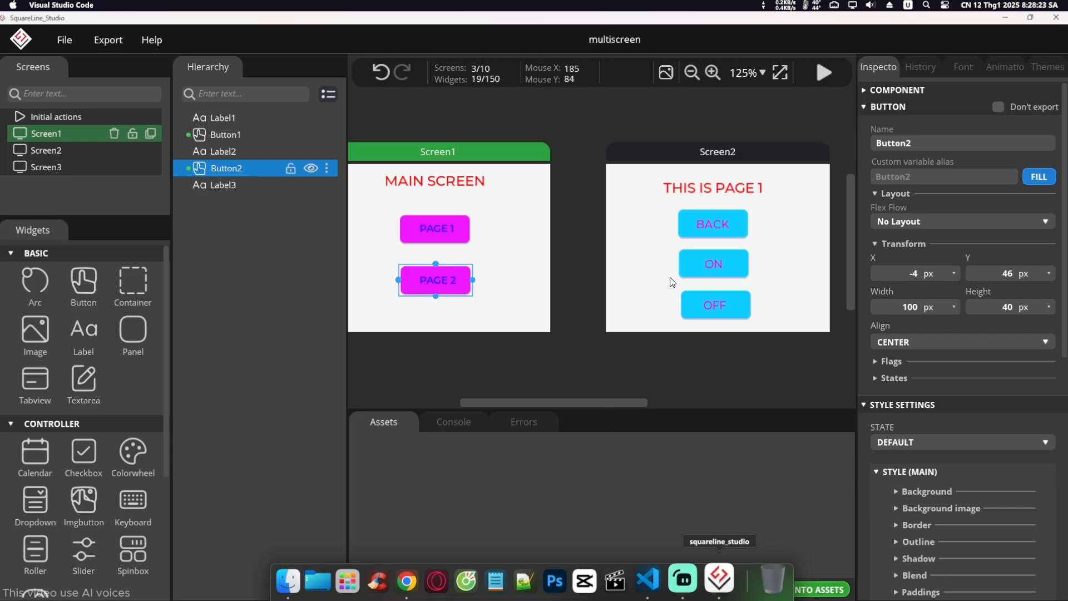
left_click(713, 264)
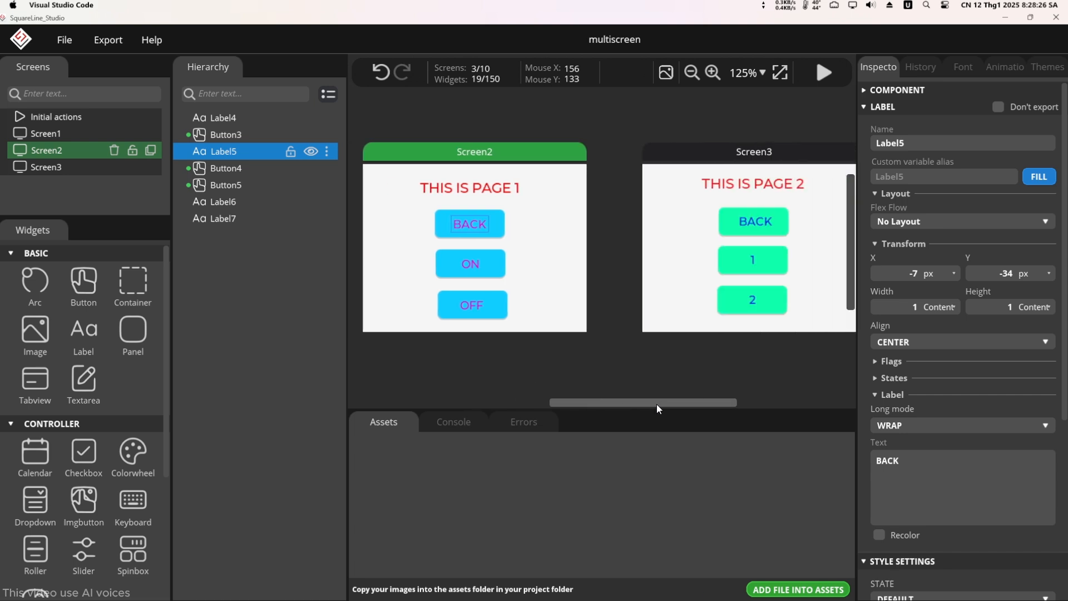
left_click(741, 221)
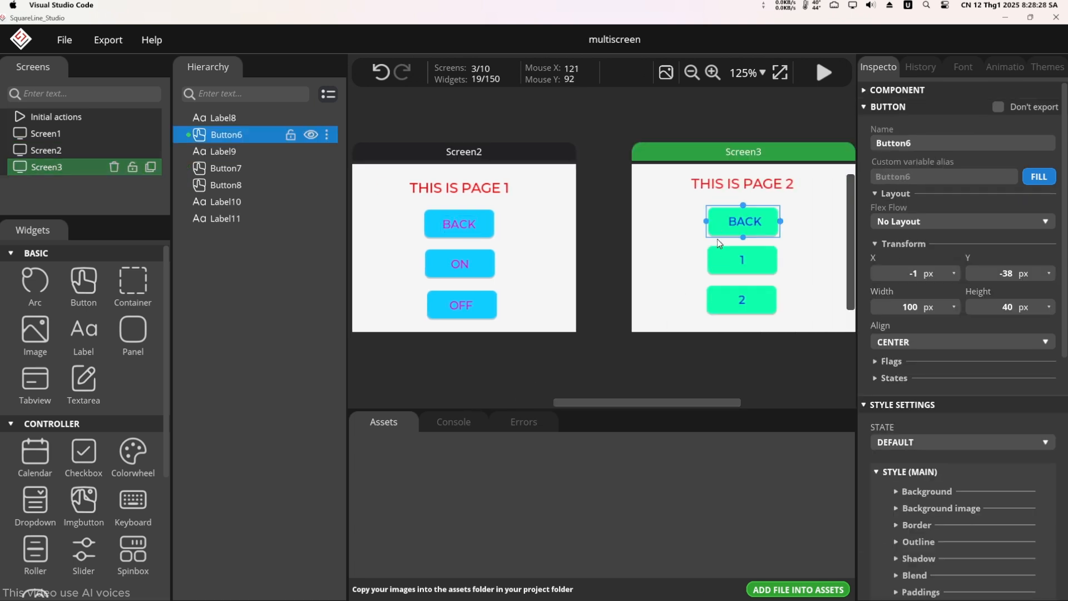
left_click(741, 299)
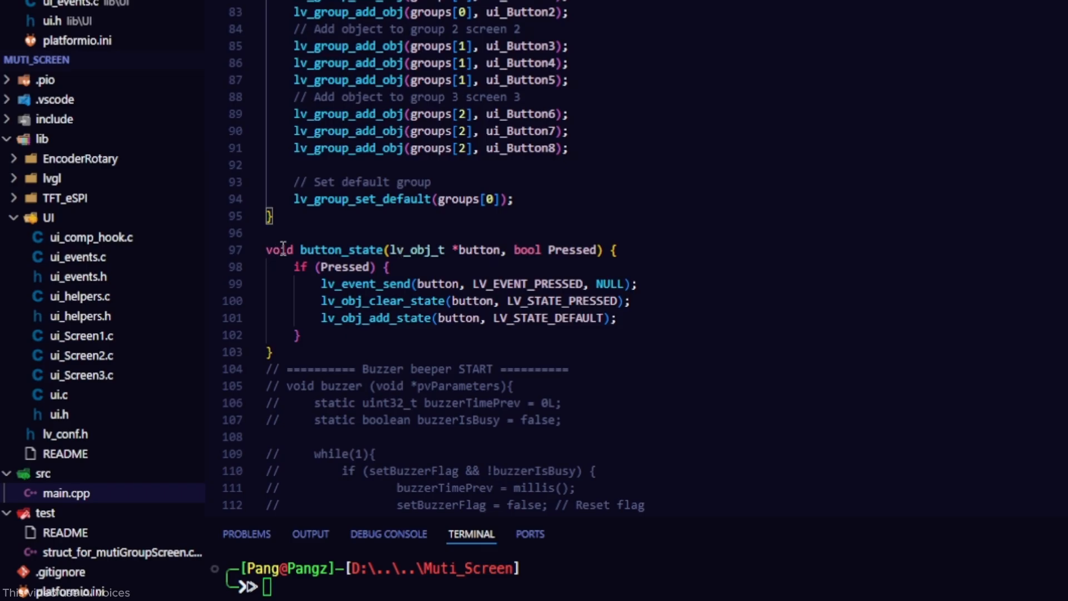
Scroll past button_state to group_action's screen-navigation branches
scroll("down", 3)
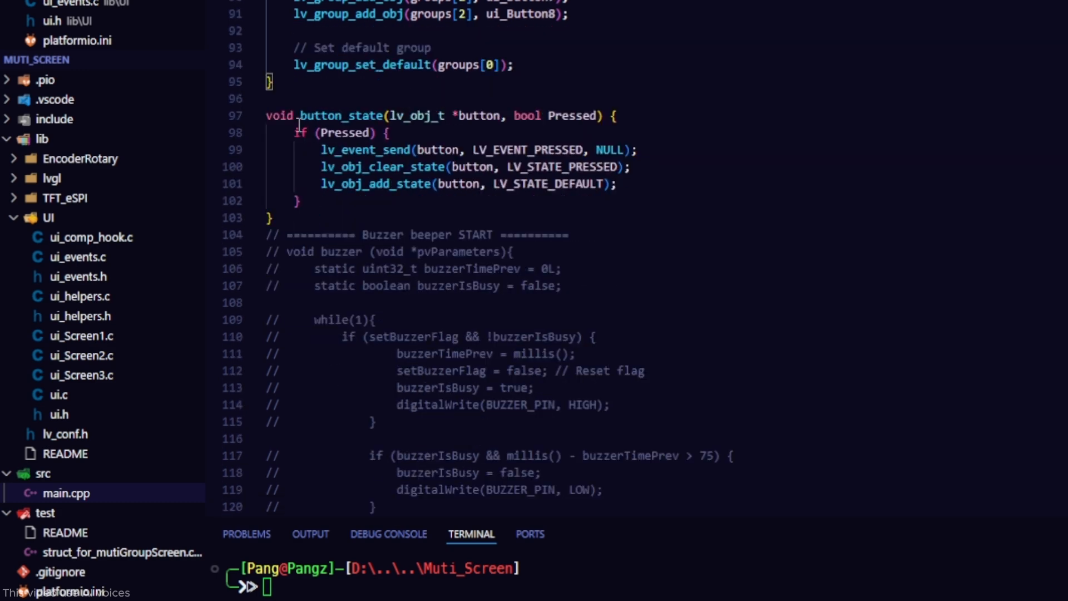
left_click_drag(303, 115, 300, 200)
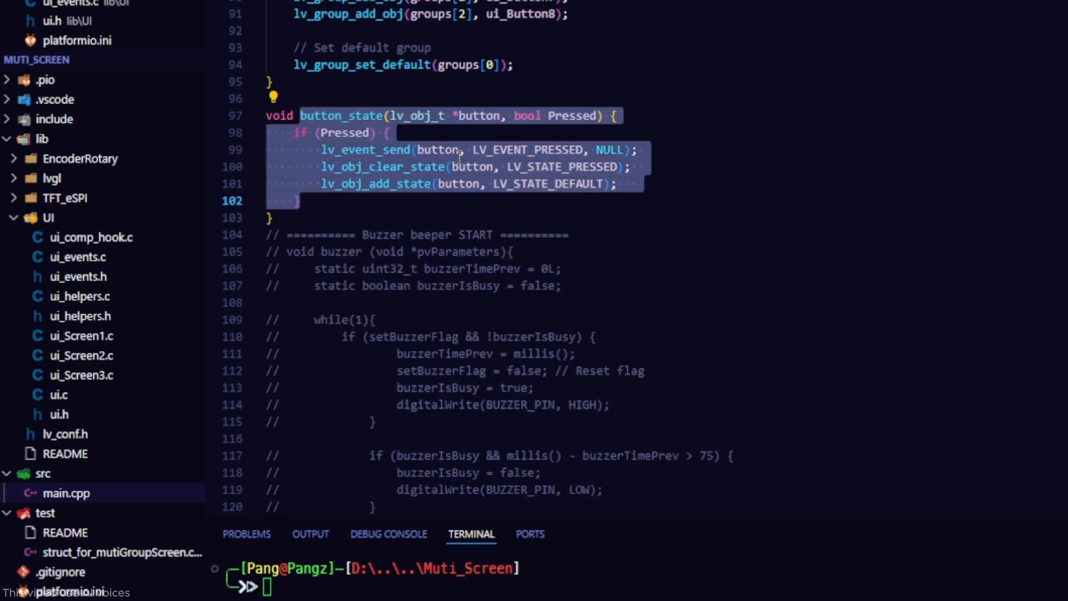
scroll("down", 3)
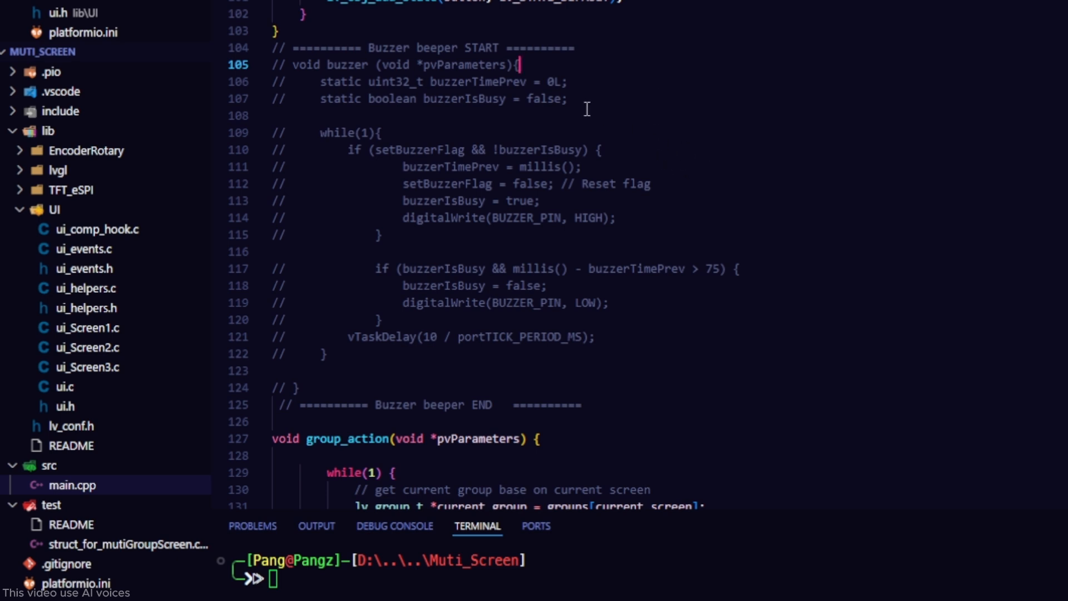
mouse_move(600, 268)
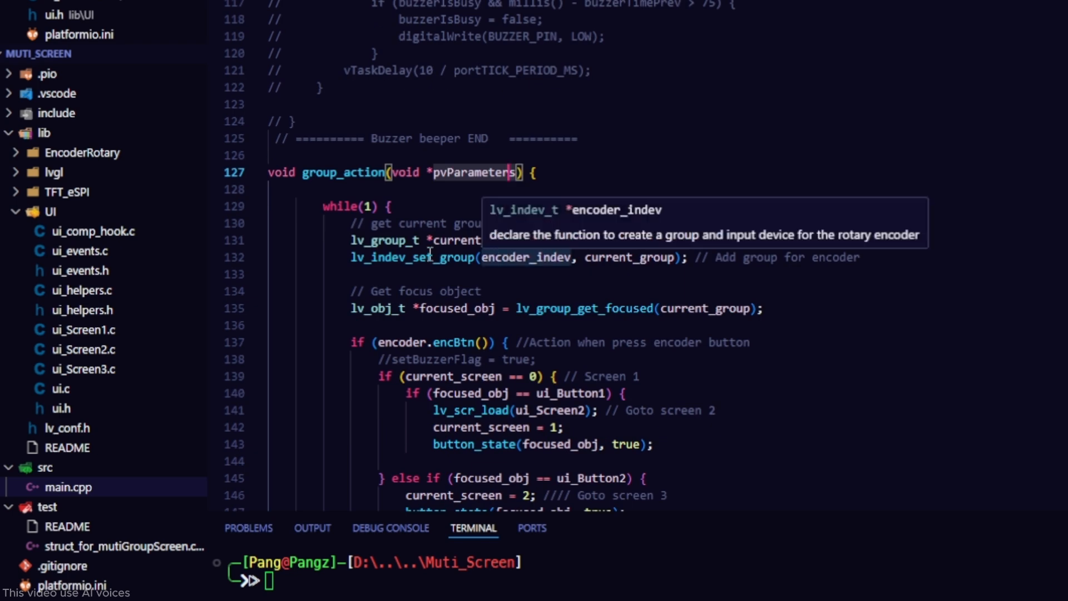
left_click(368, 239)
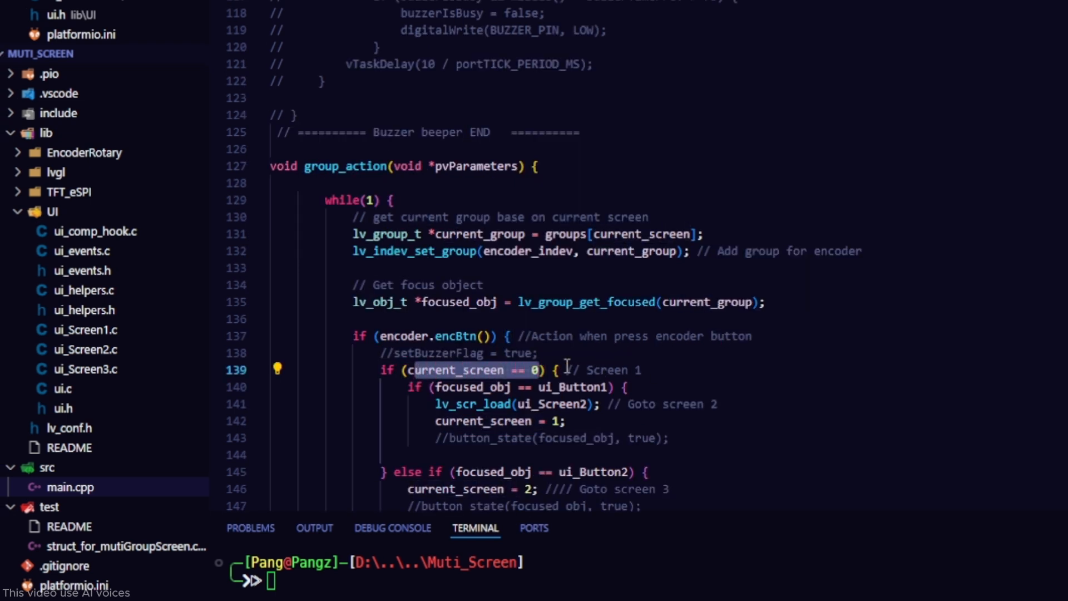
mouse_move(552, 403)
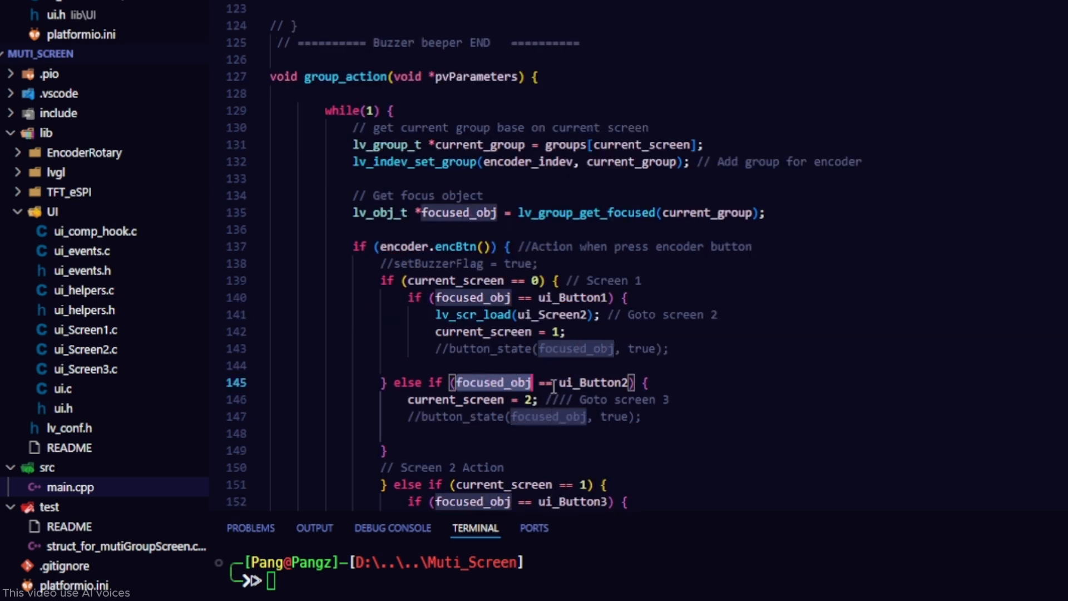
Comment out each button_state(focused_obj, true); line in the screen branches
left_click(521, 399)
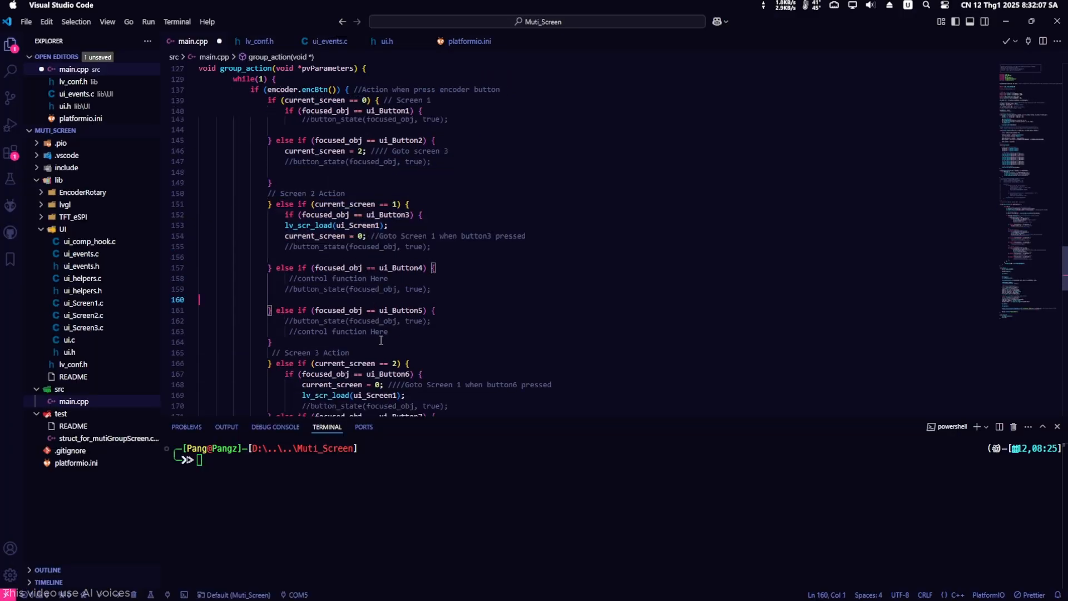
scroll("down", 3)
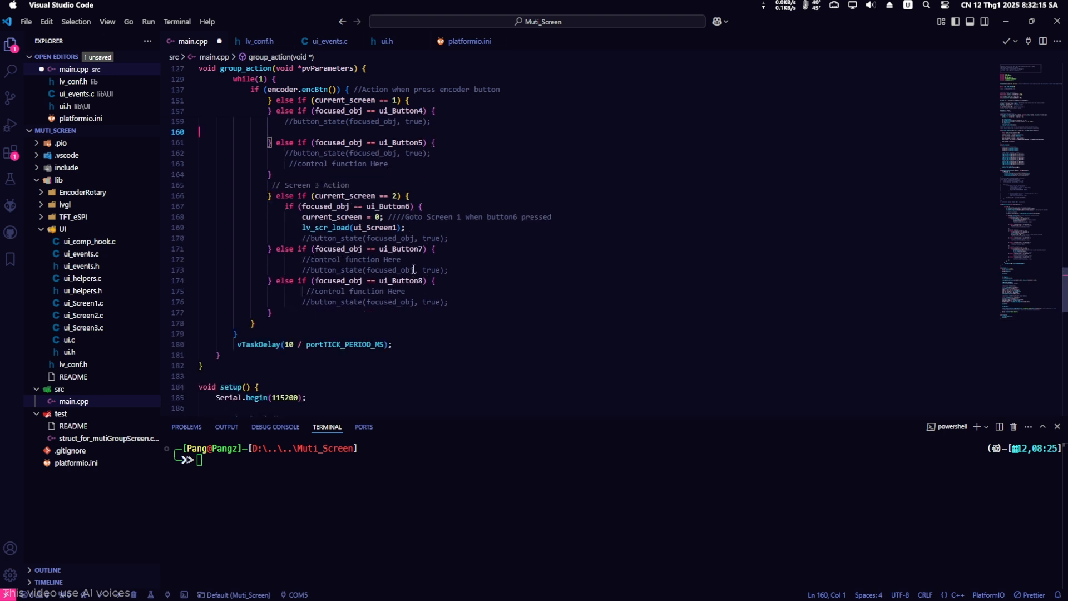
scroll("down", 3)
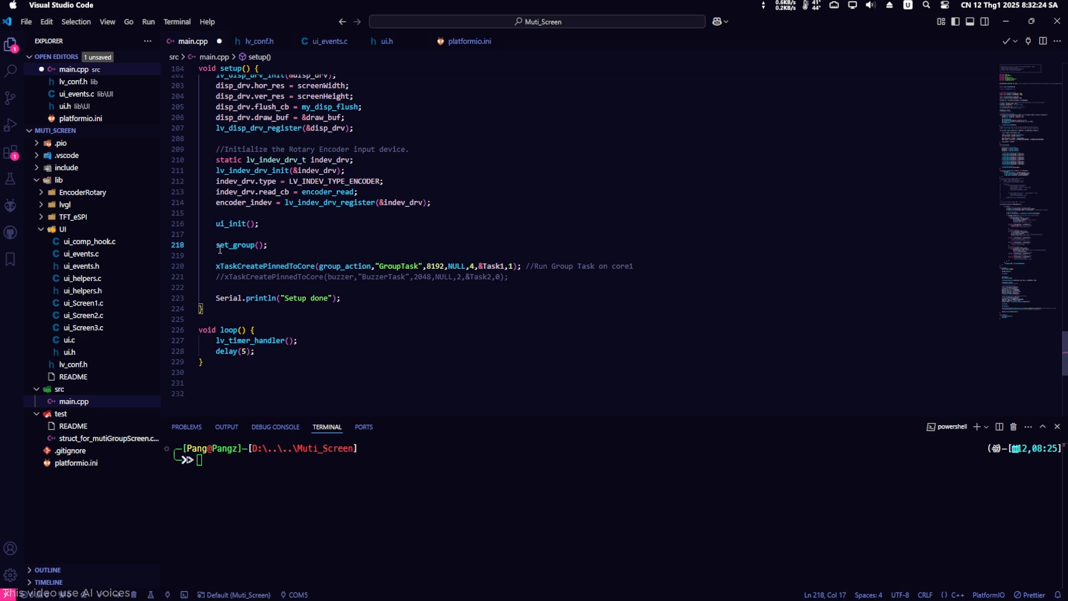
Keep set_group() after ui_init() in setup and scroll up to the draw buffer init
double_click(235, 245)
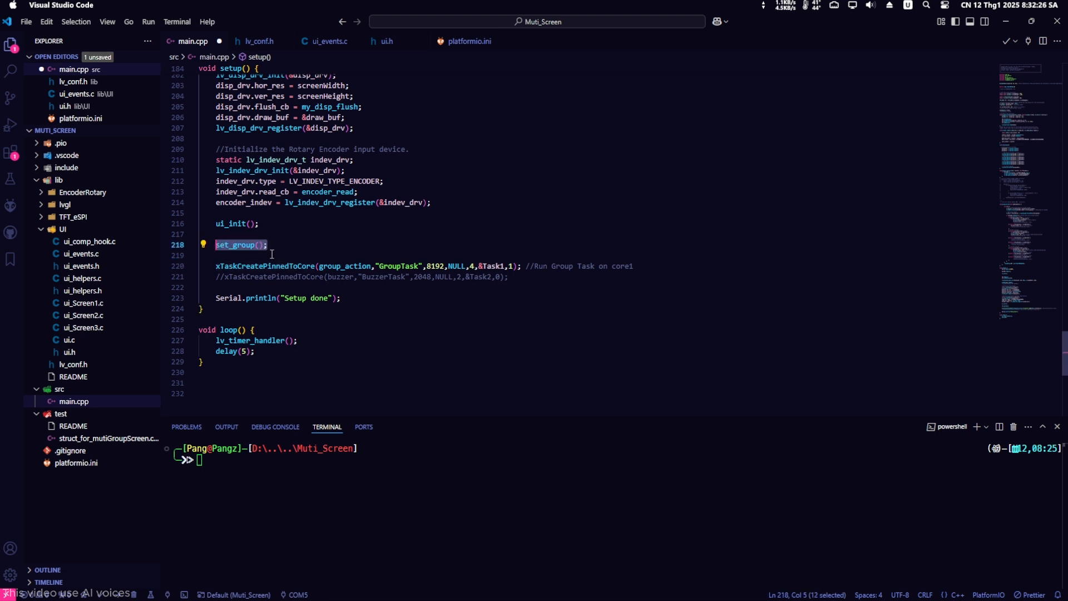
left_click(484, 279)
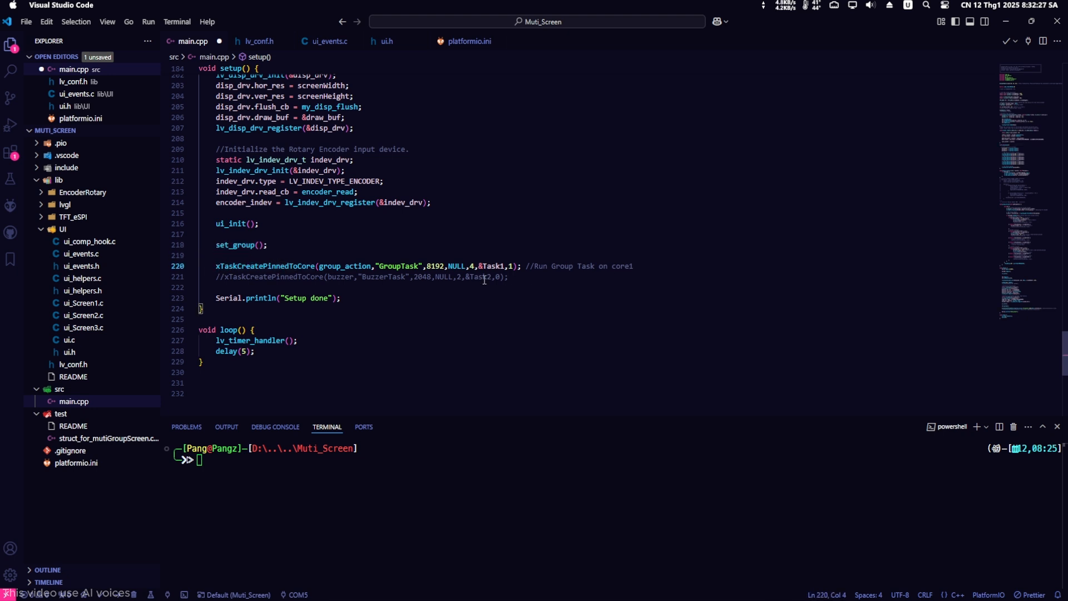
scroll("up", 3)
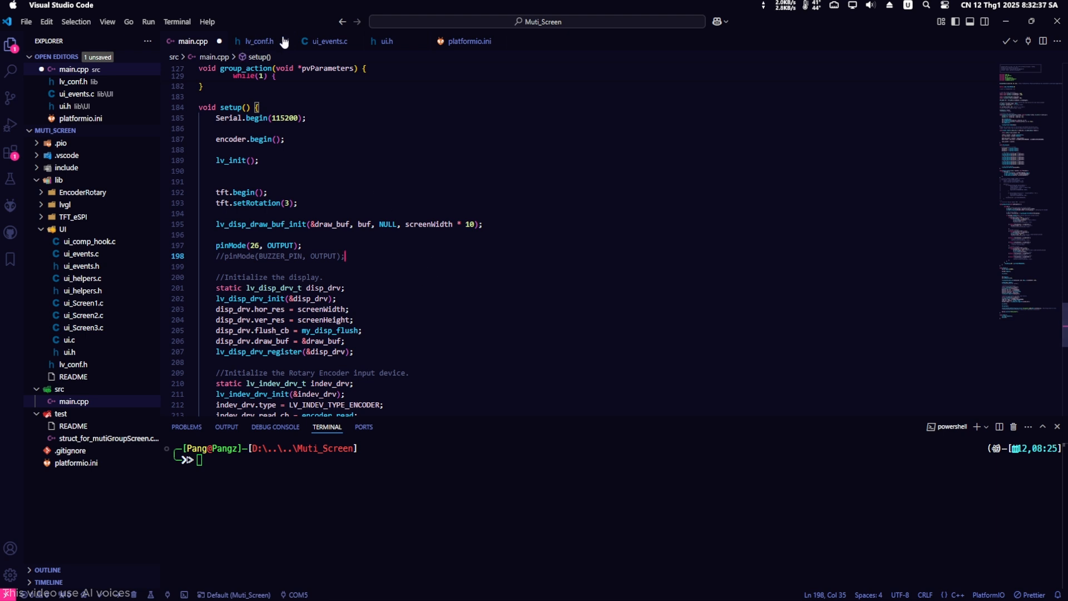
left_click(330, 40)
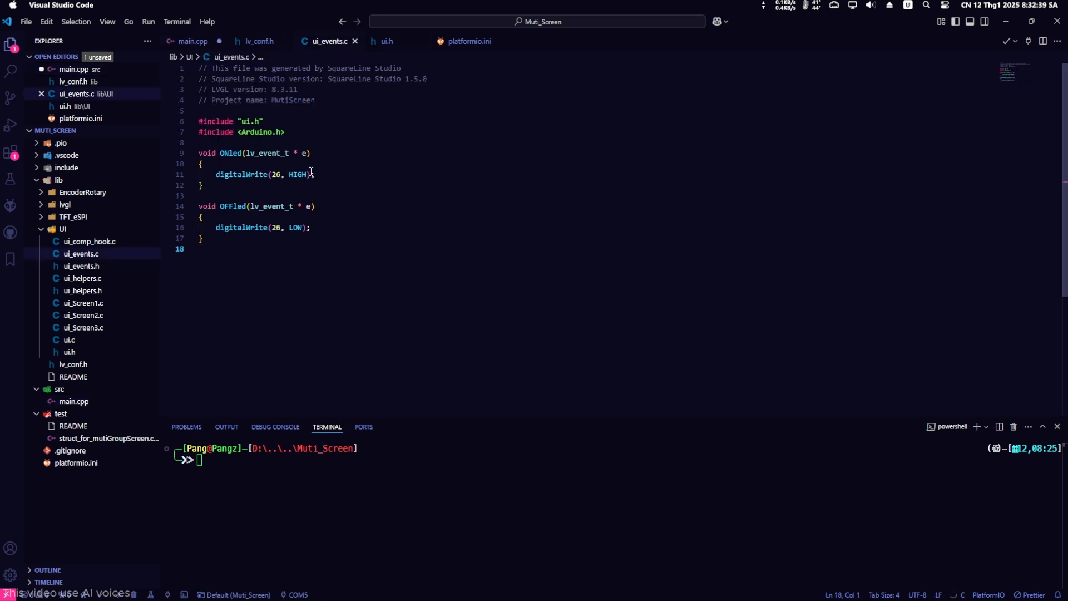
left_click(310, 227)
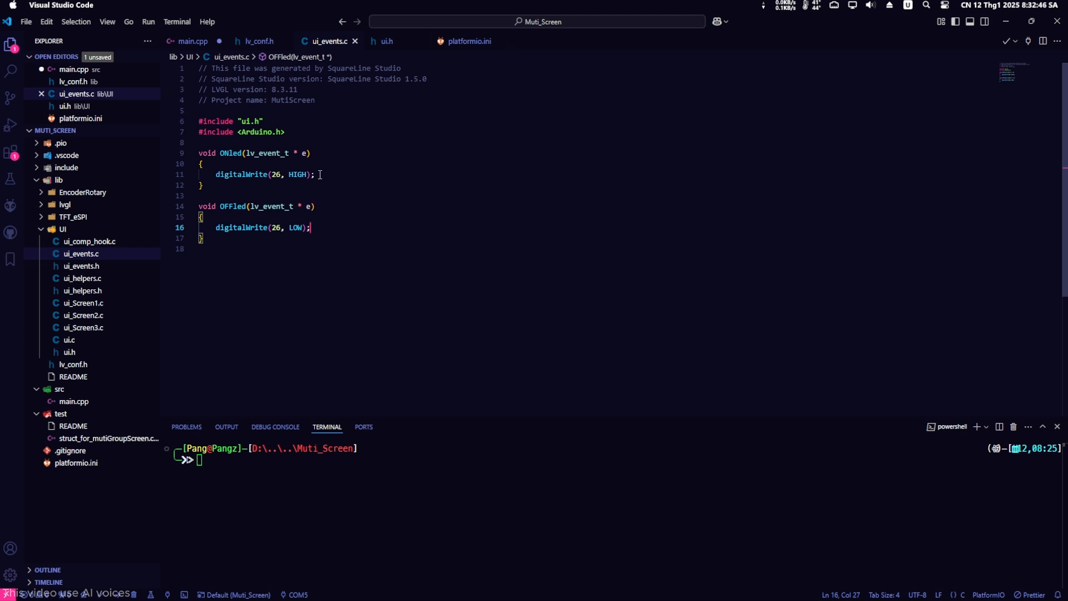
left_click(193, 41)
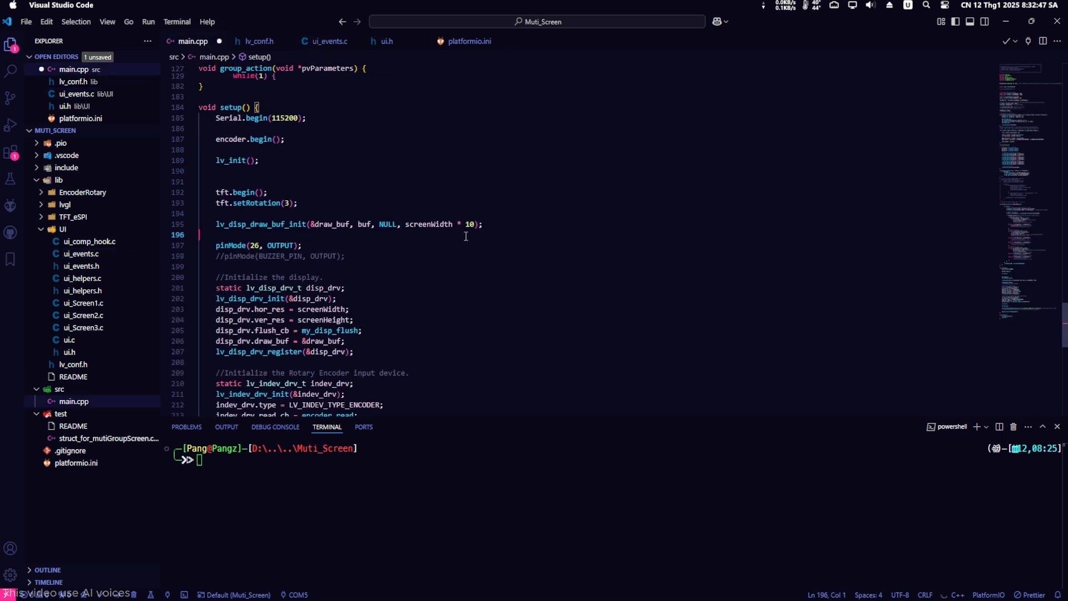
mouse_move(513, 268)
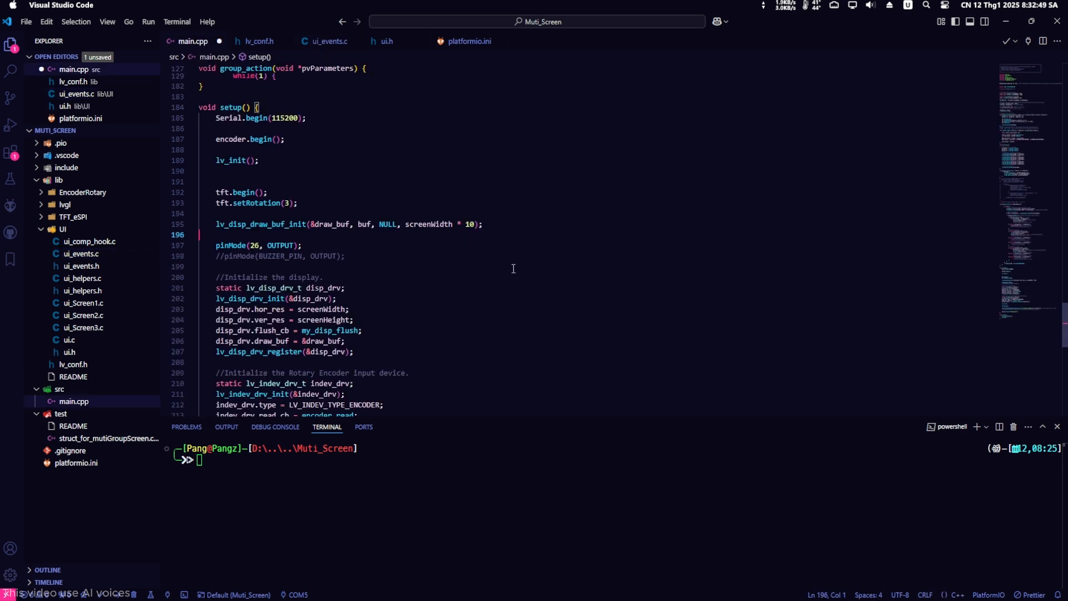
scroll("up", 3)
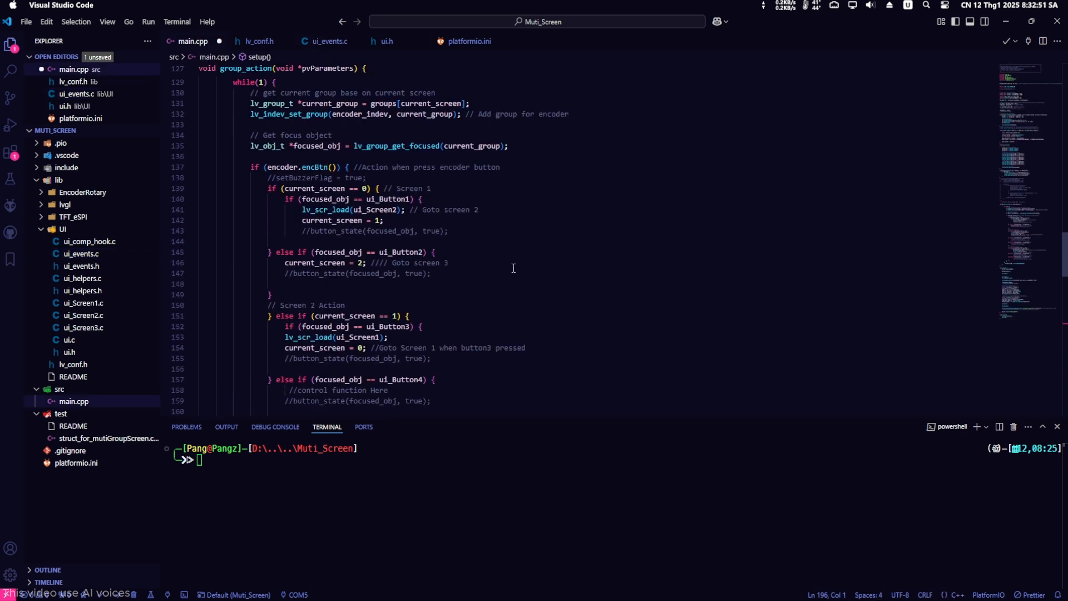
scroll("up", 3)
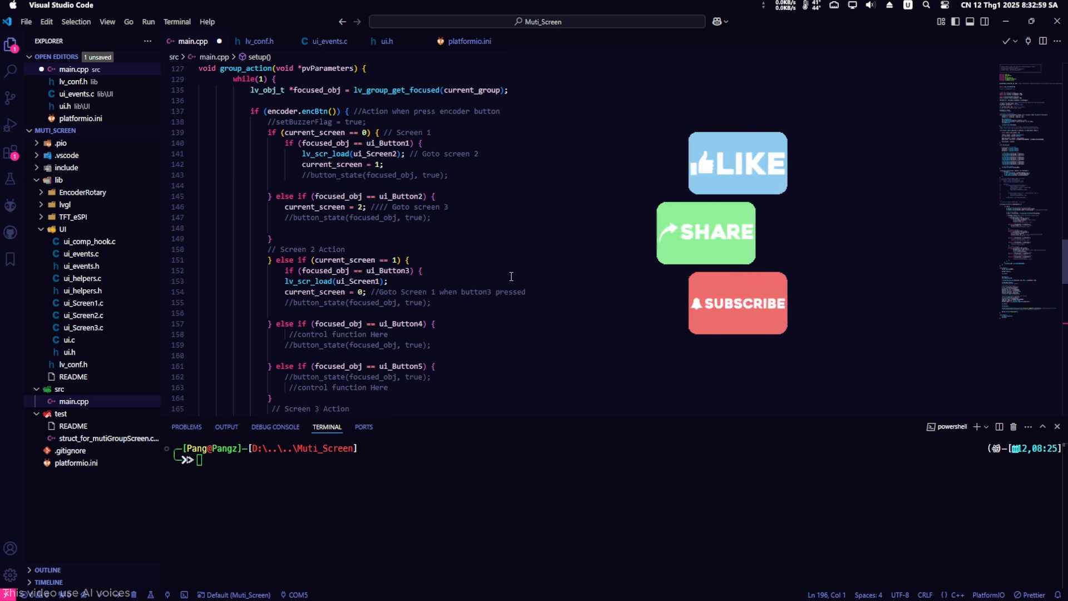
scroll("up", 3)
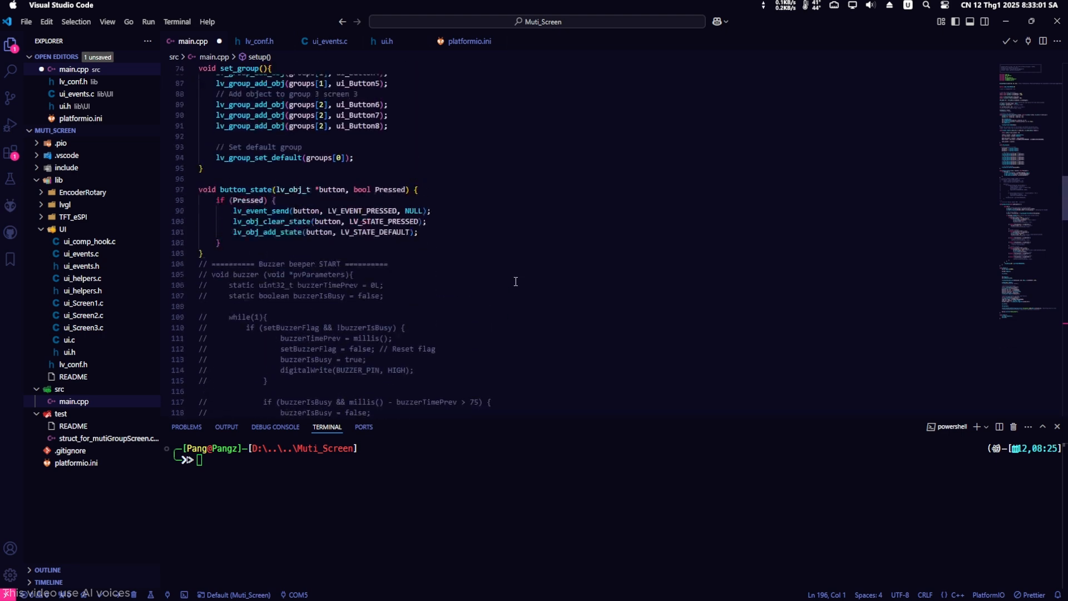
scroll("up", 3)
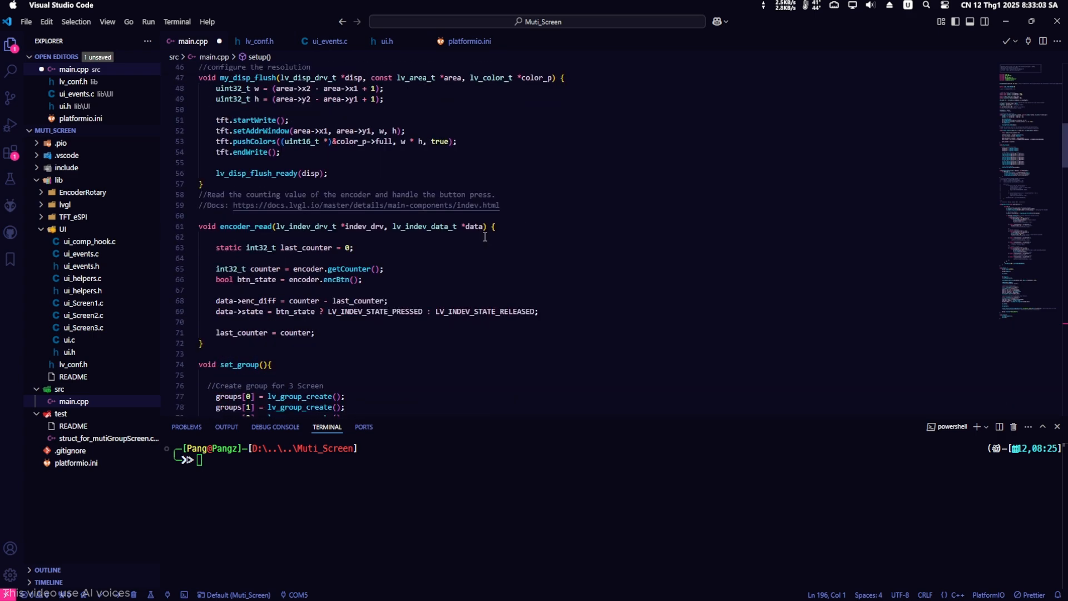